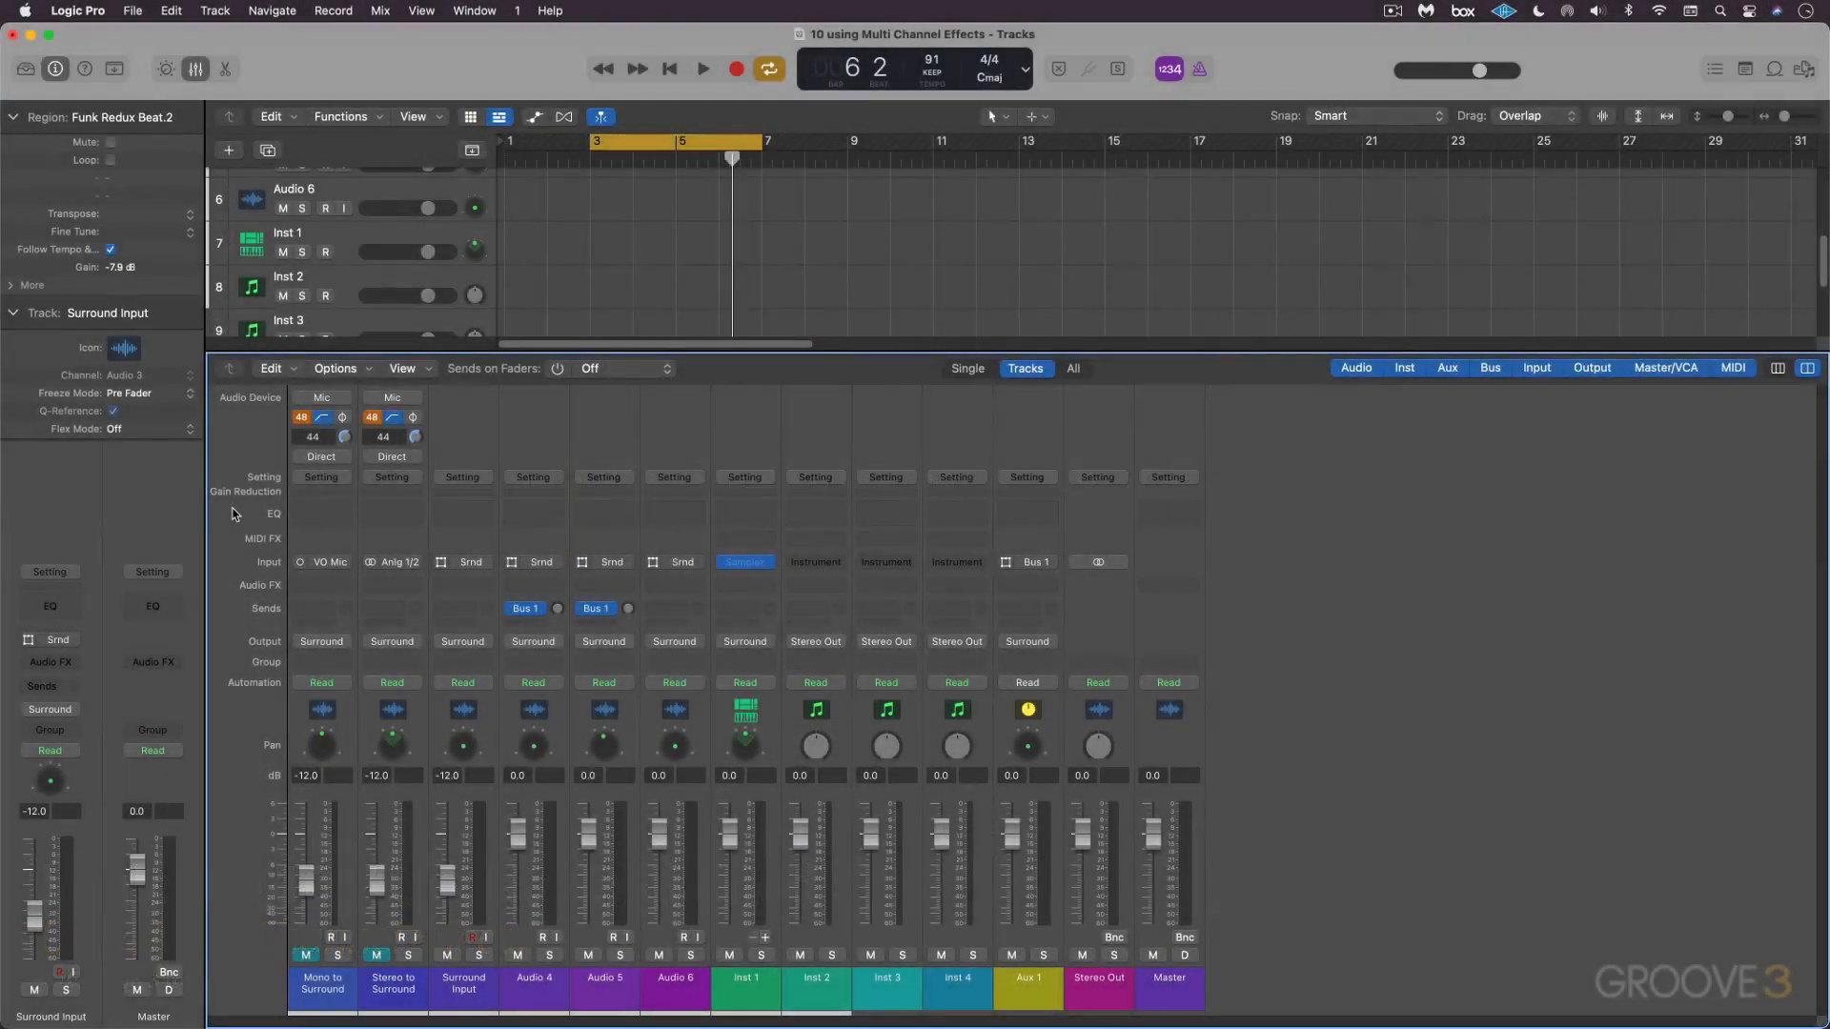
{"action": "mouse_move", "coordinate": [330, 526]}
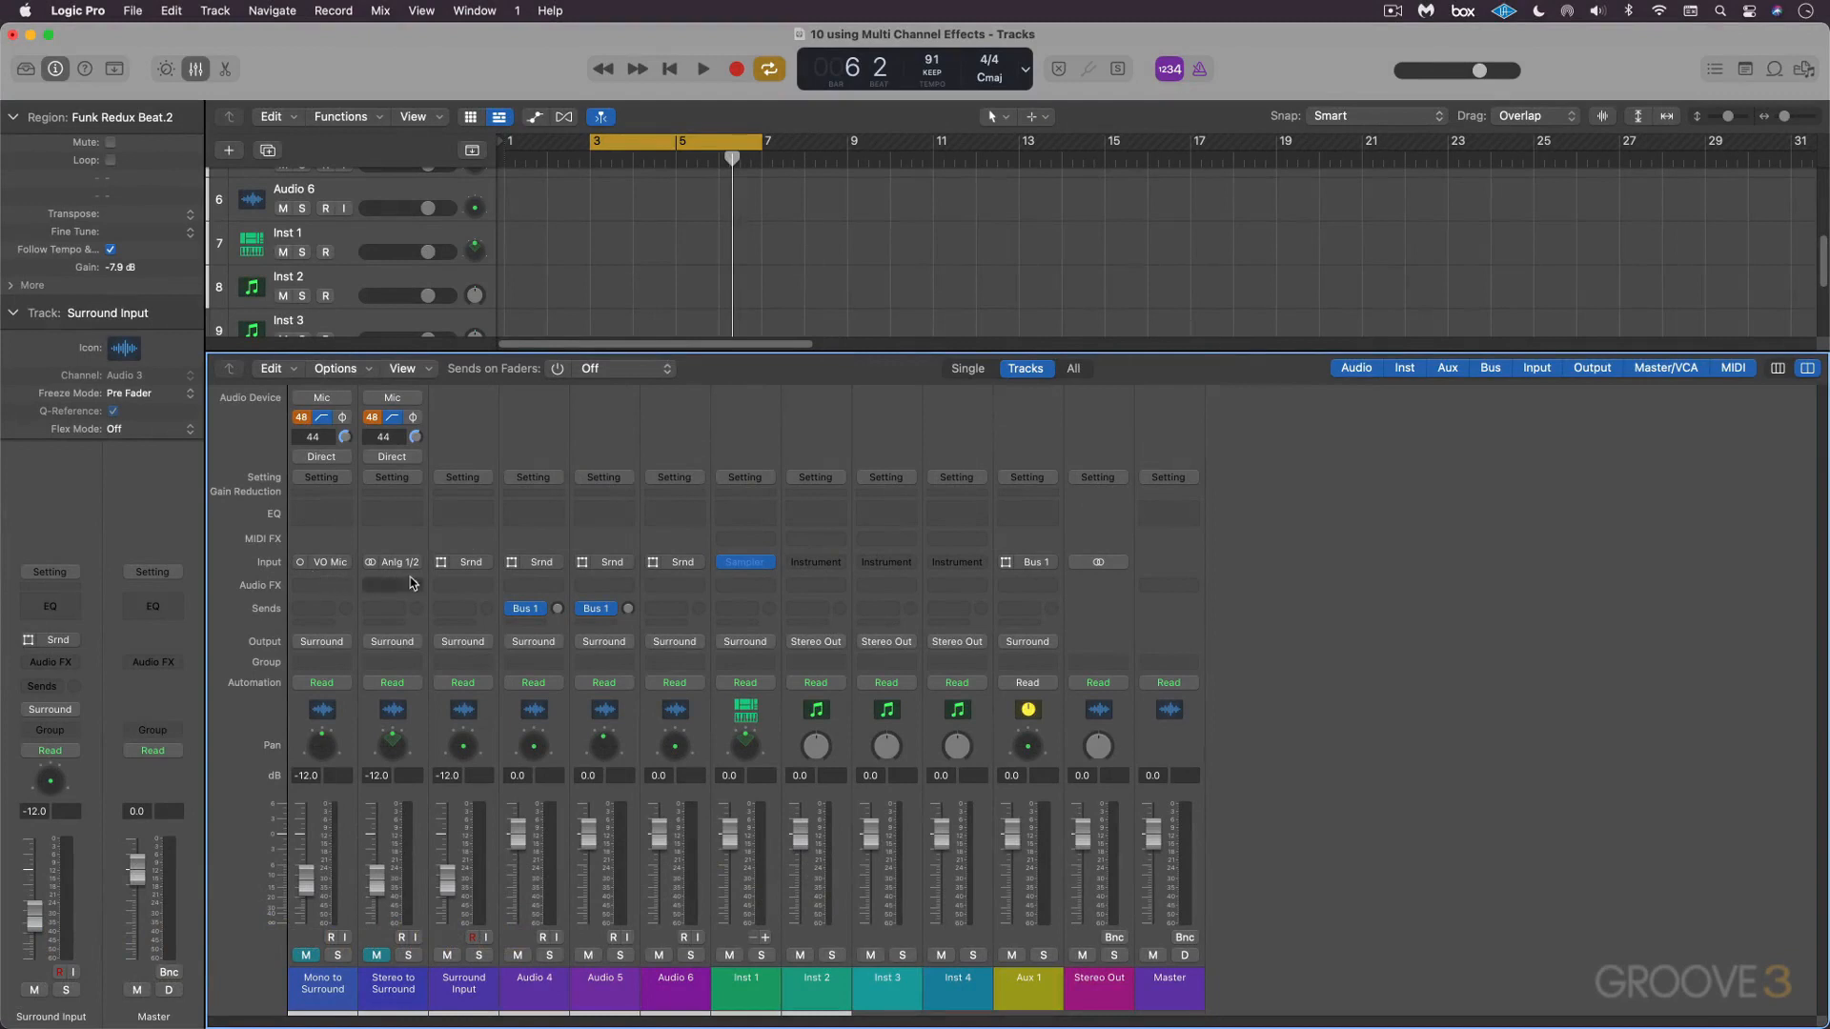
{"action": "mouse_move", "coordinate": [339, 589]}
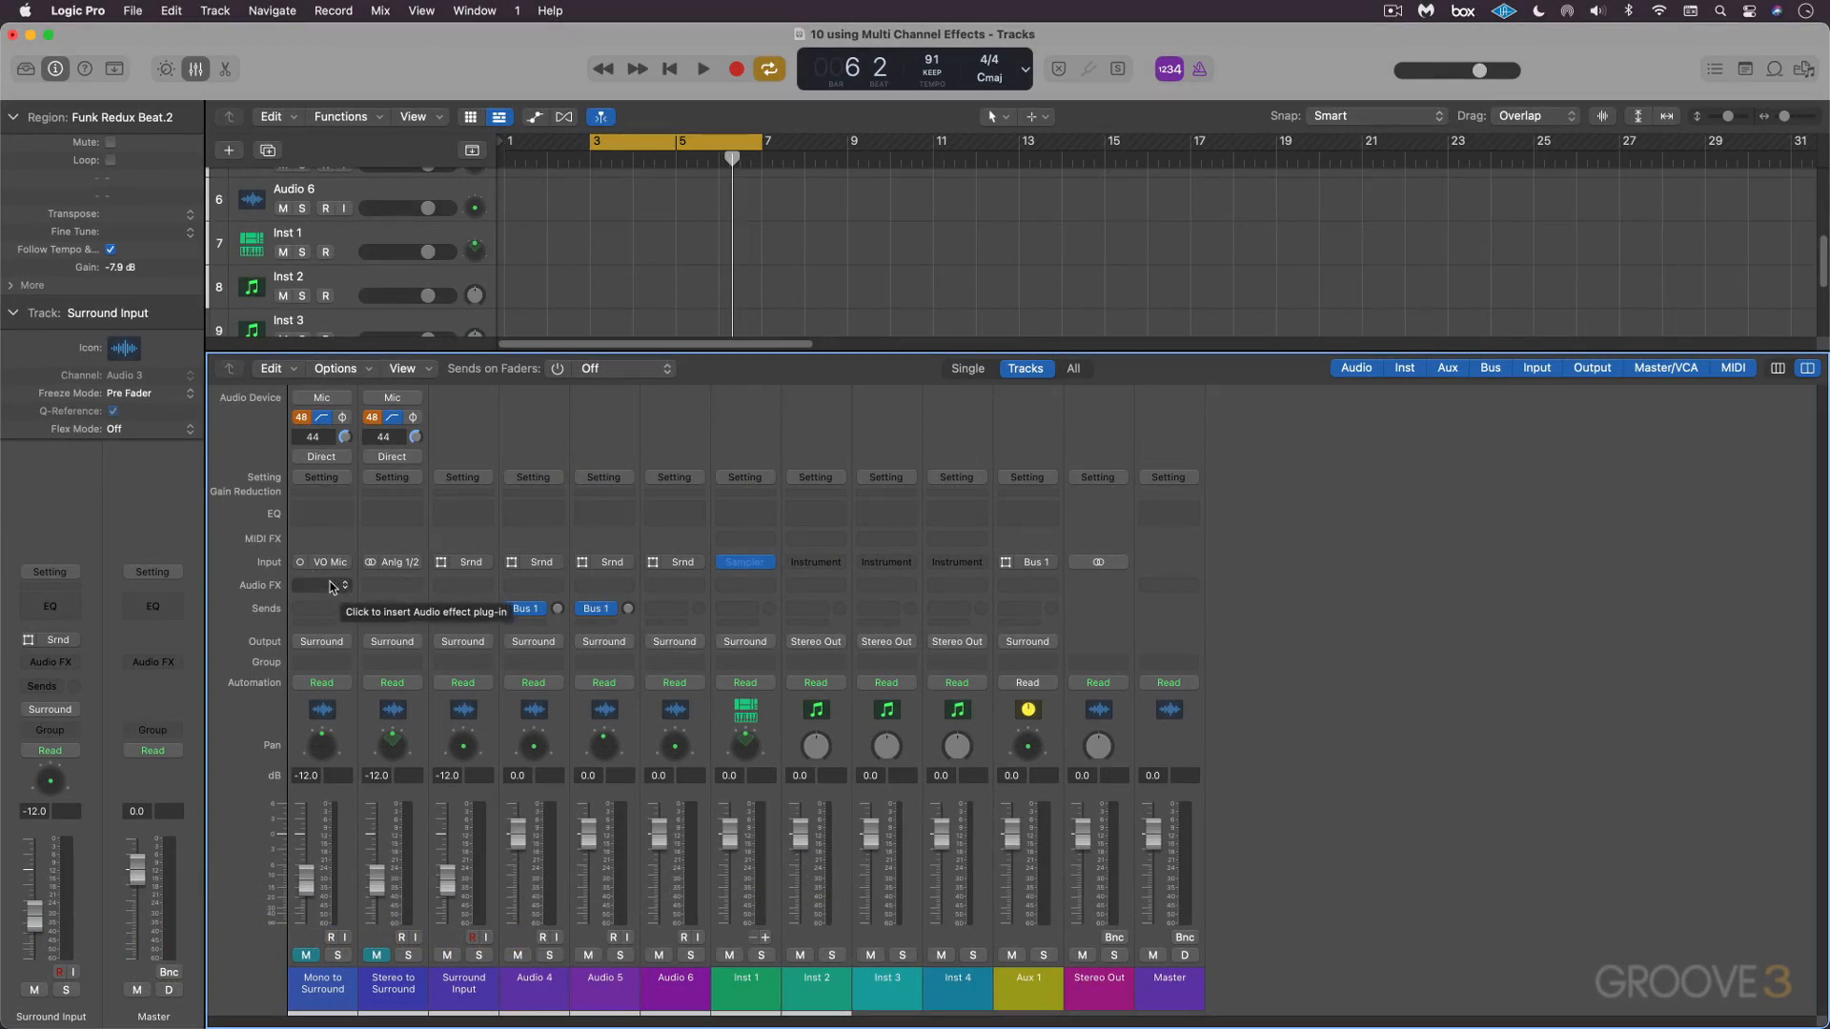
{"action": "mouse_move", "coordinate": [341, 587]}
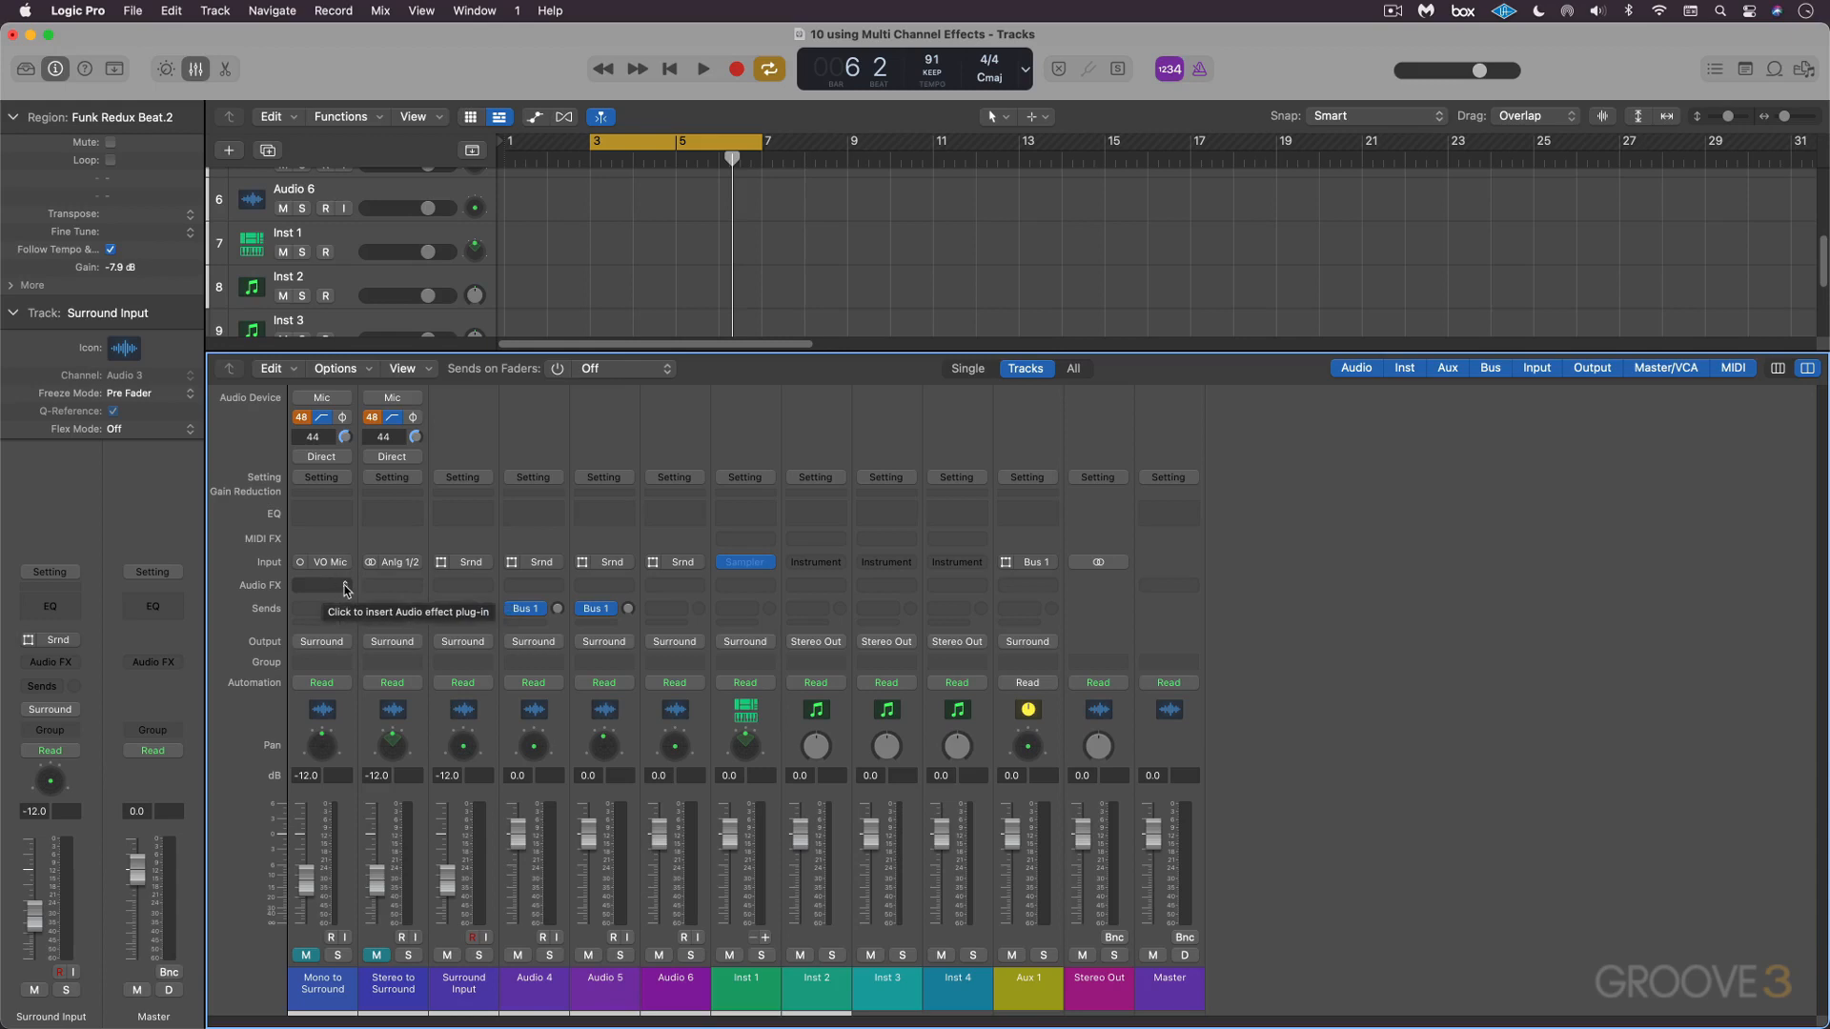
Browse the Audio FX slot menus on Stereo to Surround and Surround Input, trying a delay and Chorus without keeping them.
{"action": "left_click", "coordinate": [320, 586]}
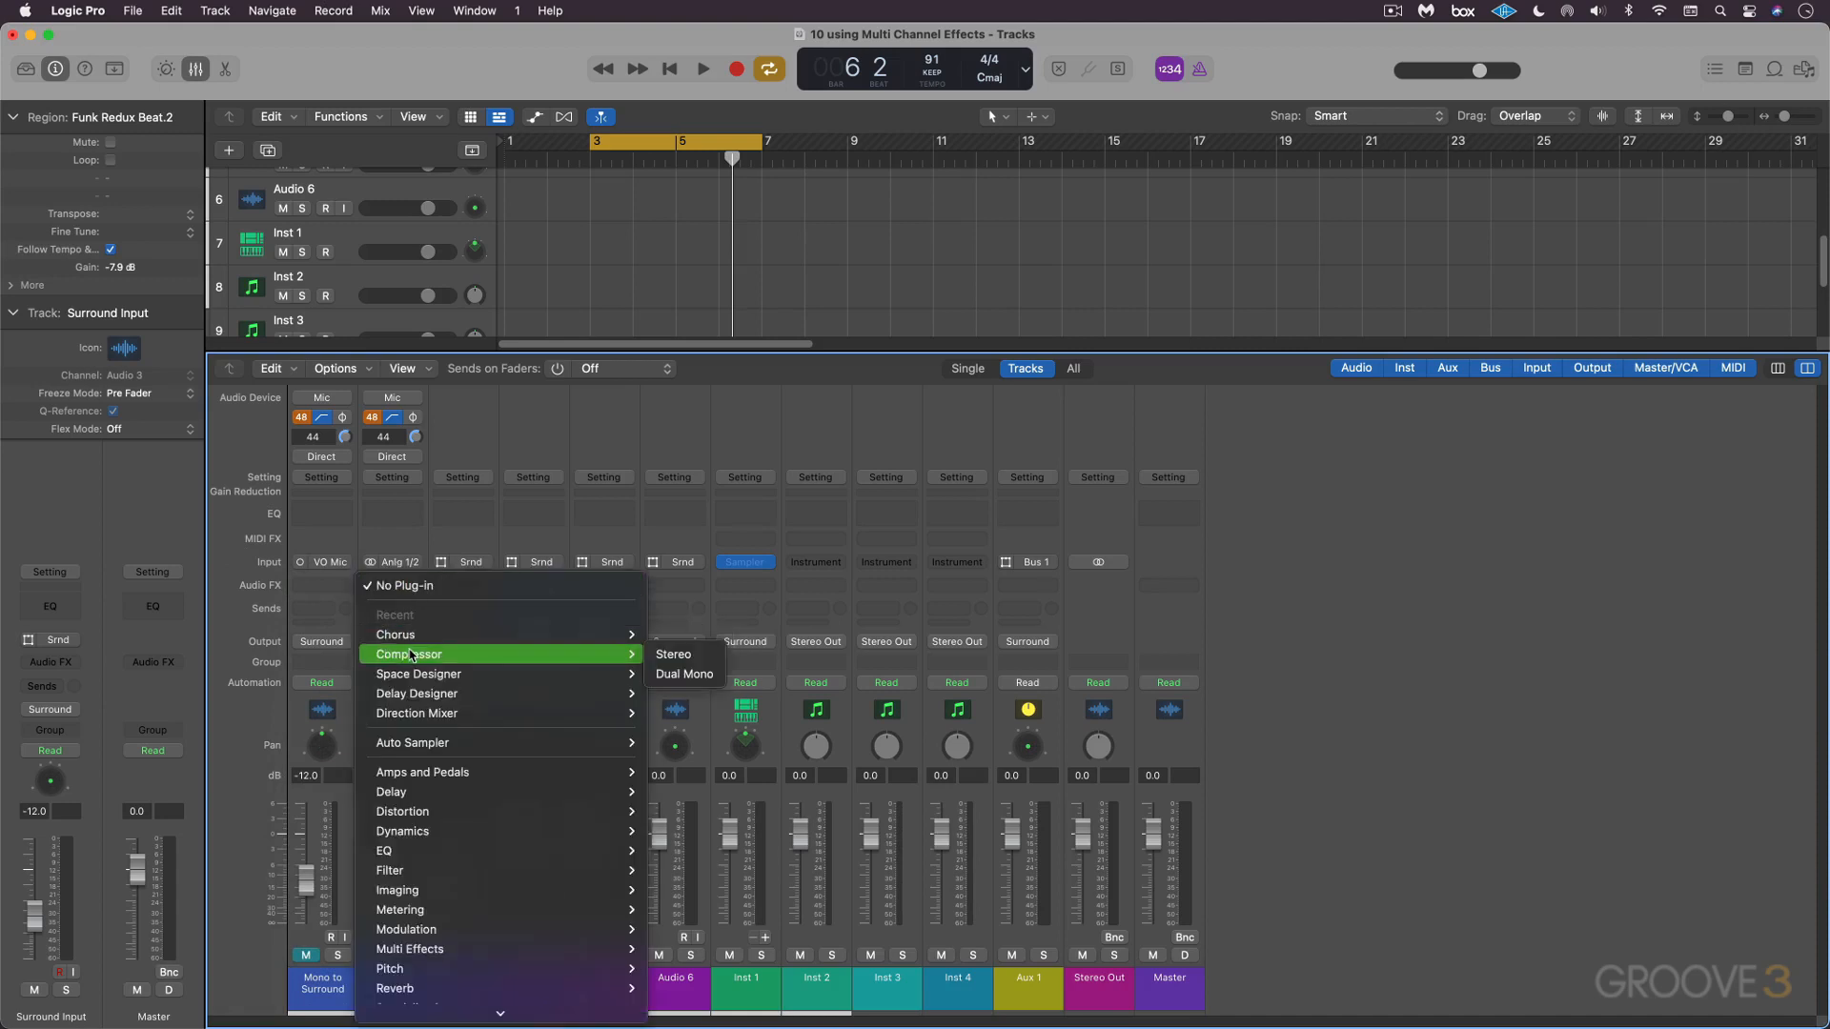
{"action": "mouse_move", "coordinate": [539, 597]}
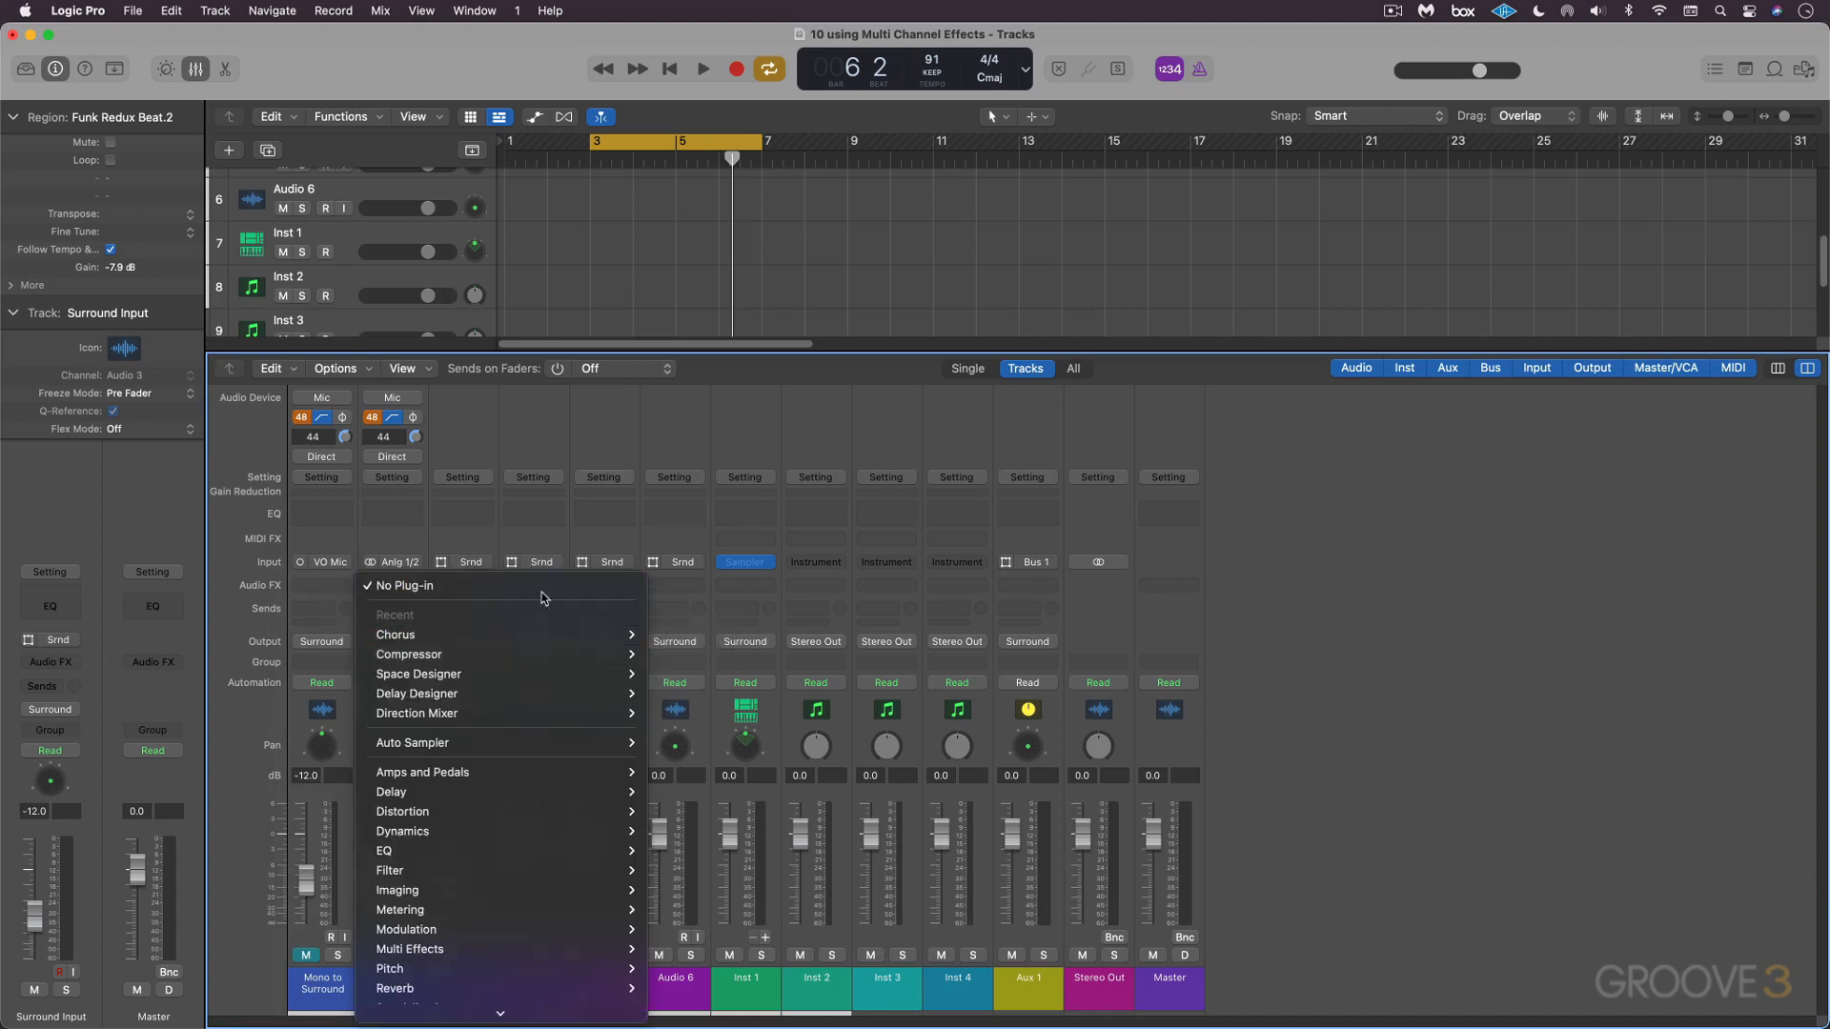
{"action": "left_click", "coordinate": [404, 586]}
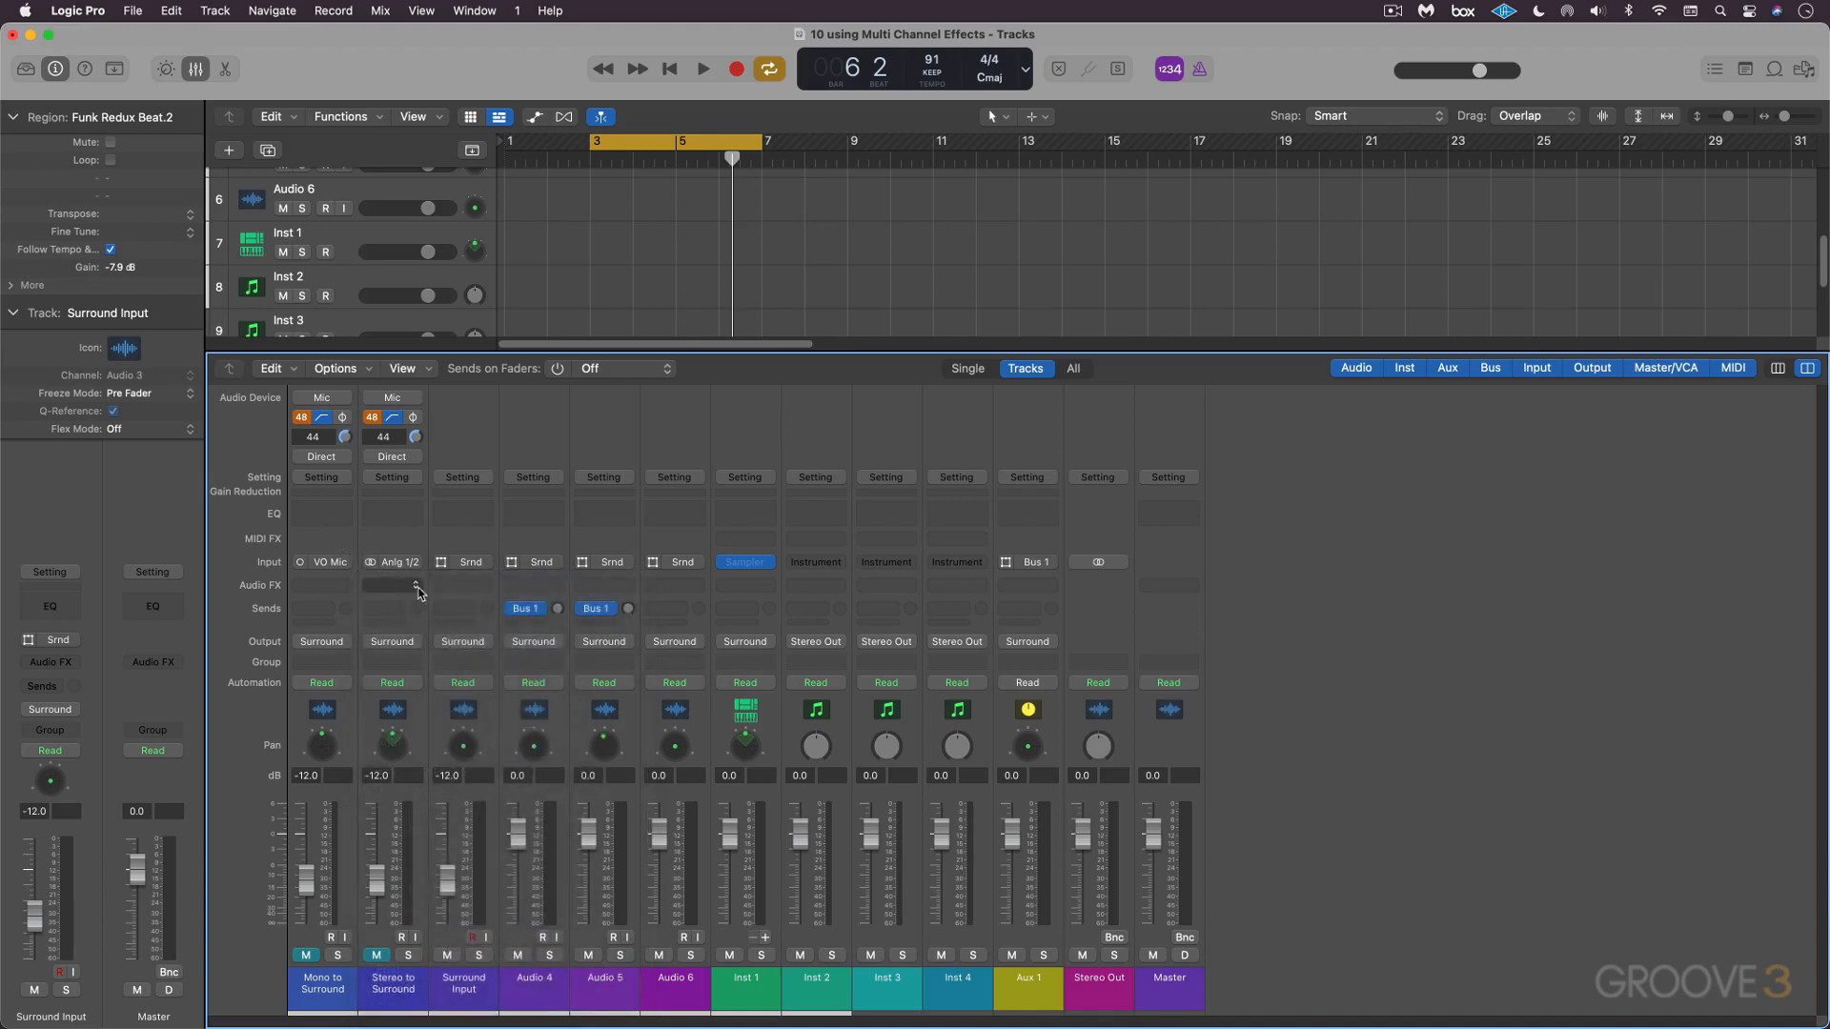
{"action": "left_click", "coordinate": [393, 585]}
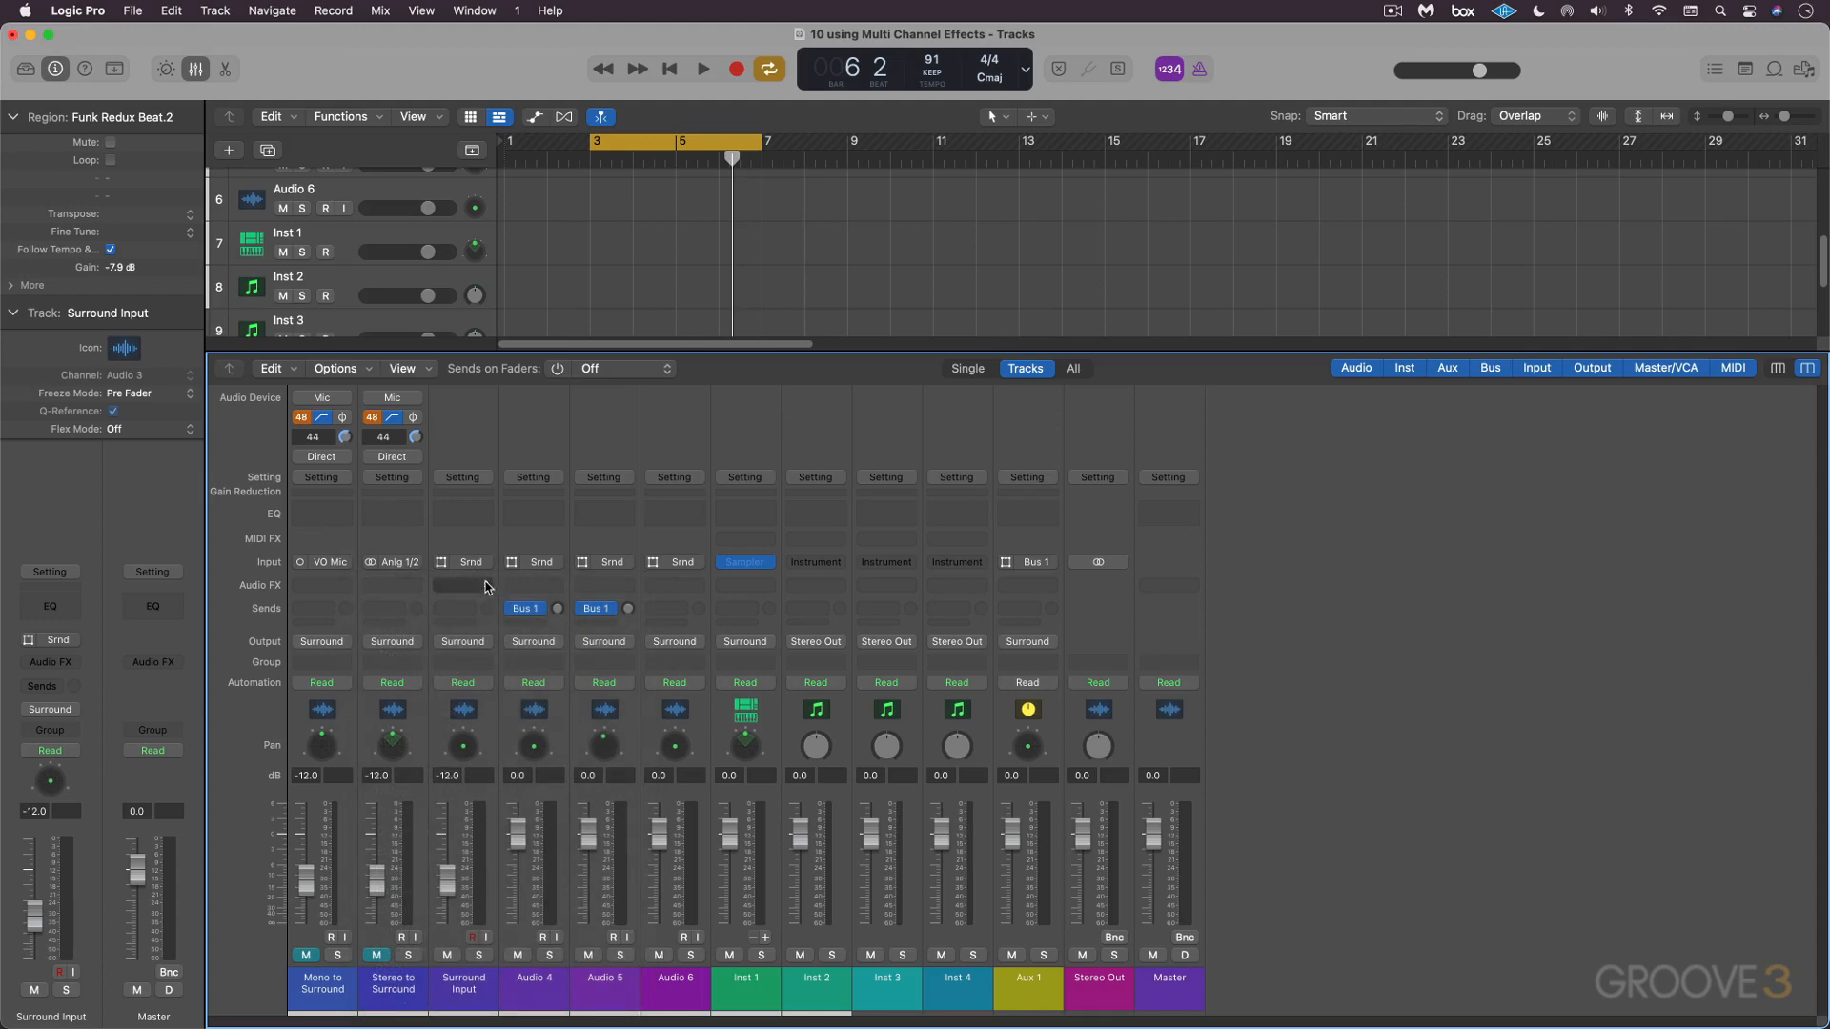
{"action": "left_click", "coordinate": [462, 585]}
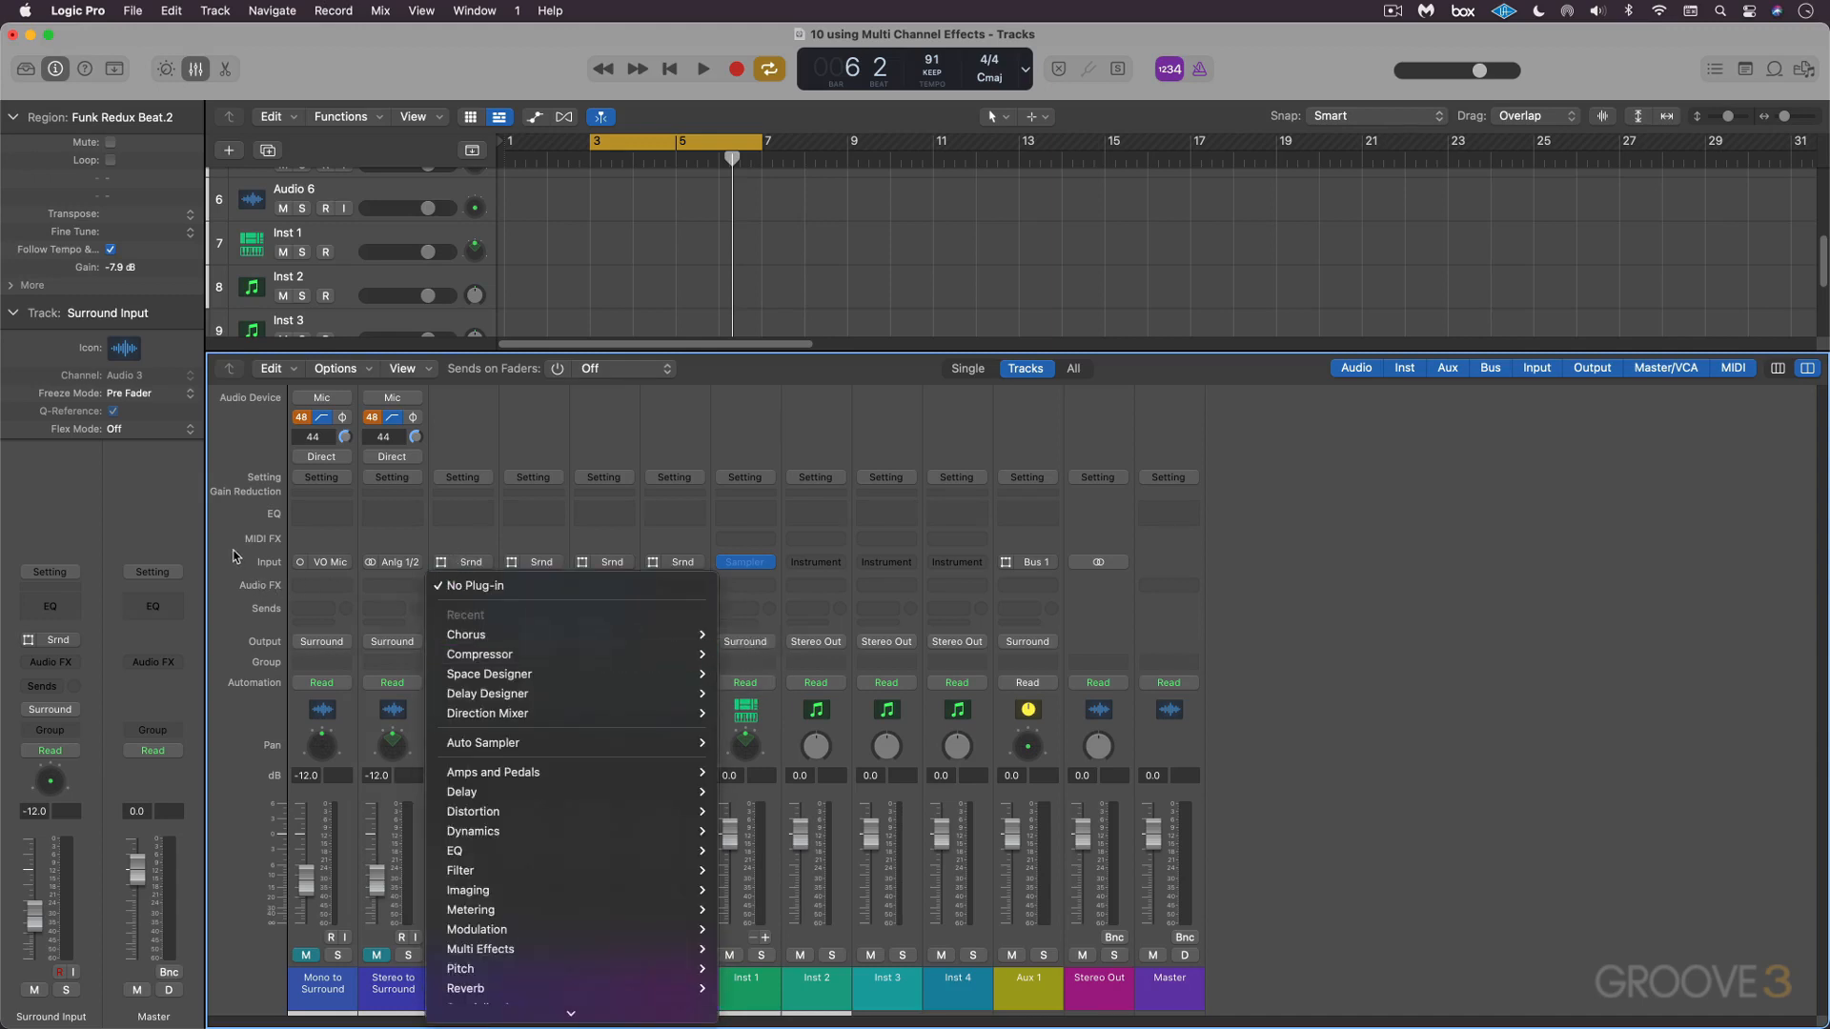
{"action": "left_click", "coordinate": [473, 585]}
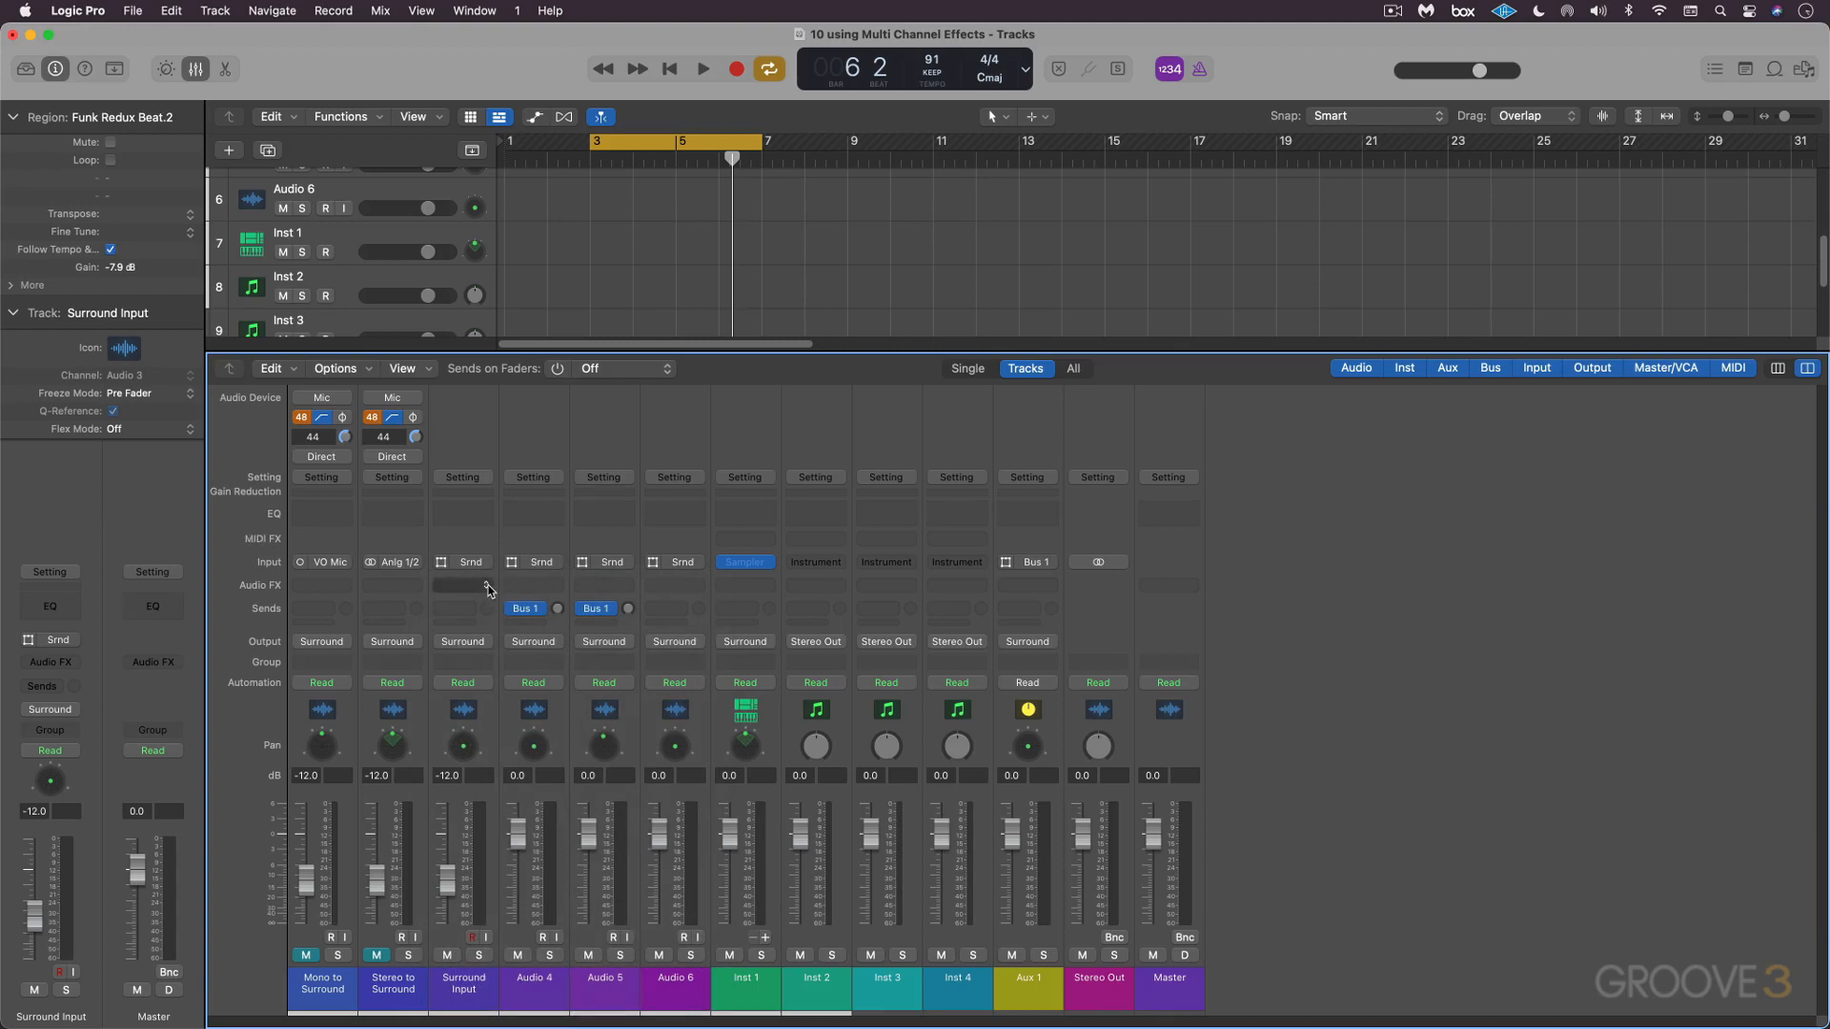
{"action": "left_click", "coordinate": [460, 585]}
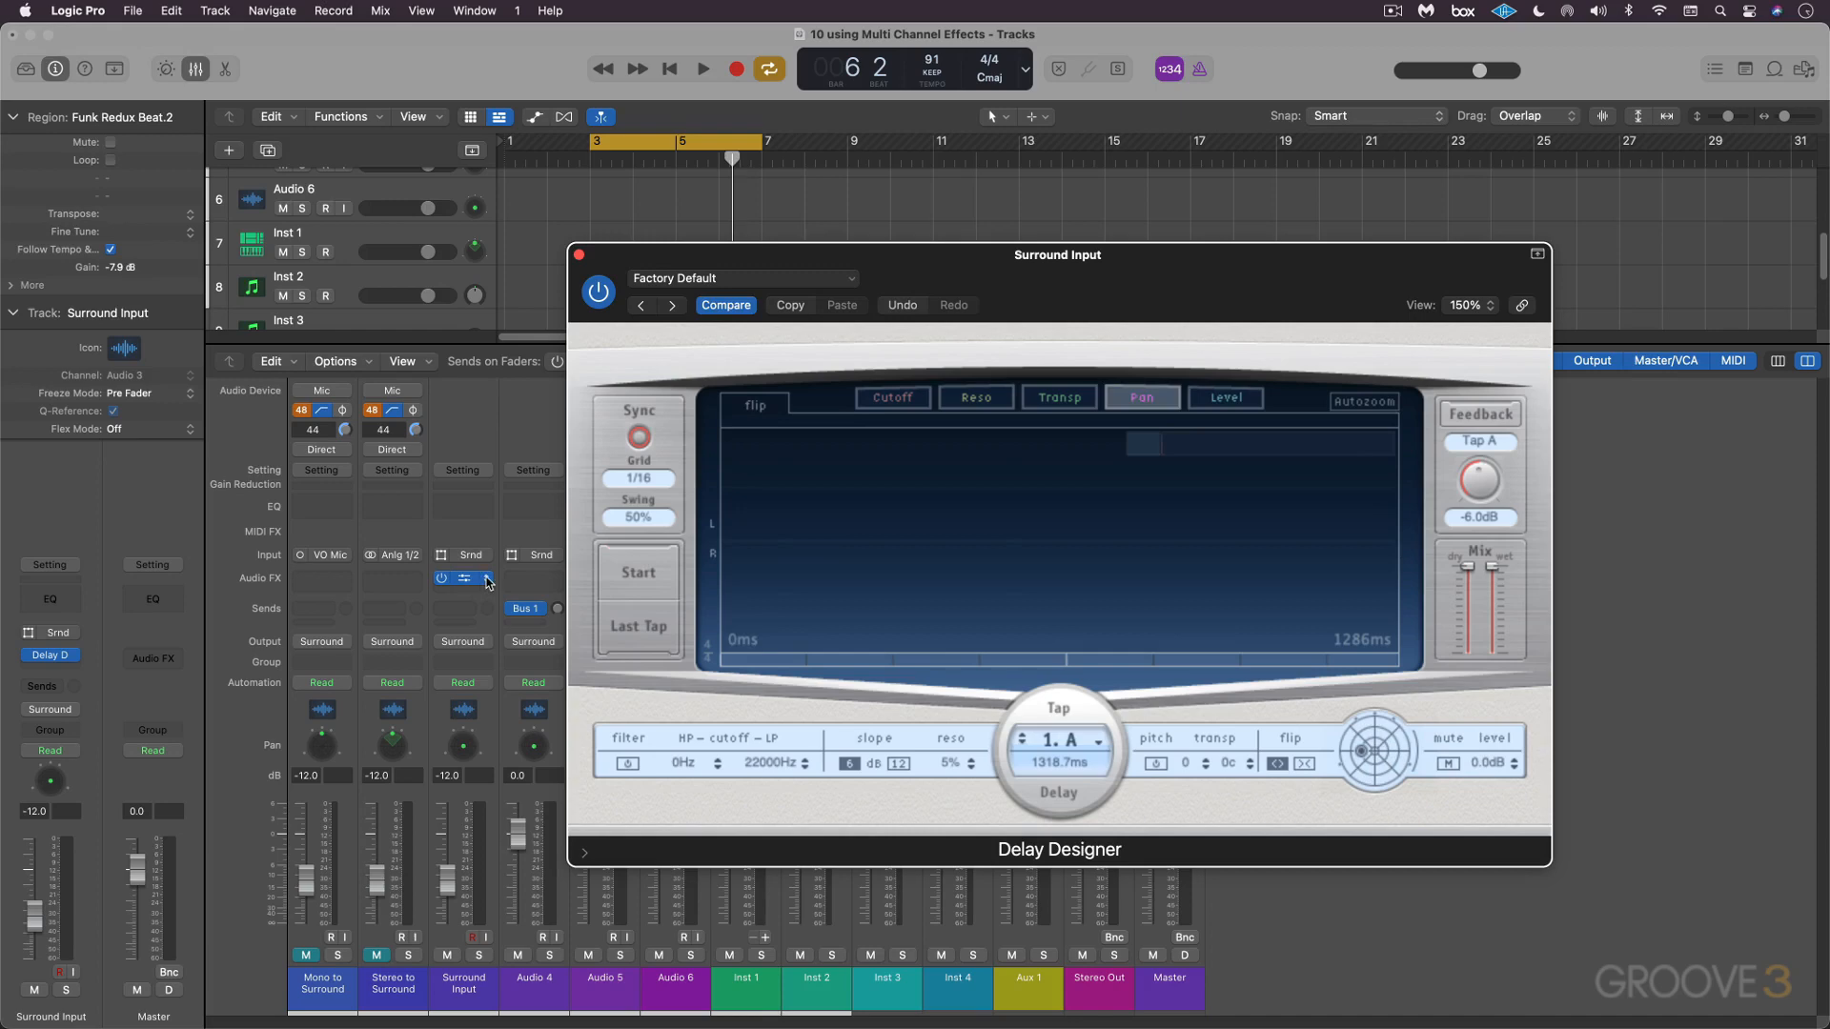
{"action": "left_click", "coordinate": [465, 580]}
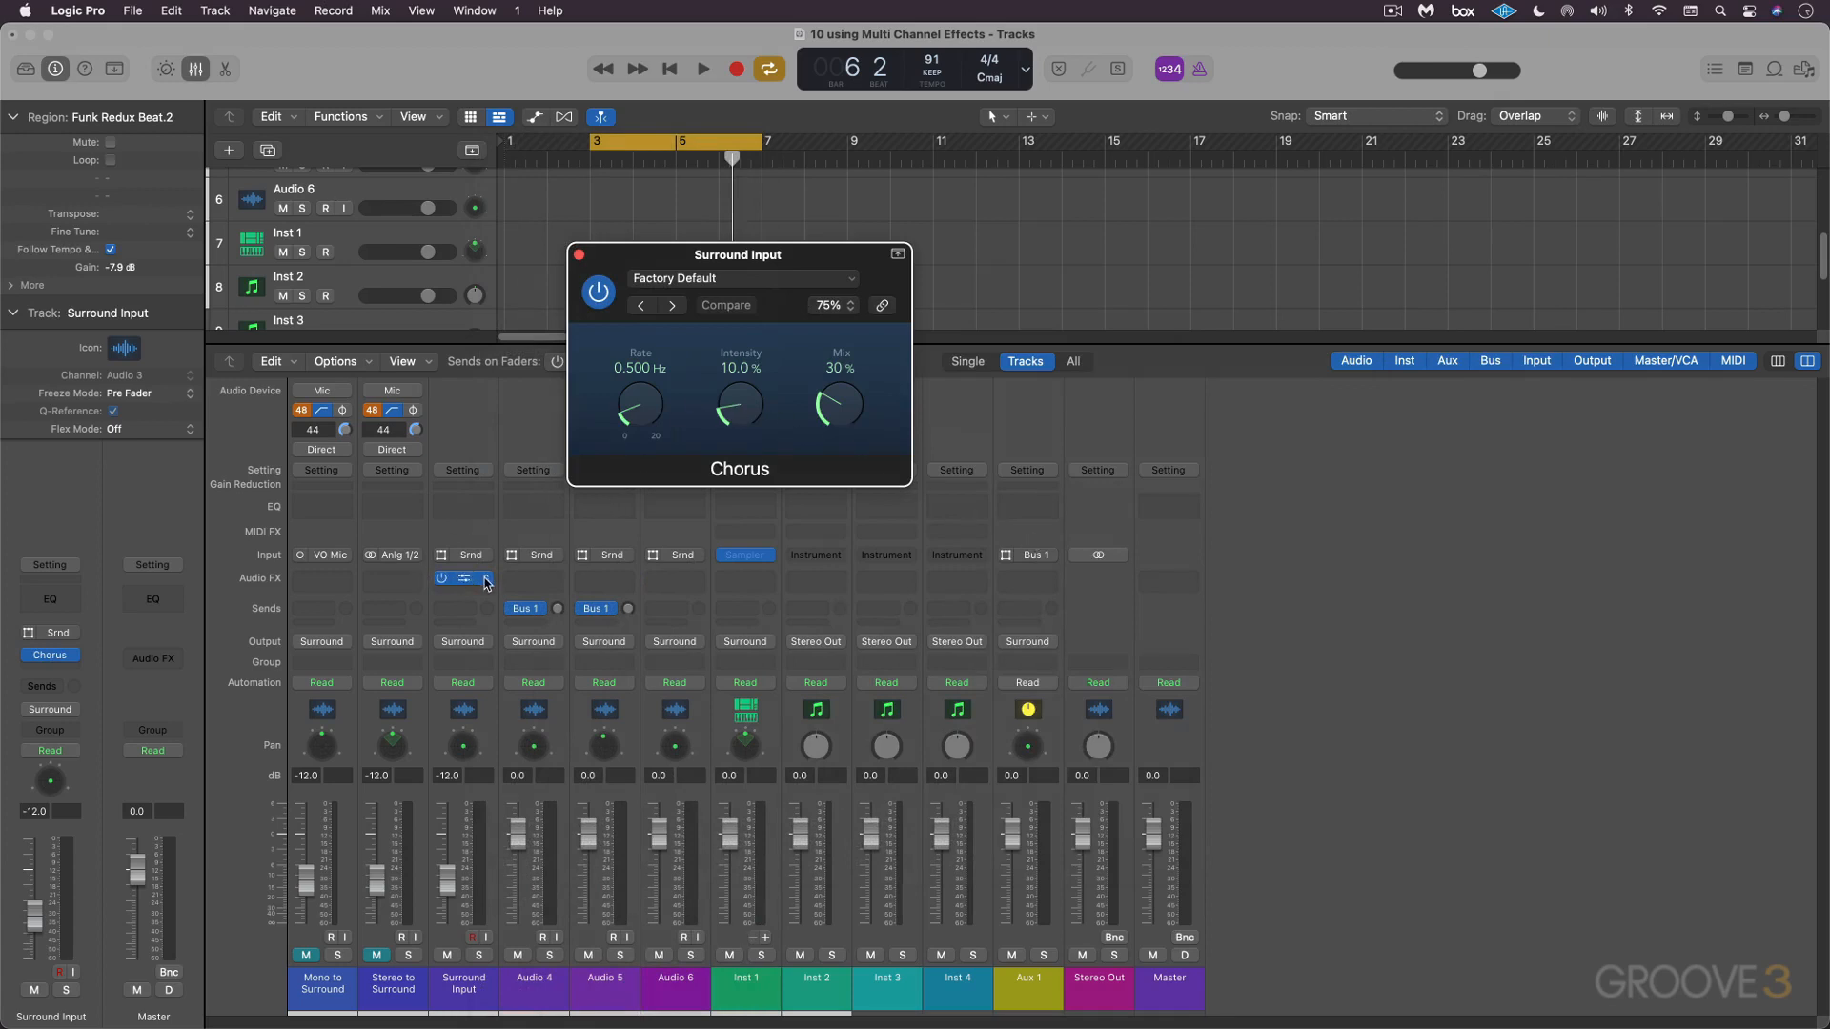
{"action": "left_click", "coordinate": [461, 579]}
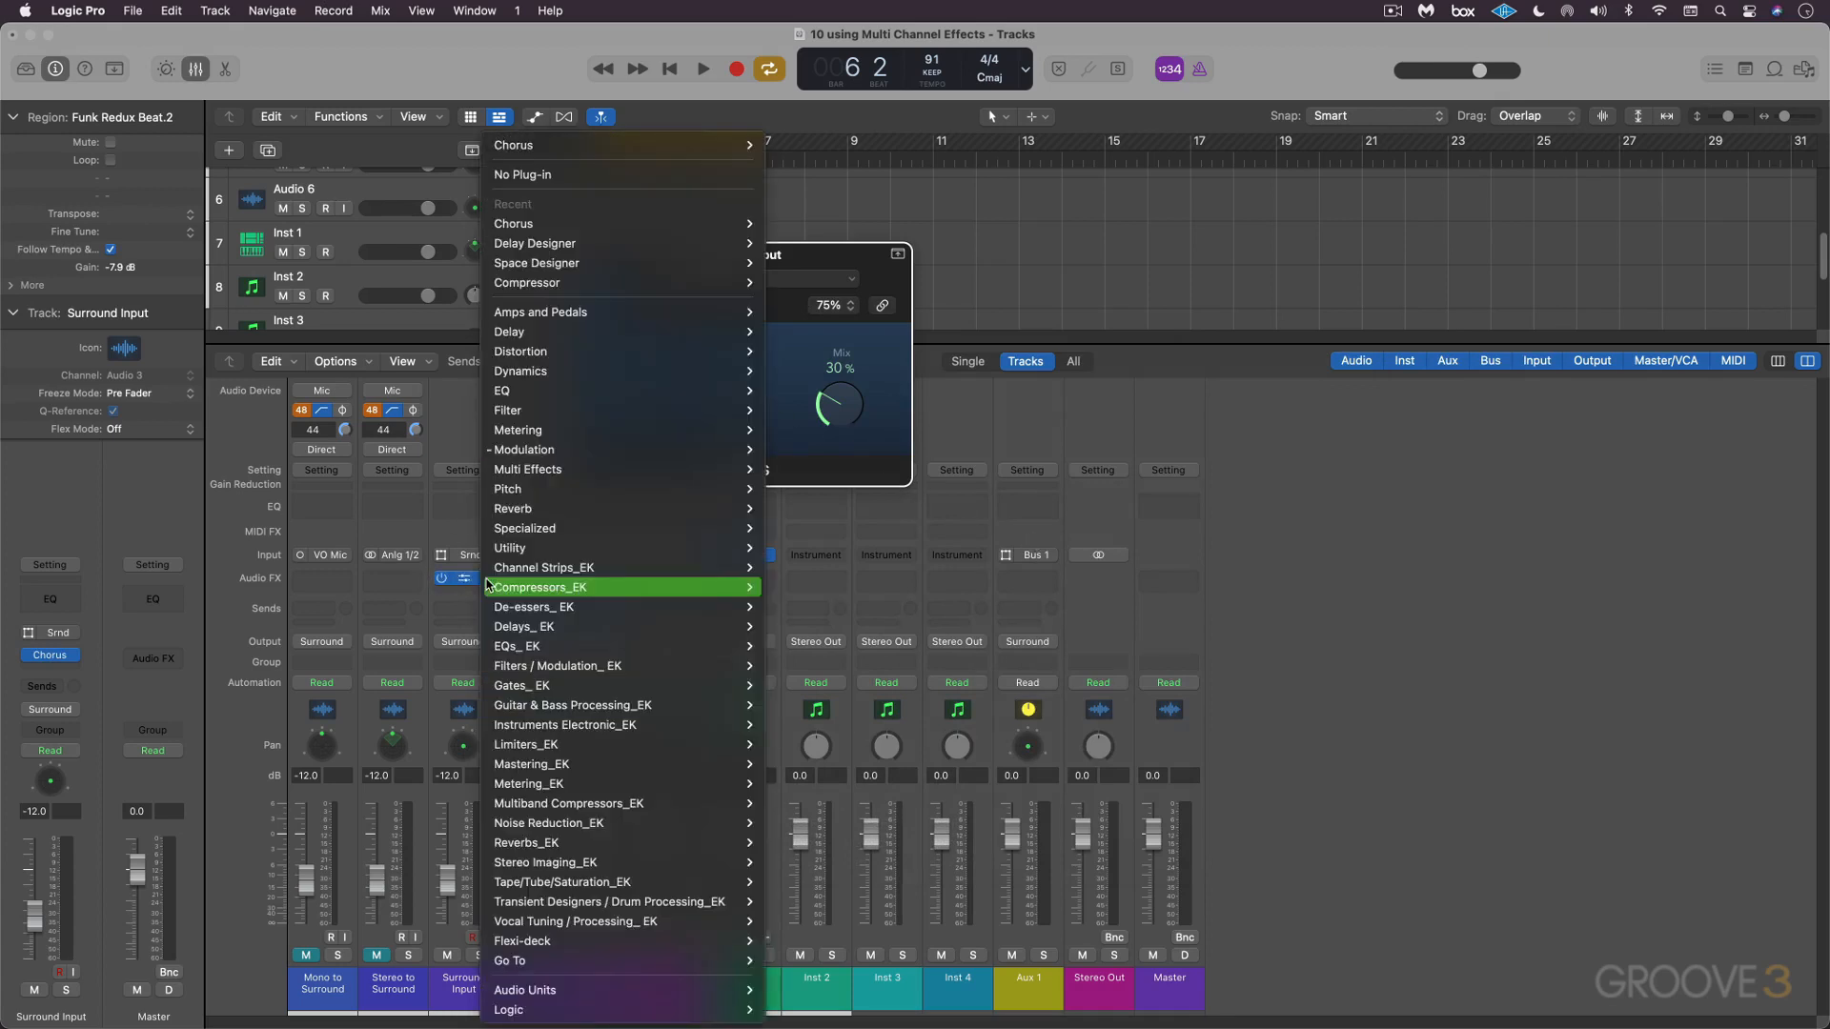
{"action": "mouse_move", "coordinate": [526, 288]}
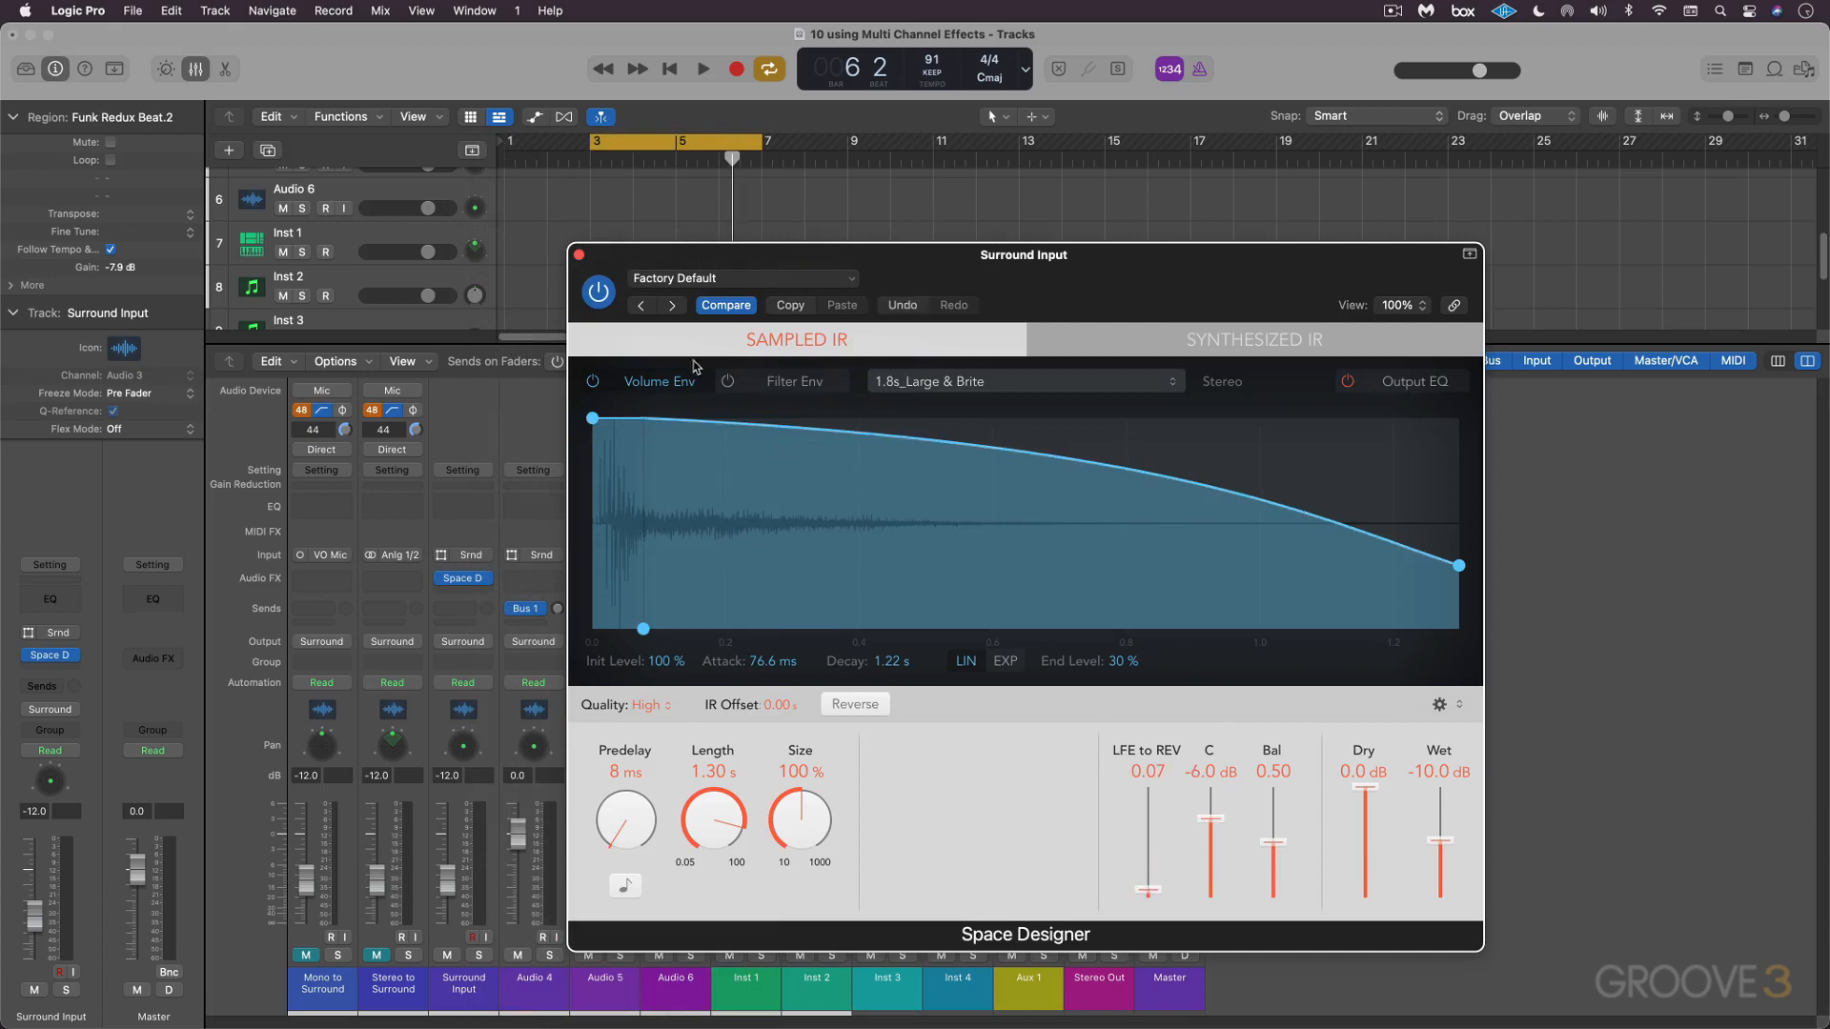
{"action": "left_click", "coordinate": [579, 254]}
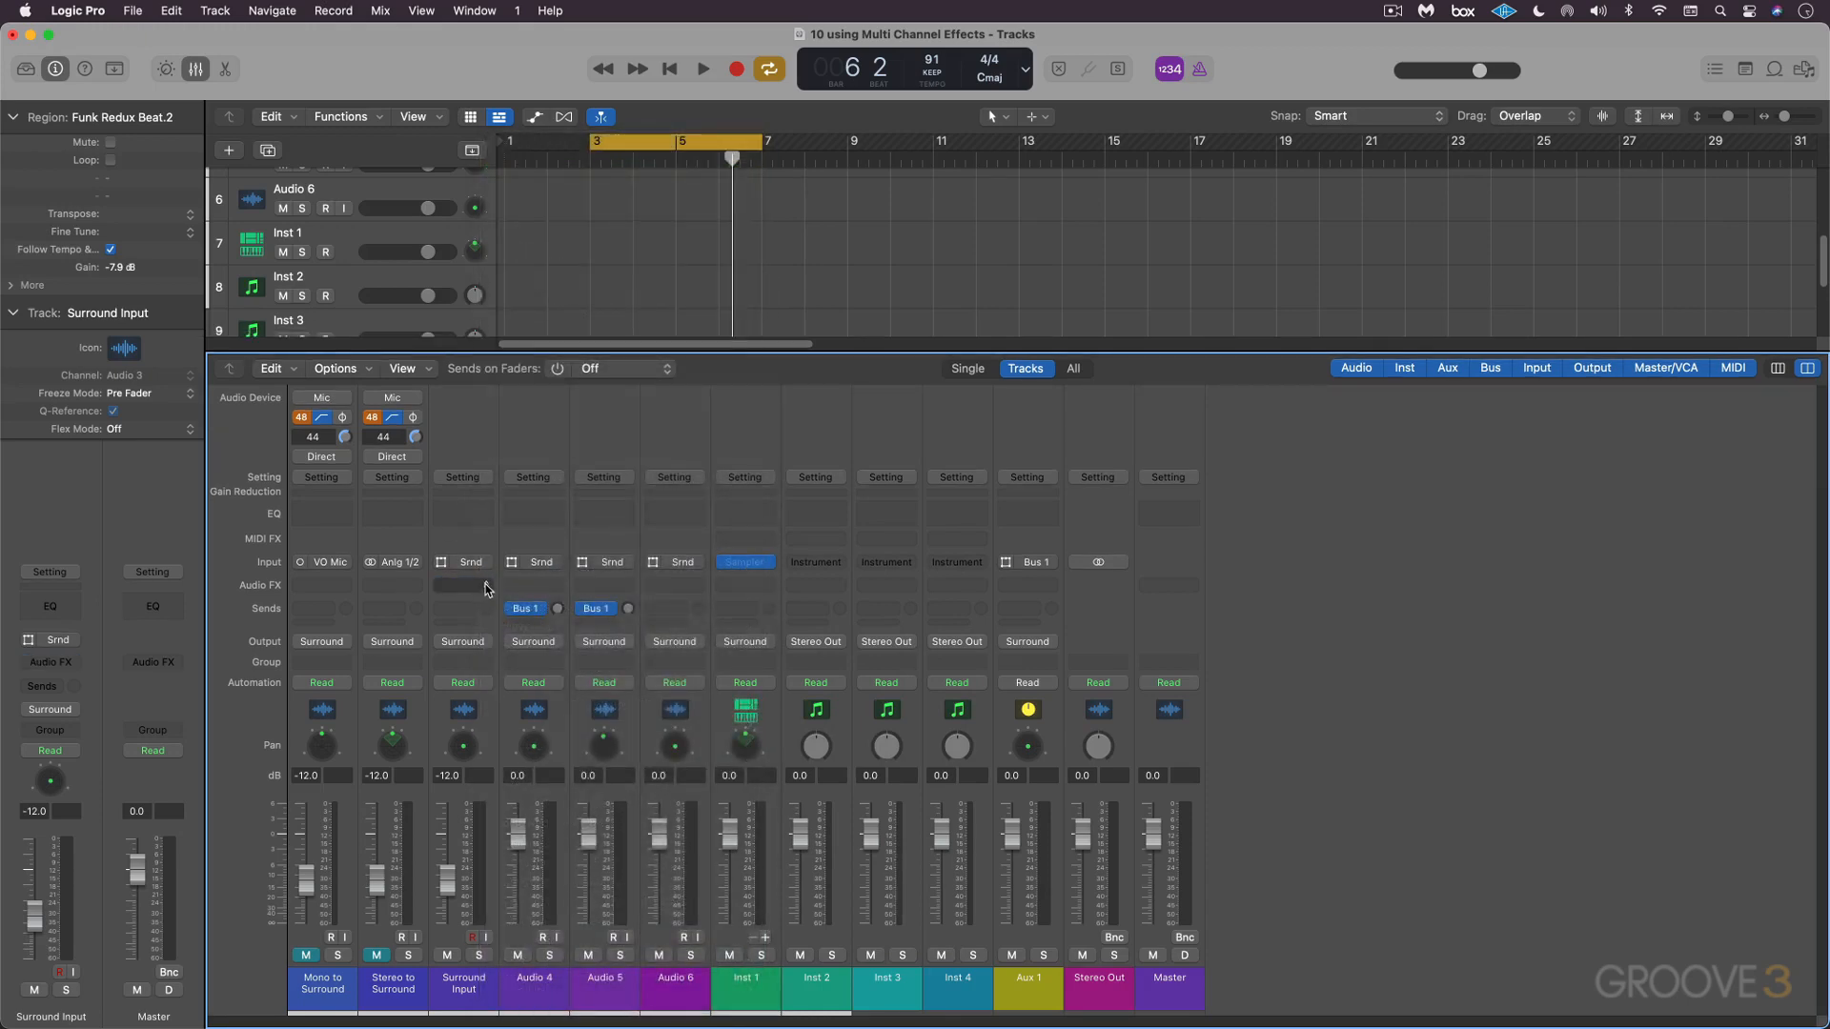
Insert a multi-mono Channel EQ on Surround Input, leave its groups unlinked, and check the LFE and L-R|Ls-Rs|C instances.
{"action": "left_click", "coordinate": [462, 586]}
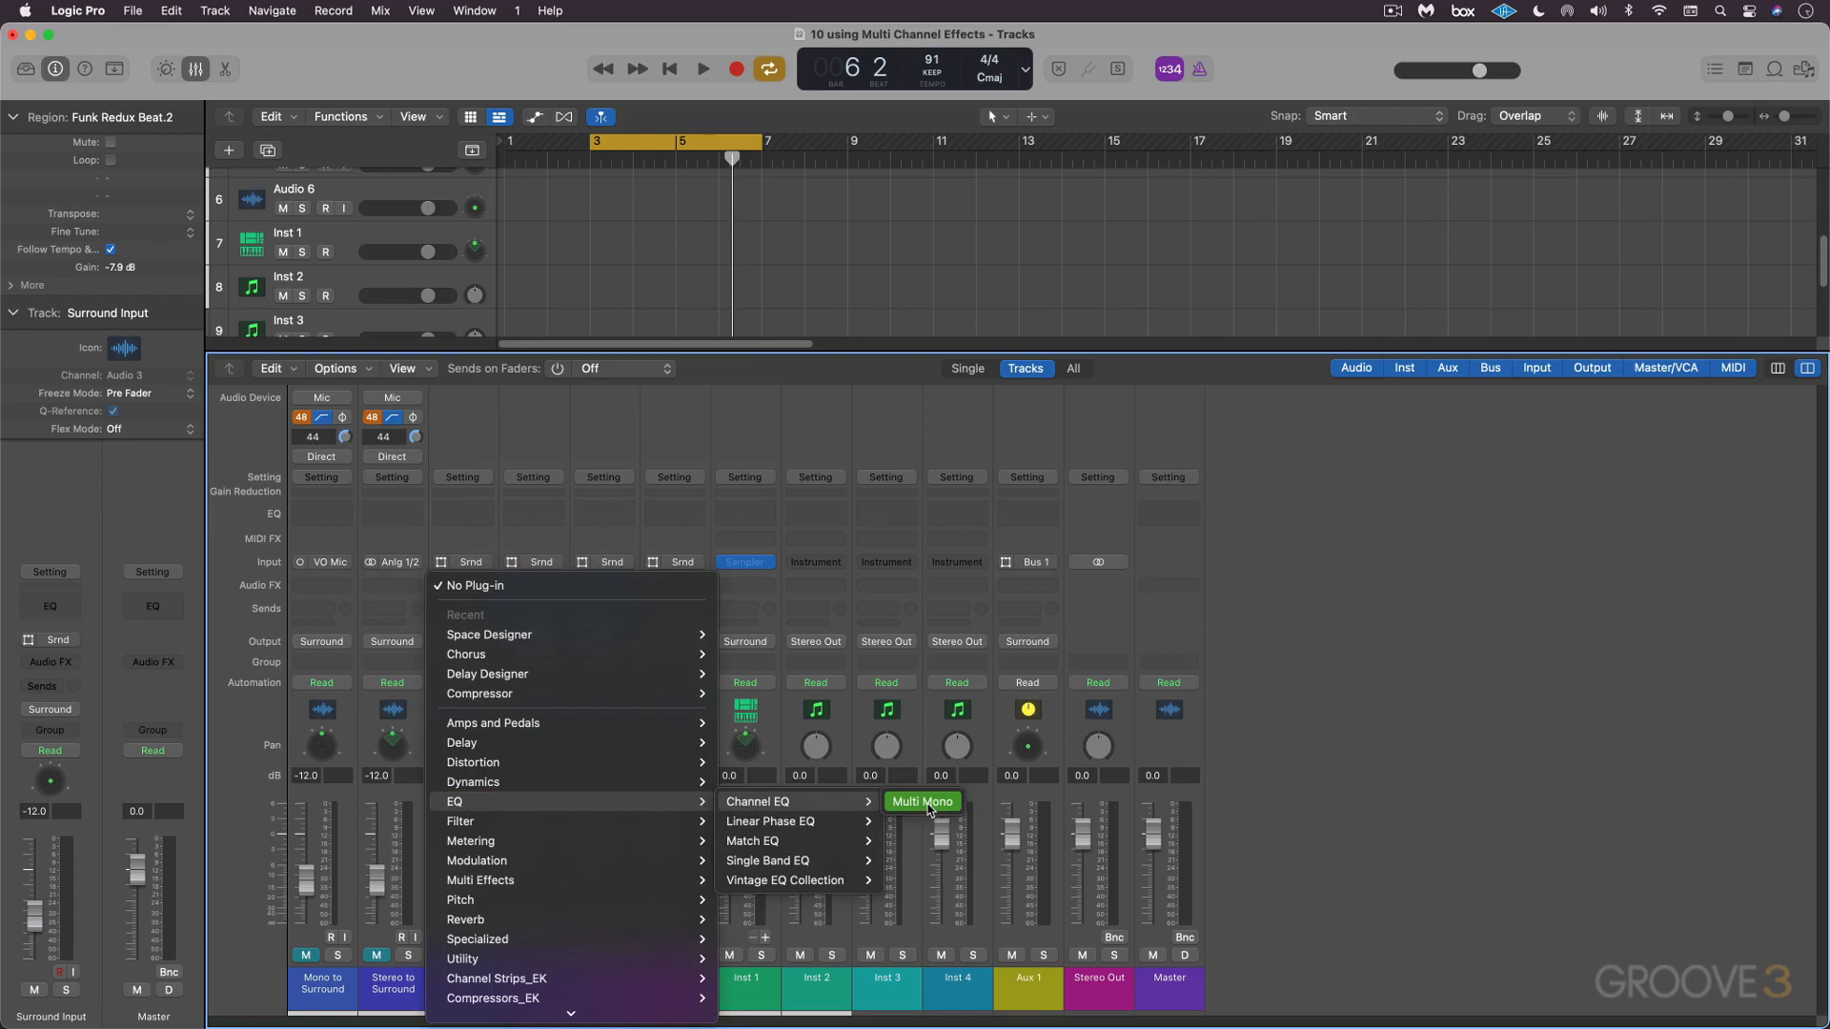
{"action": "left_click", "coordinate": [921, 802]}
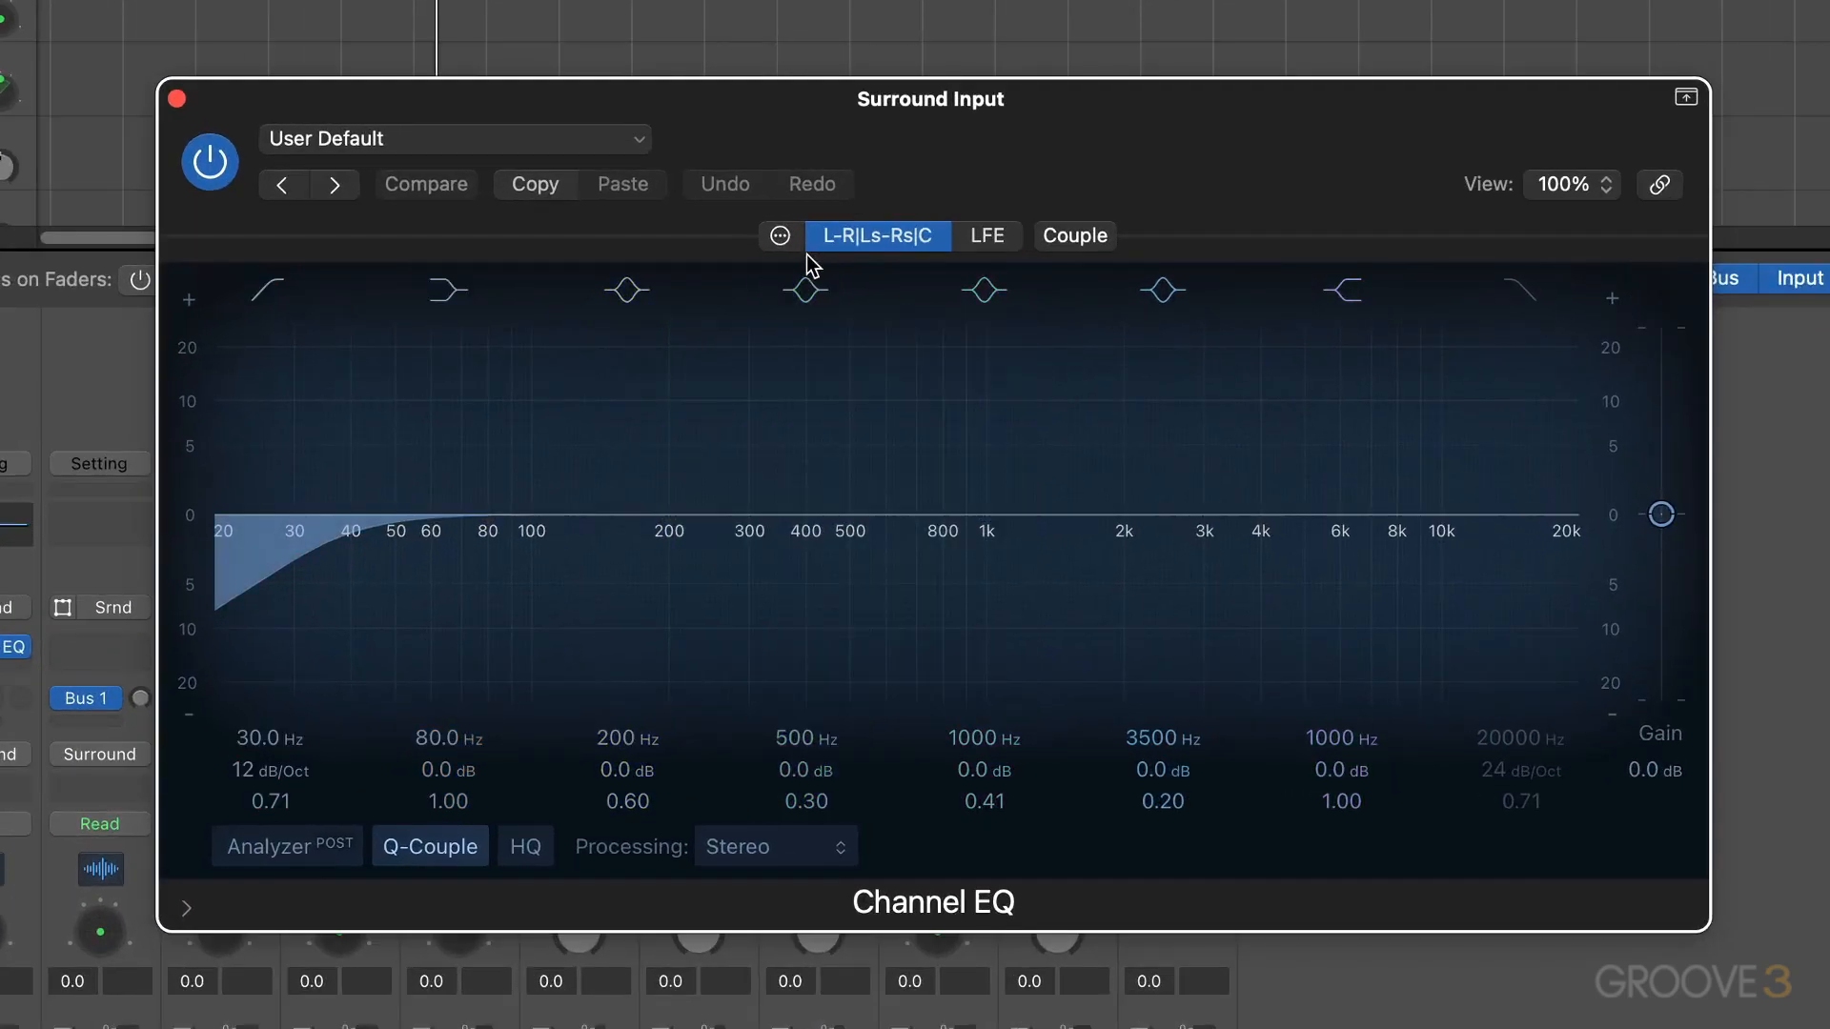
{"action": "mouse_move", "coordinate": [857, 253]}
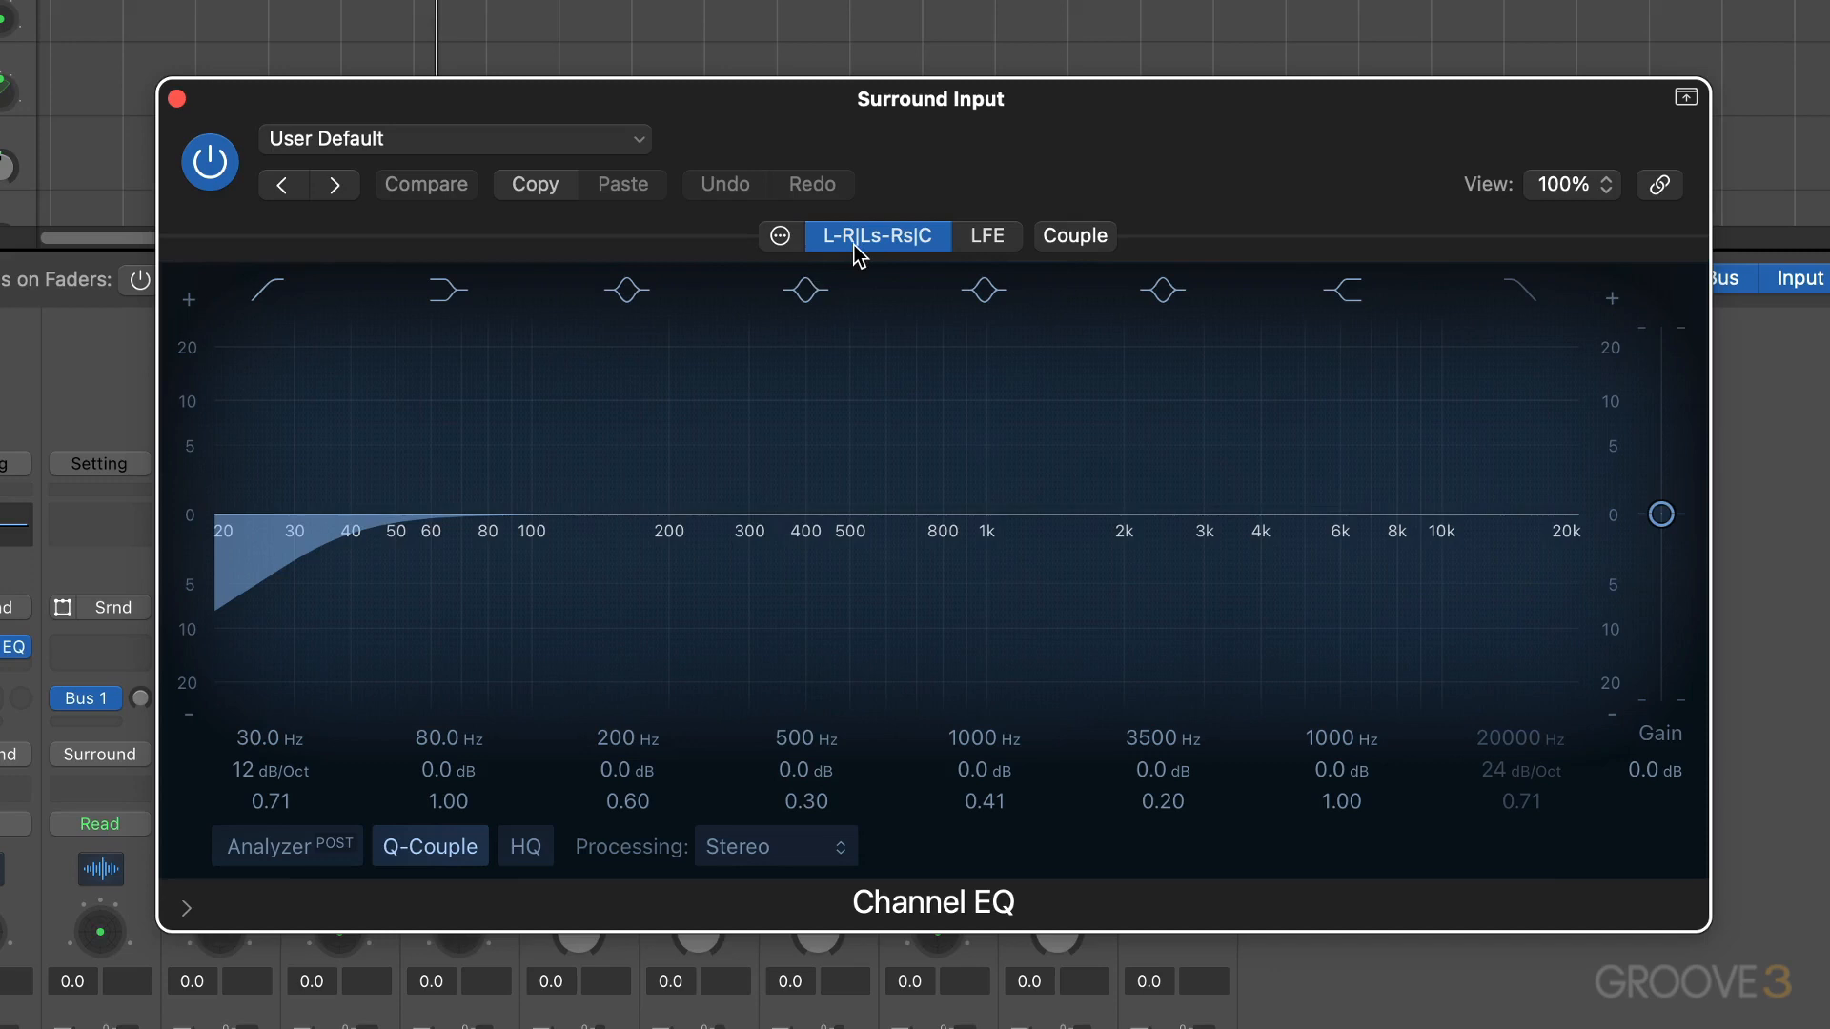
{"action": "mouse_move", "coordinate": [892, 258]}
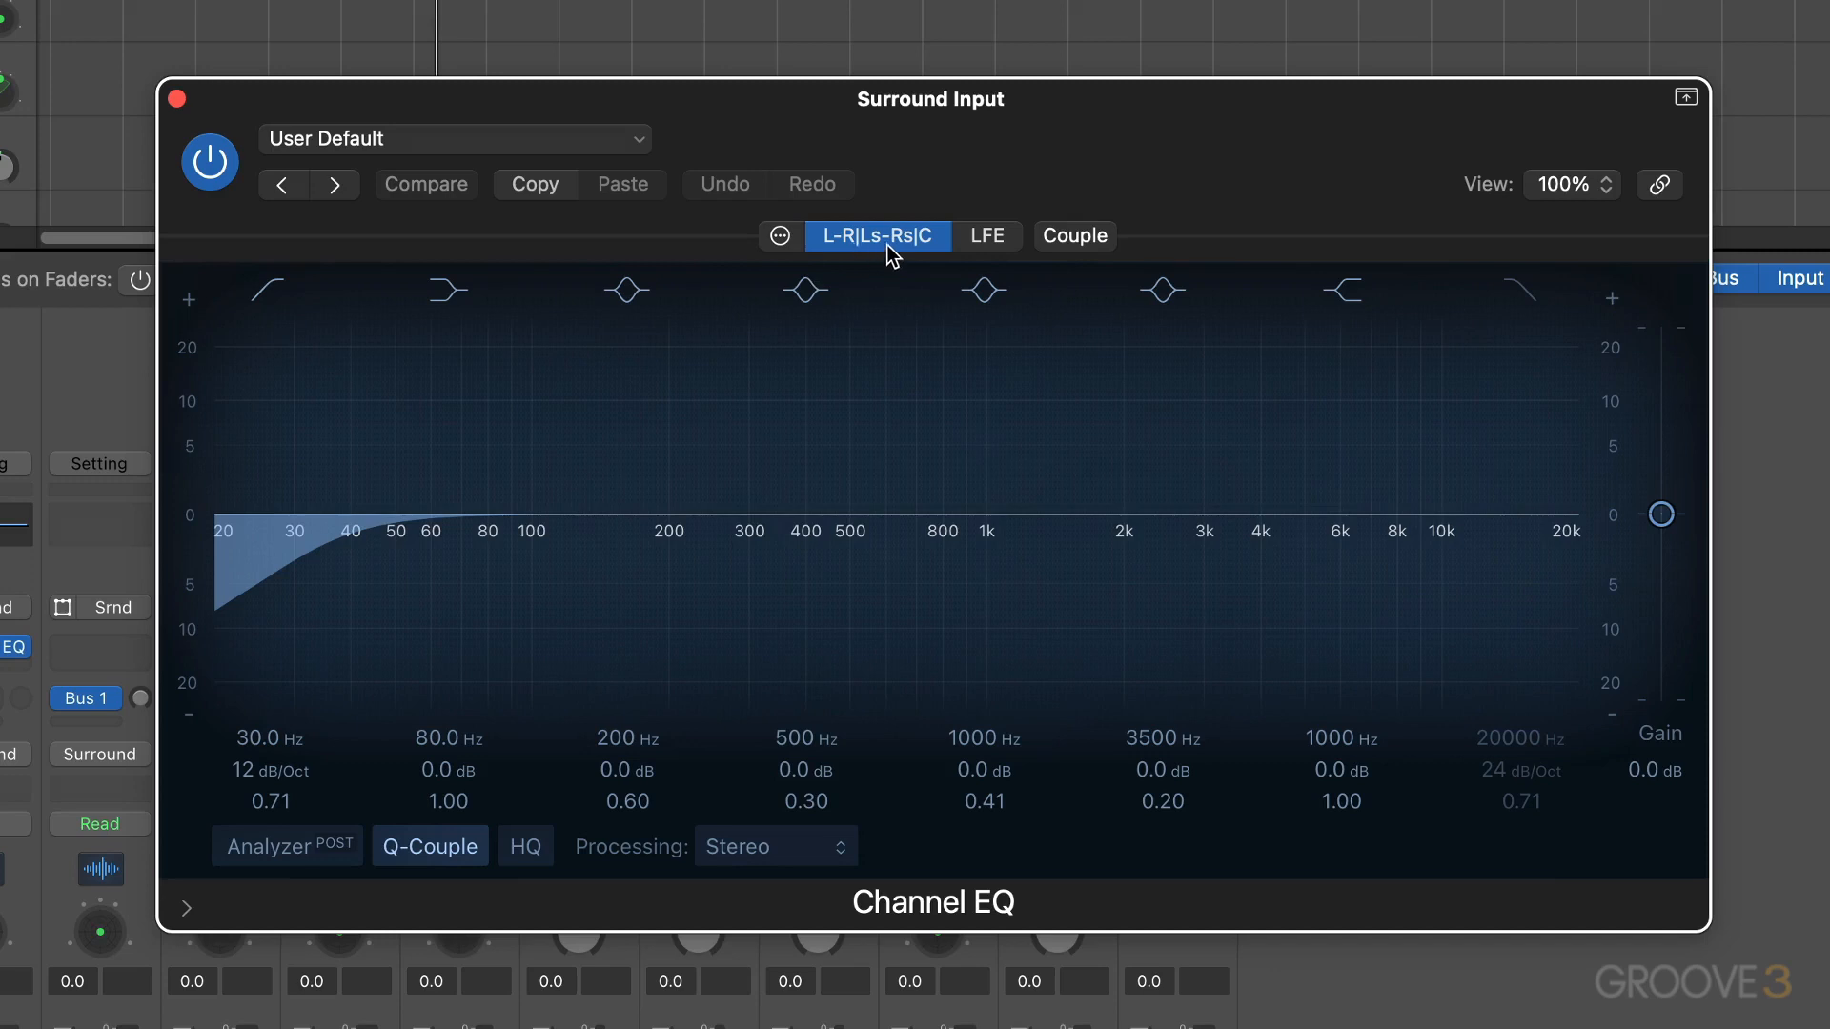
{"action": "mouse_move", "coordinate": [827, 248]}
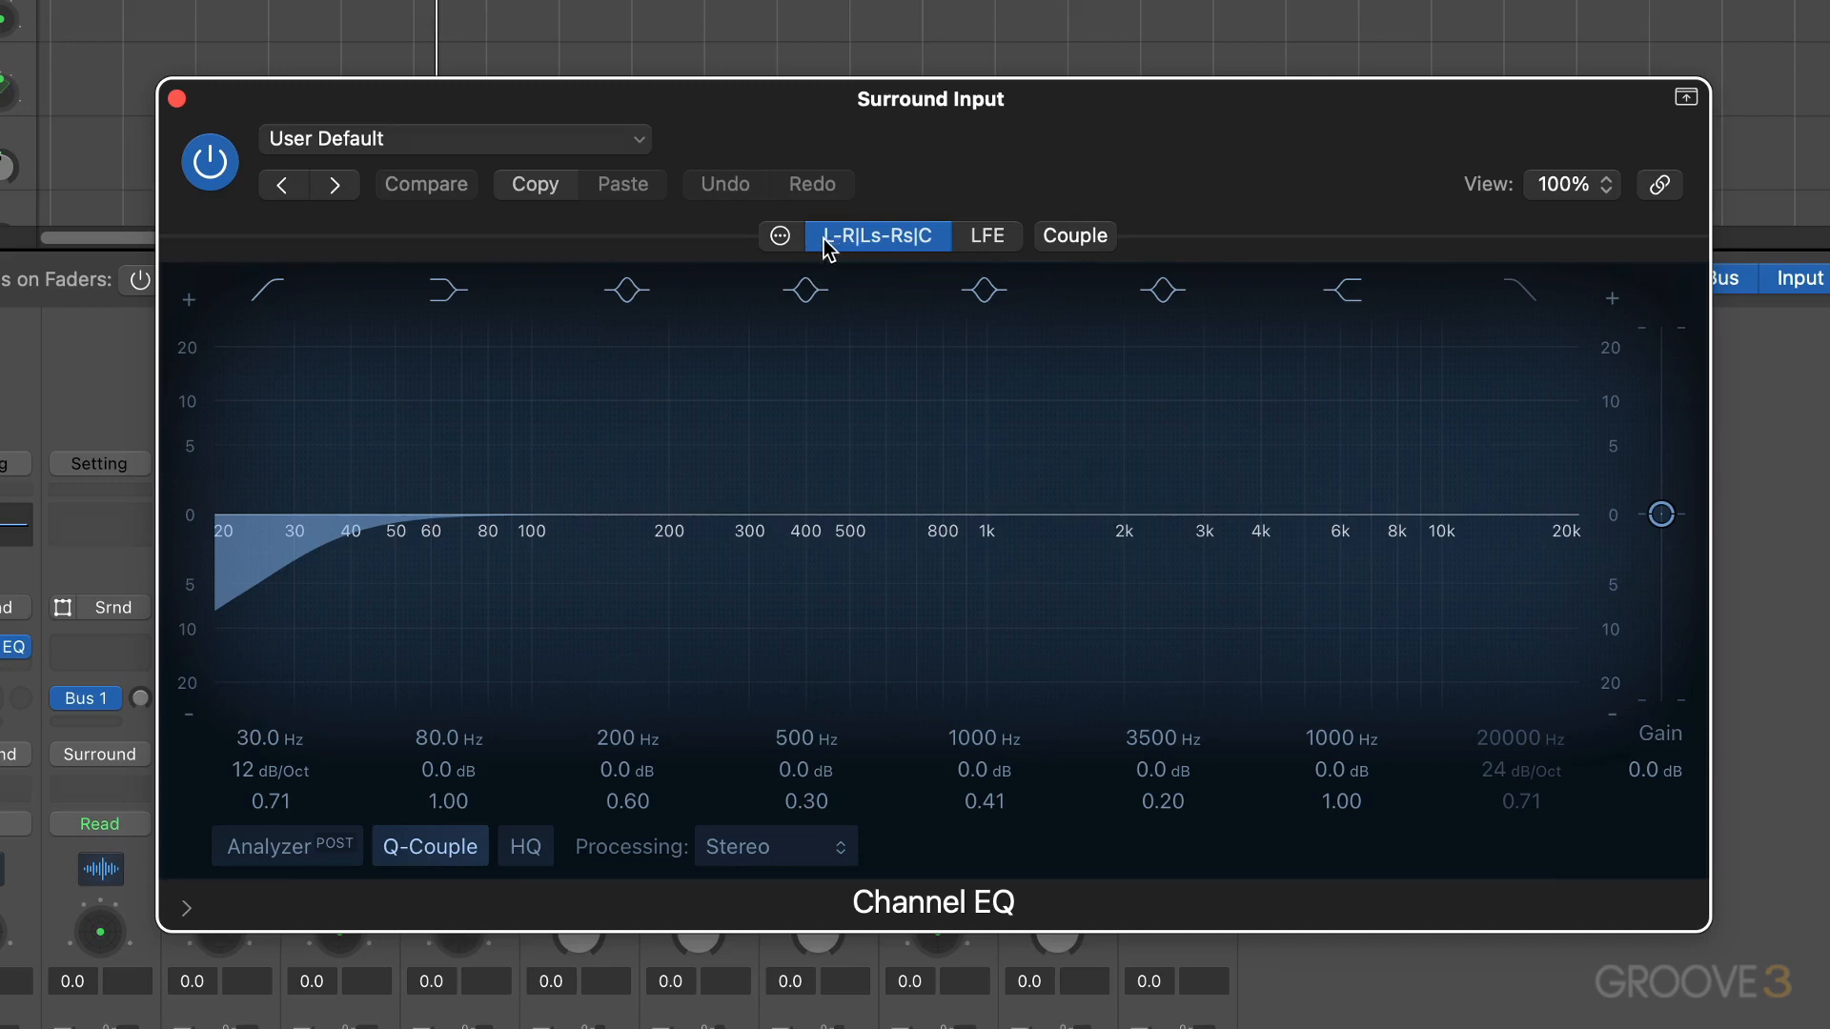
{"action": "mouse_move", "coordinate": [1047, 253]}
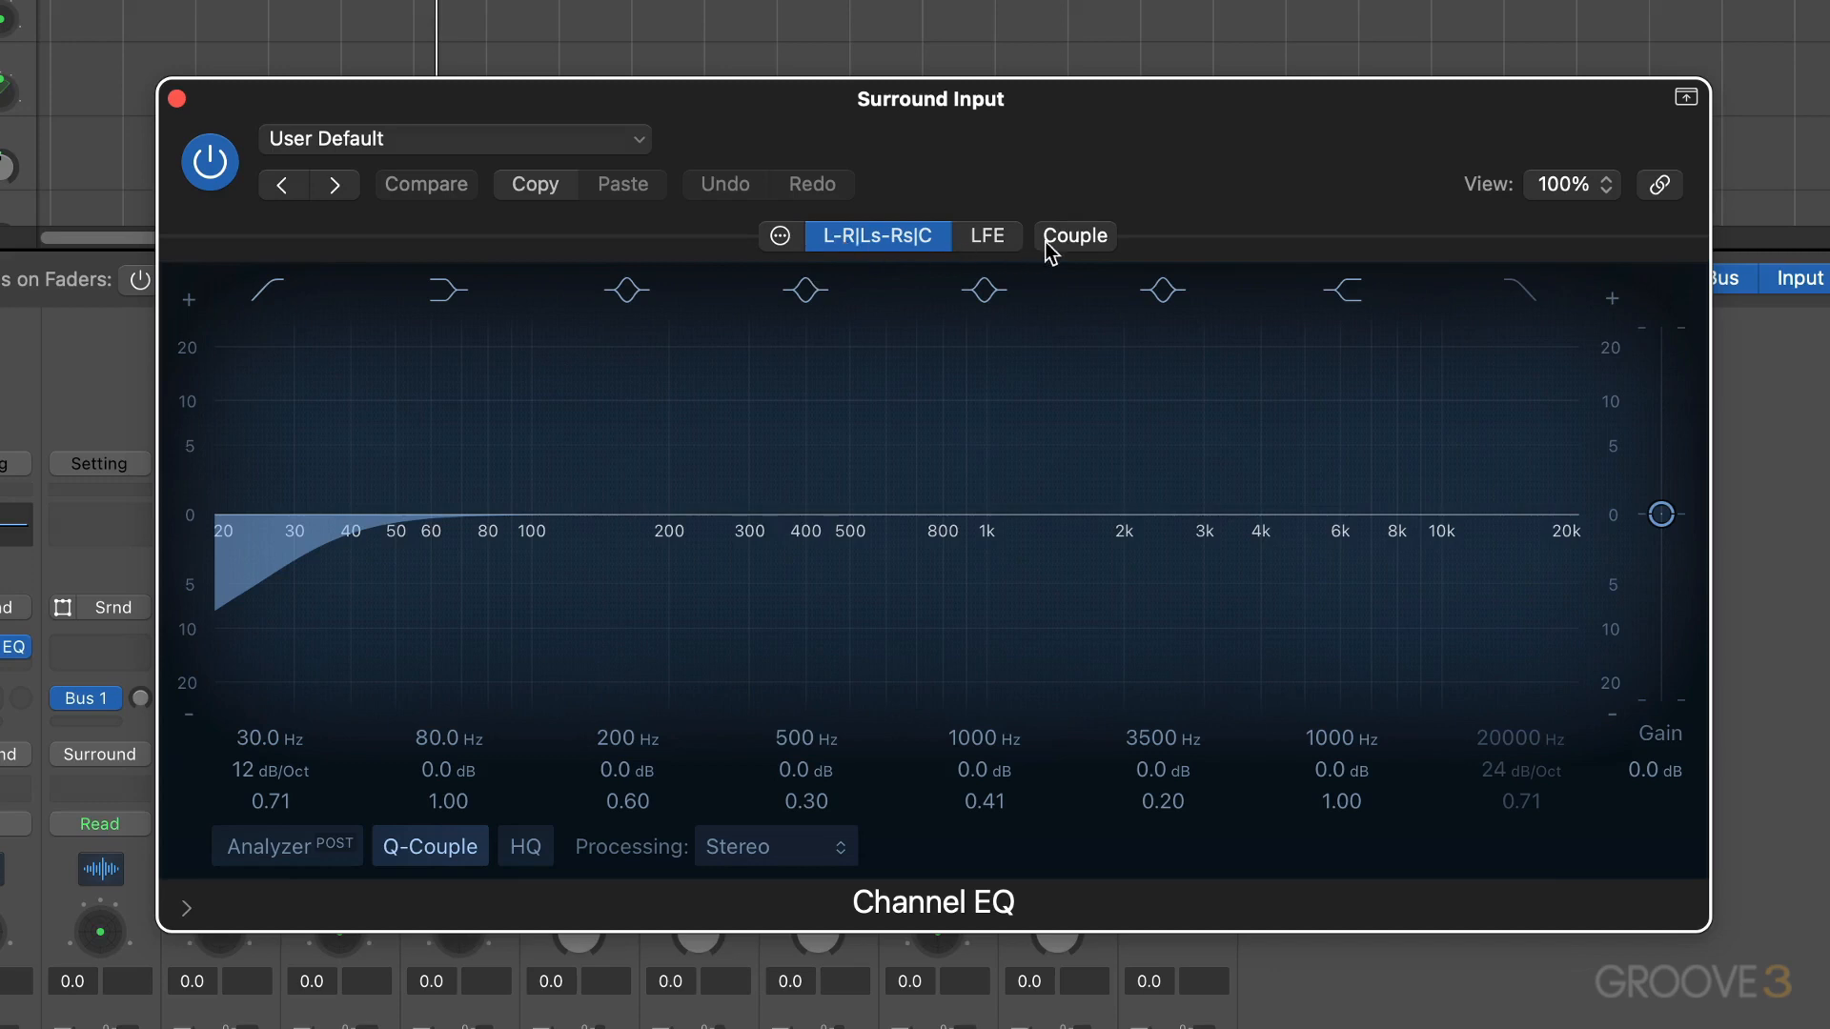
{"action": "left_click", "coordinate": [1073, 236]}
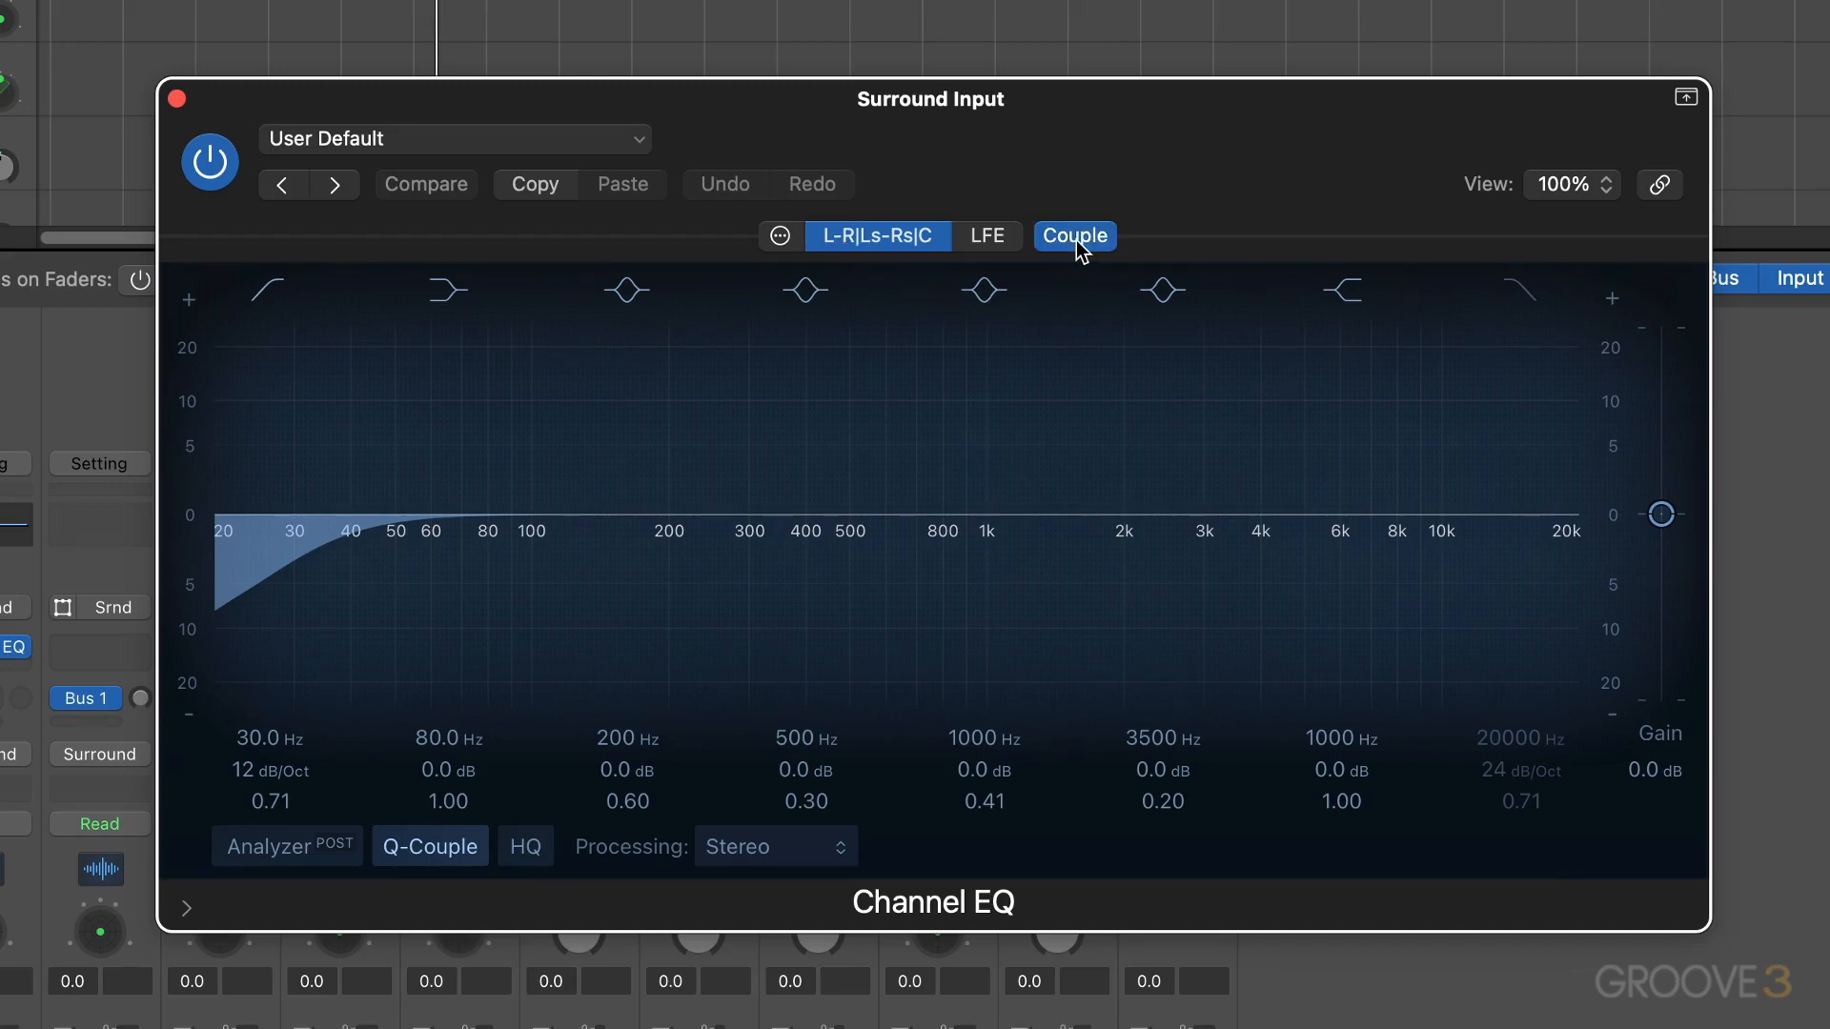
{"action": "left_click", "coordinate": [1073, 236]}
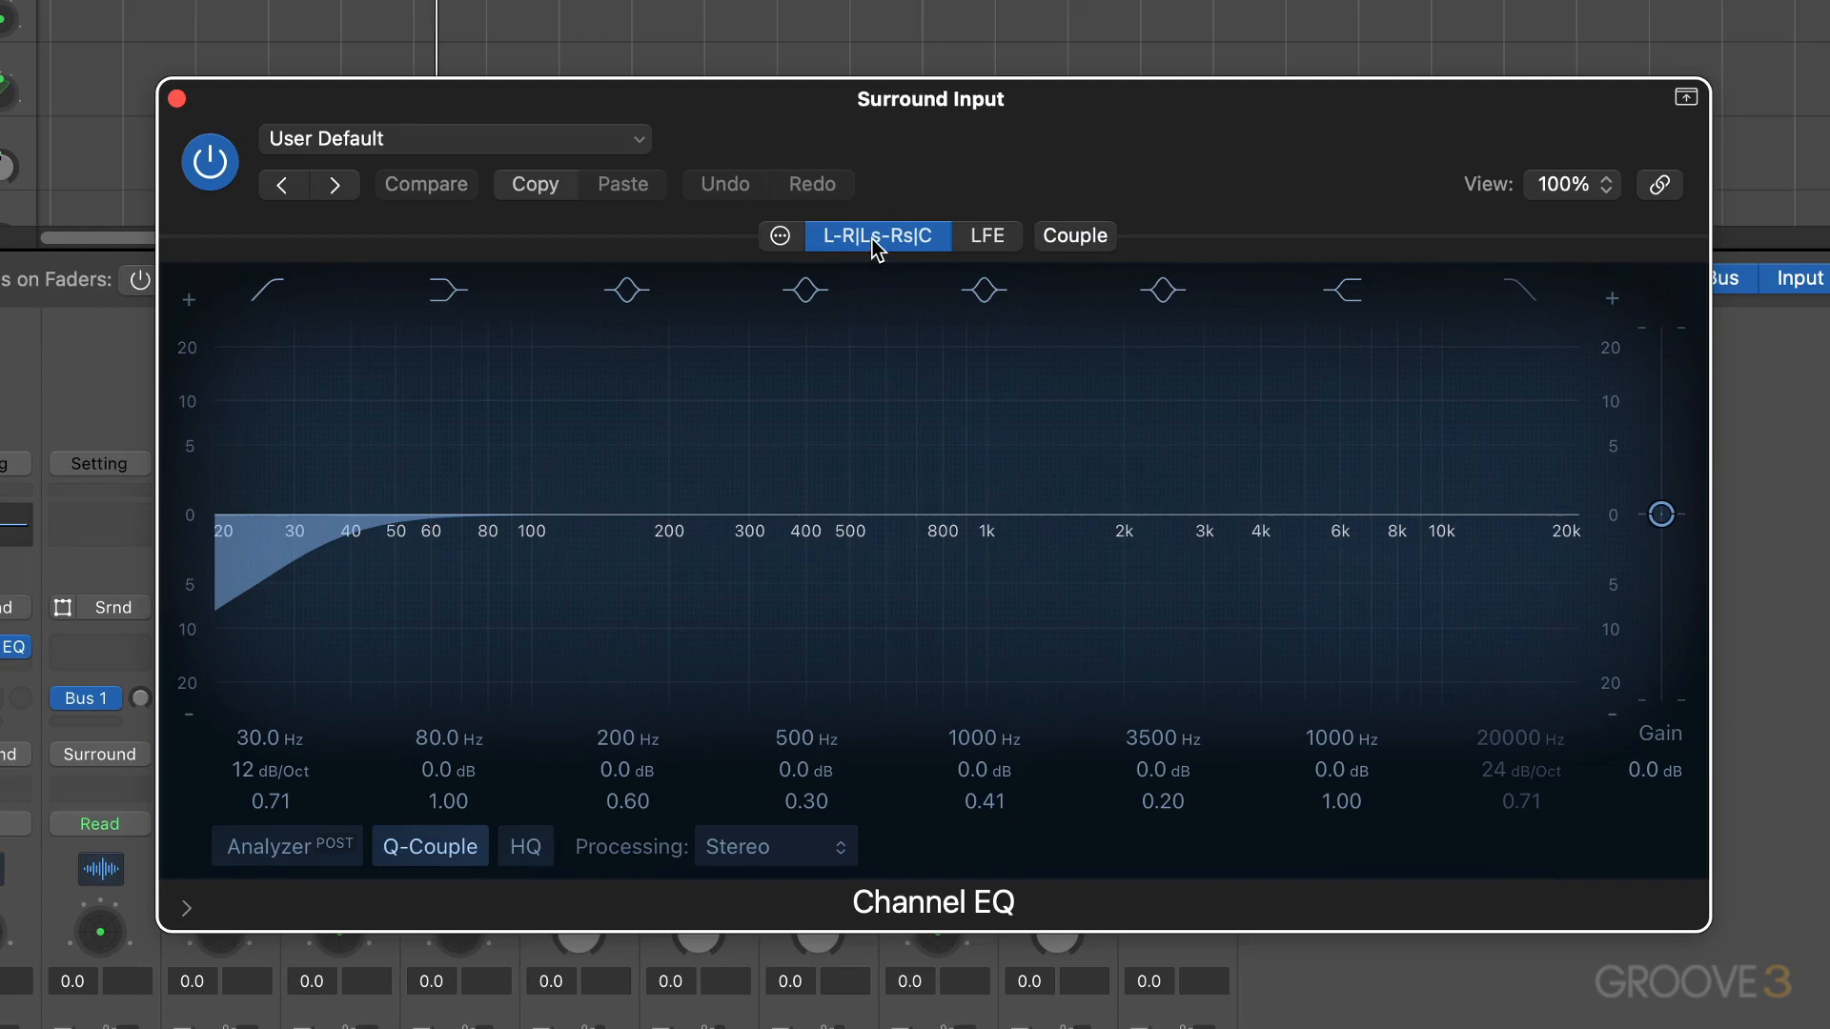
{"action": "mouse_move", "coordinate": [928, 246]}
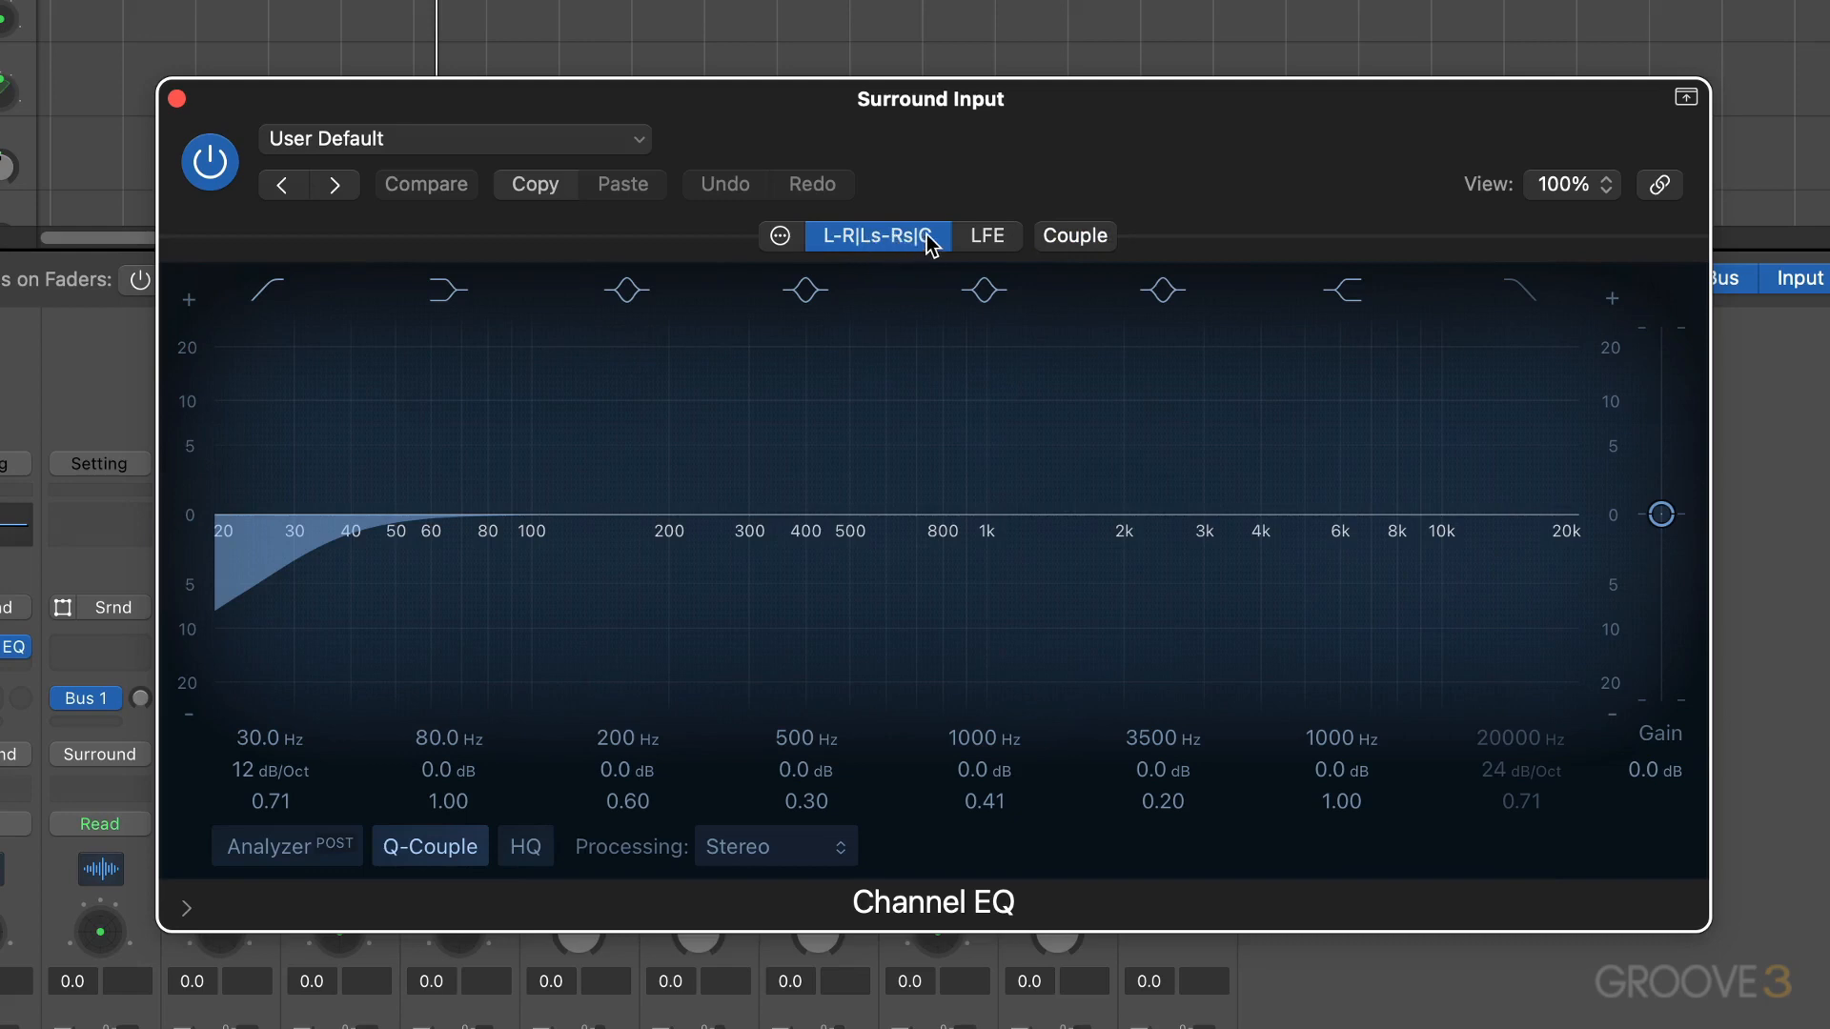
{"action": "left_click", "coordinate": [986, 234]}
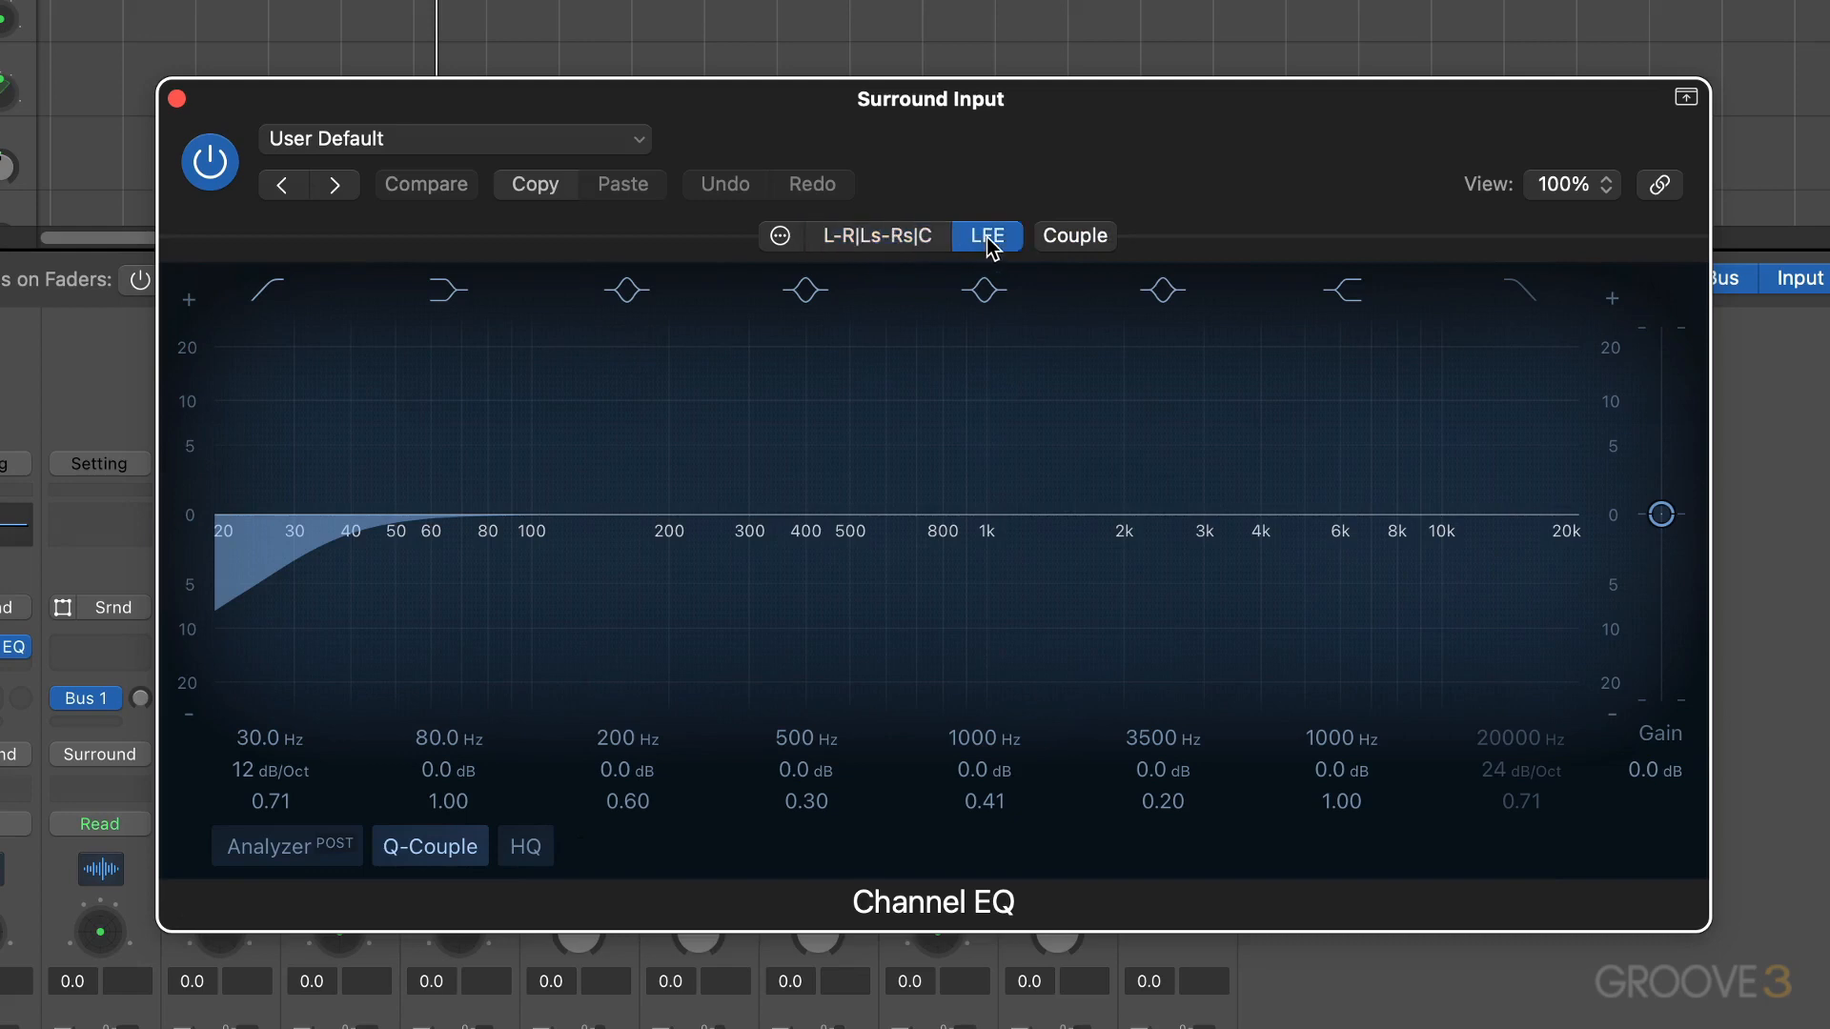
{"action": "left_click", "coordinate": [877, 234]}
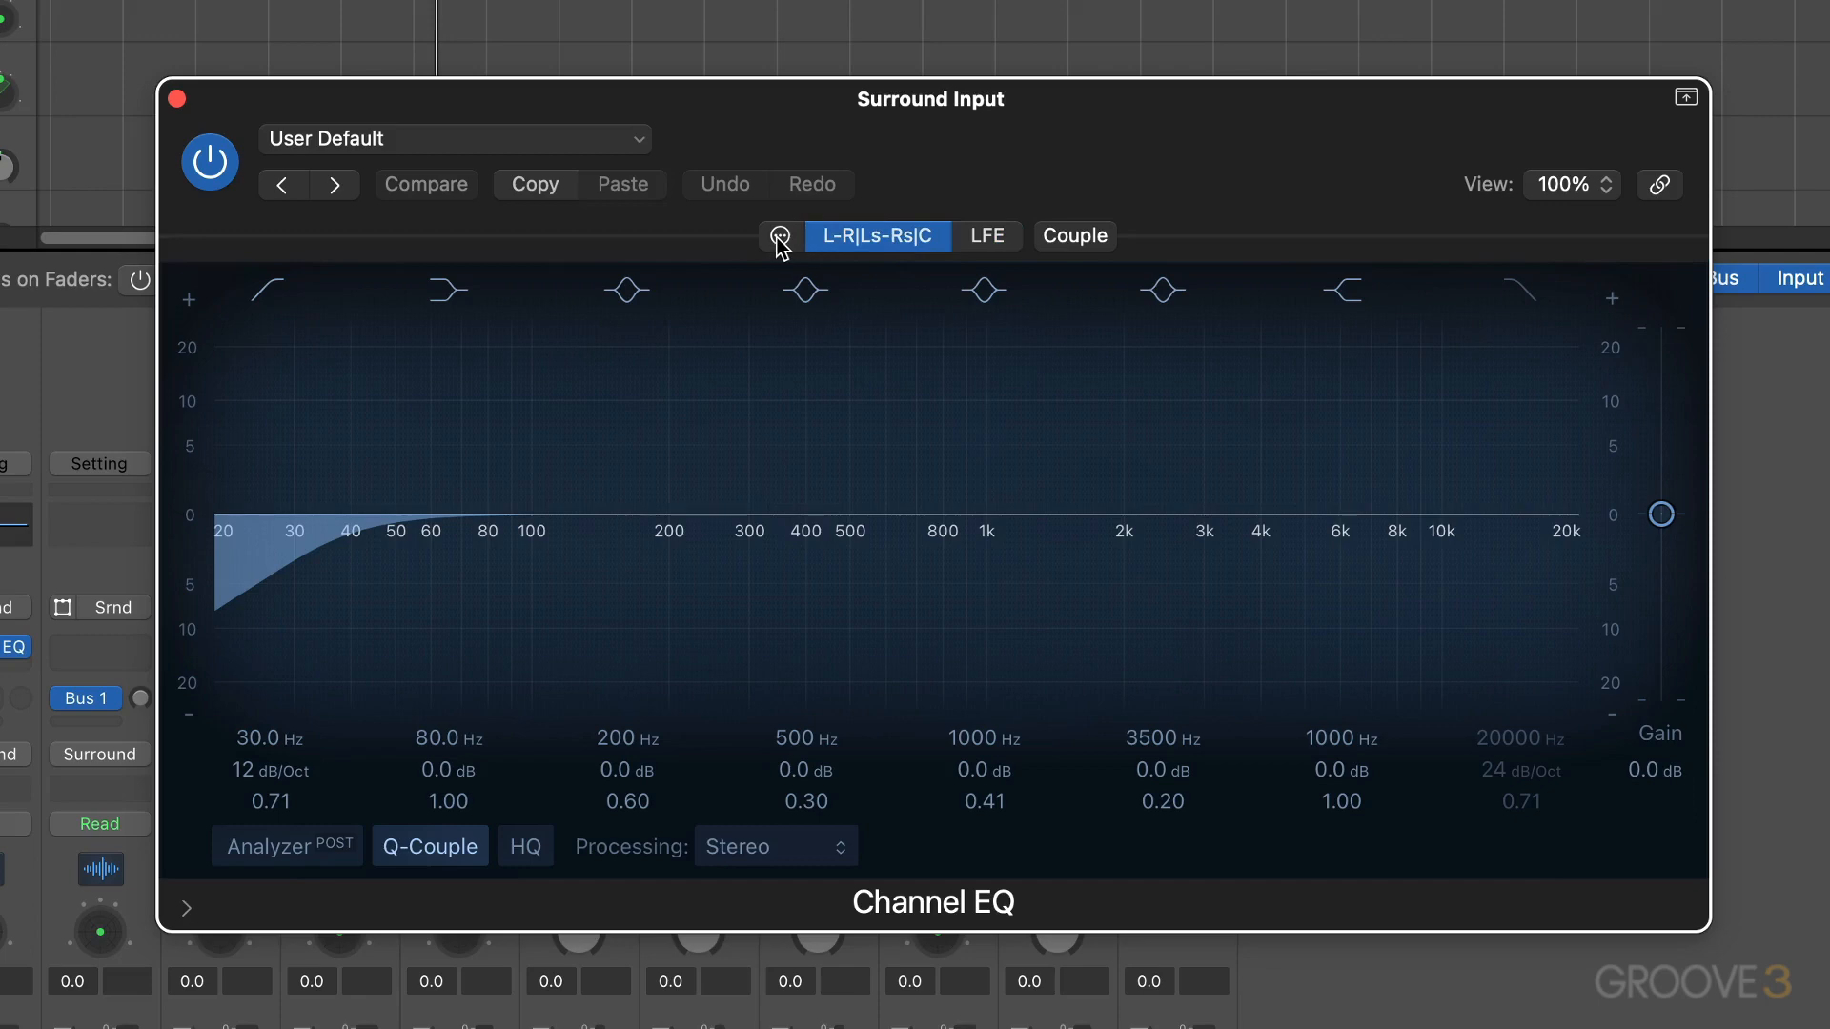
In the EQ's configuration view, assign L and Ls to group B and R and Rs to group C, keeping C on A.
{"action": "left_click", "coordinate": [778, 236]}
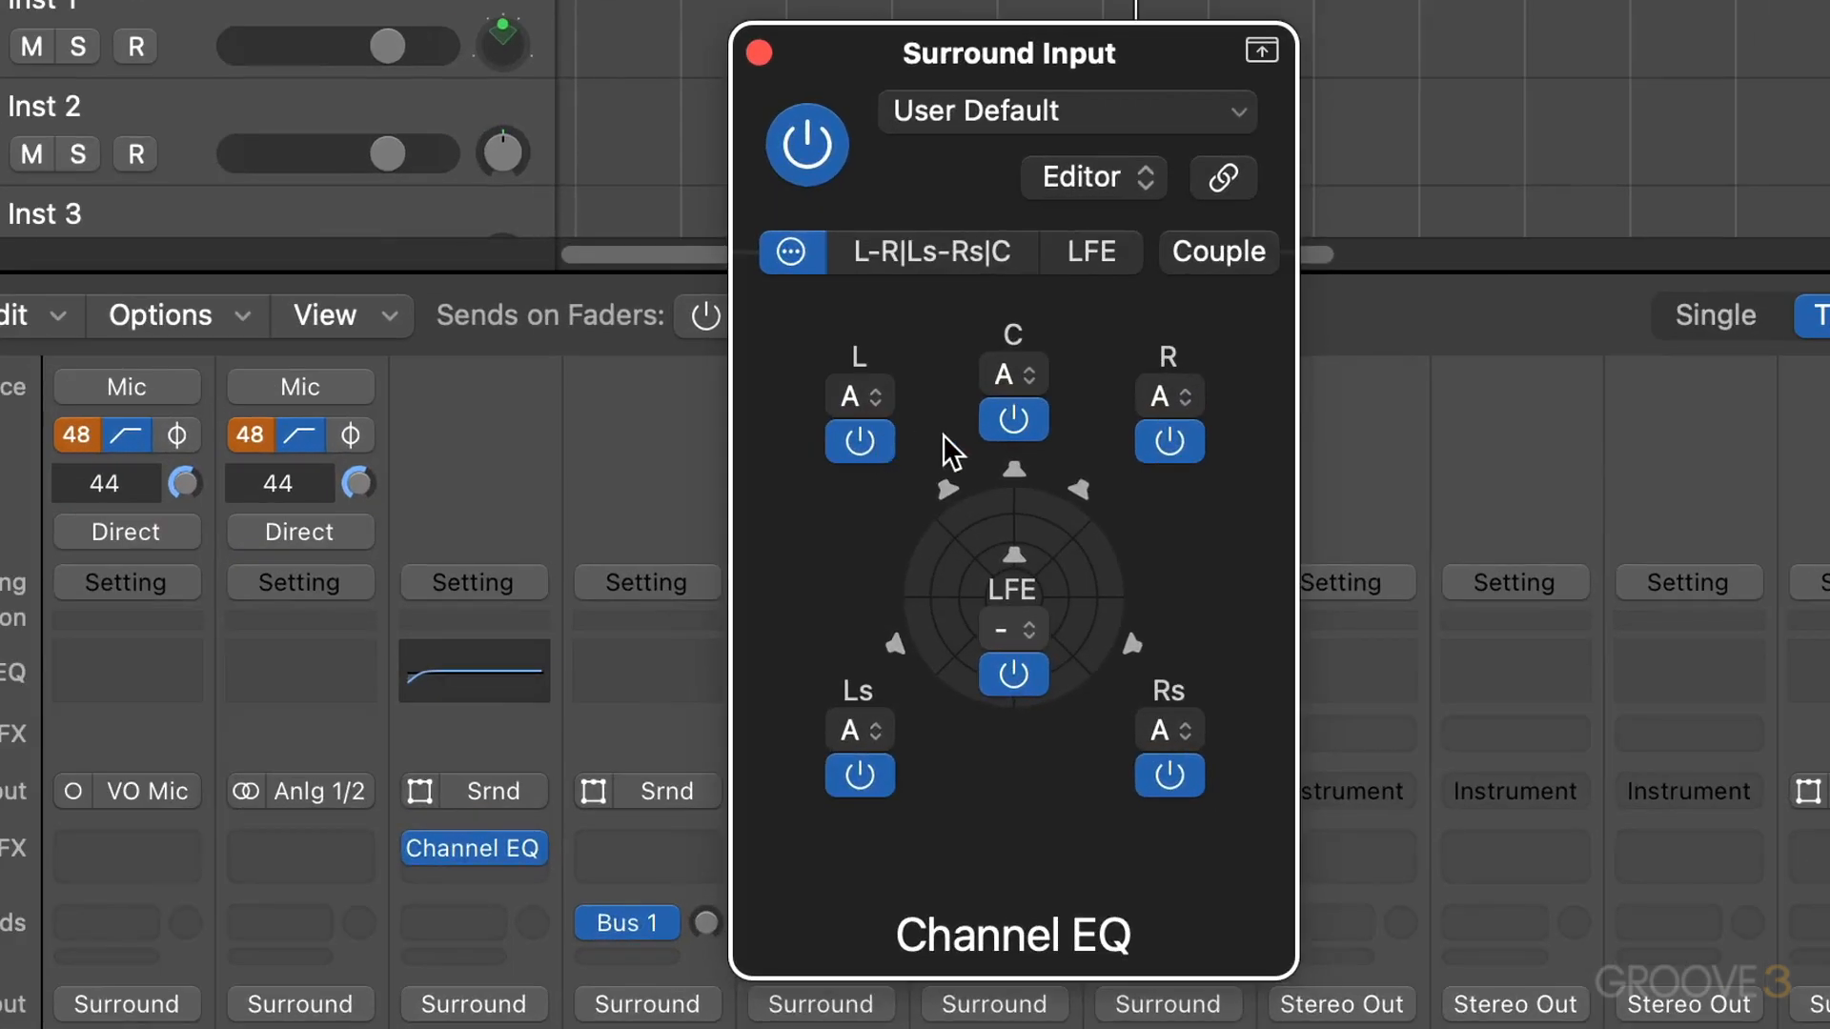
{"action": "mouse_move", "coordinate": [949, 454]}
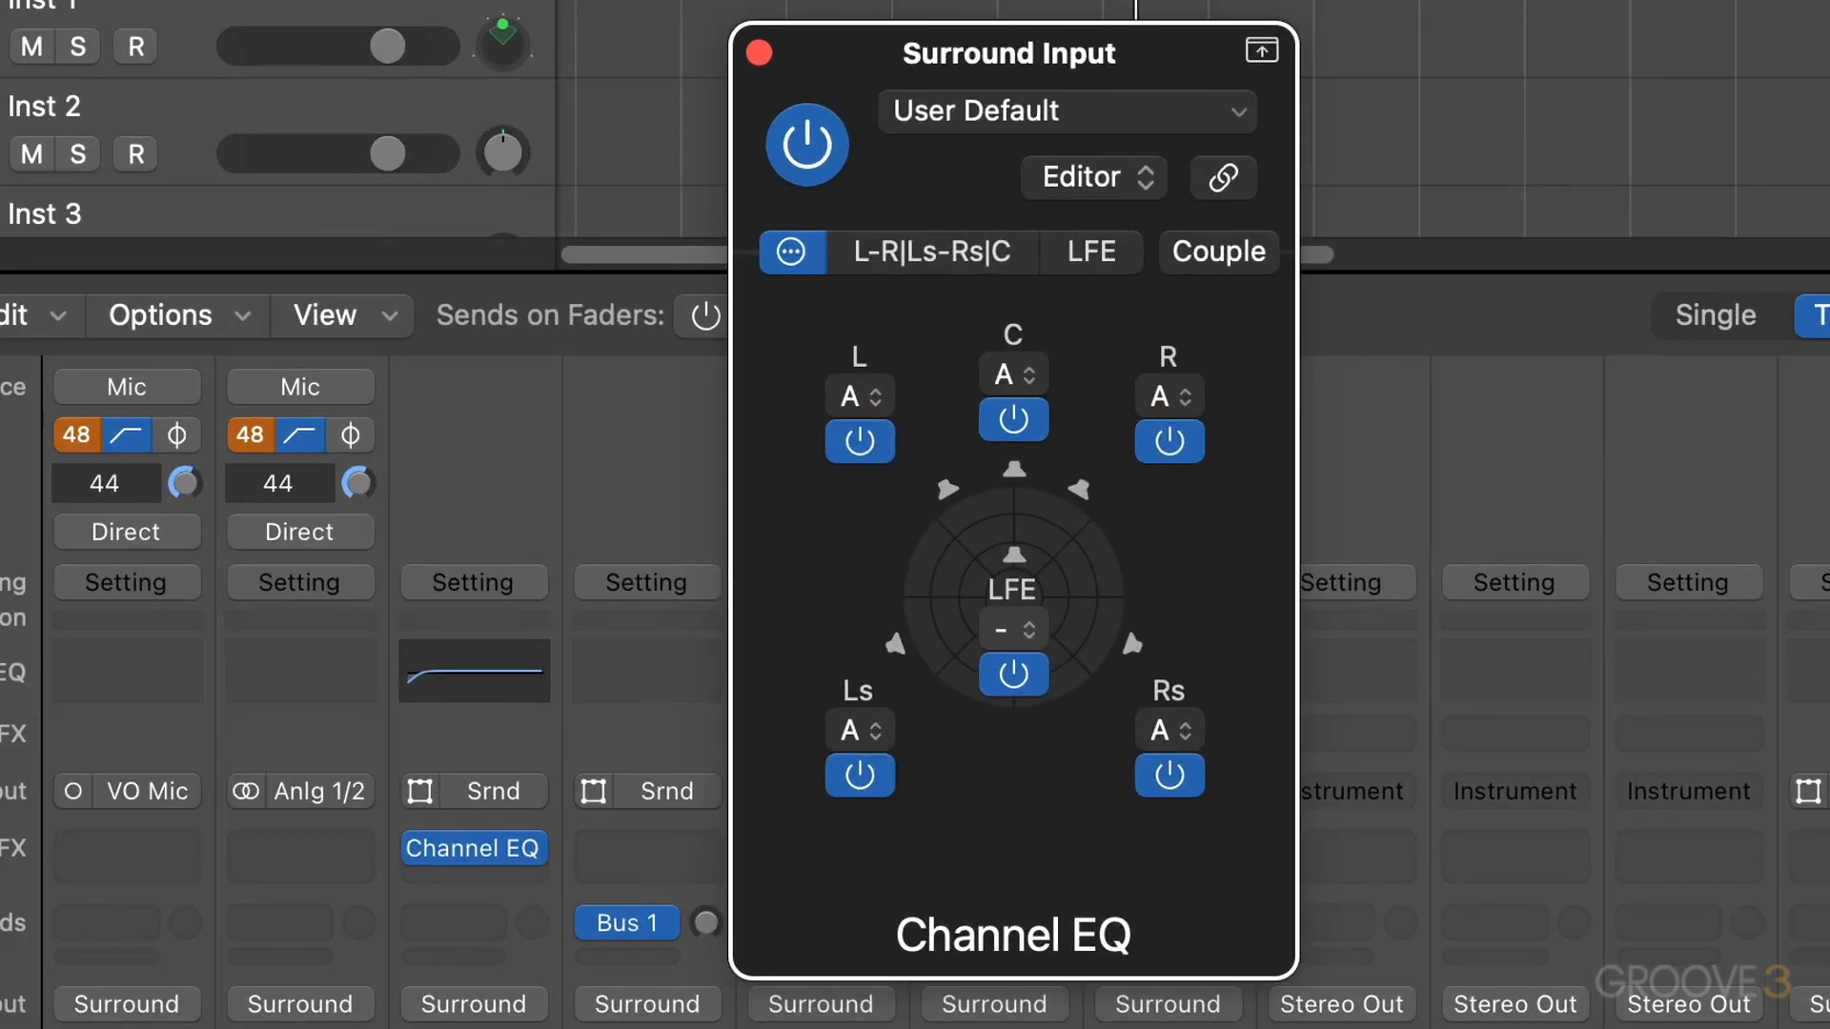
{"action": "mouse_move", "coordinate": [1167, 526]}
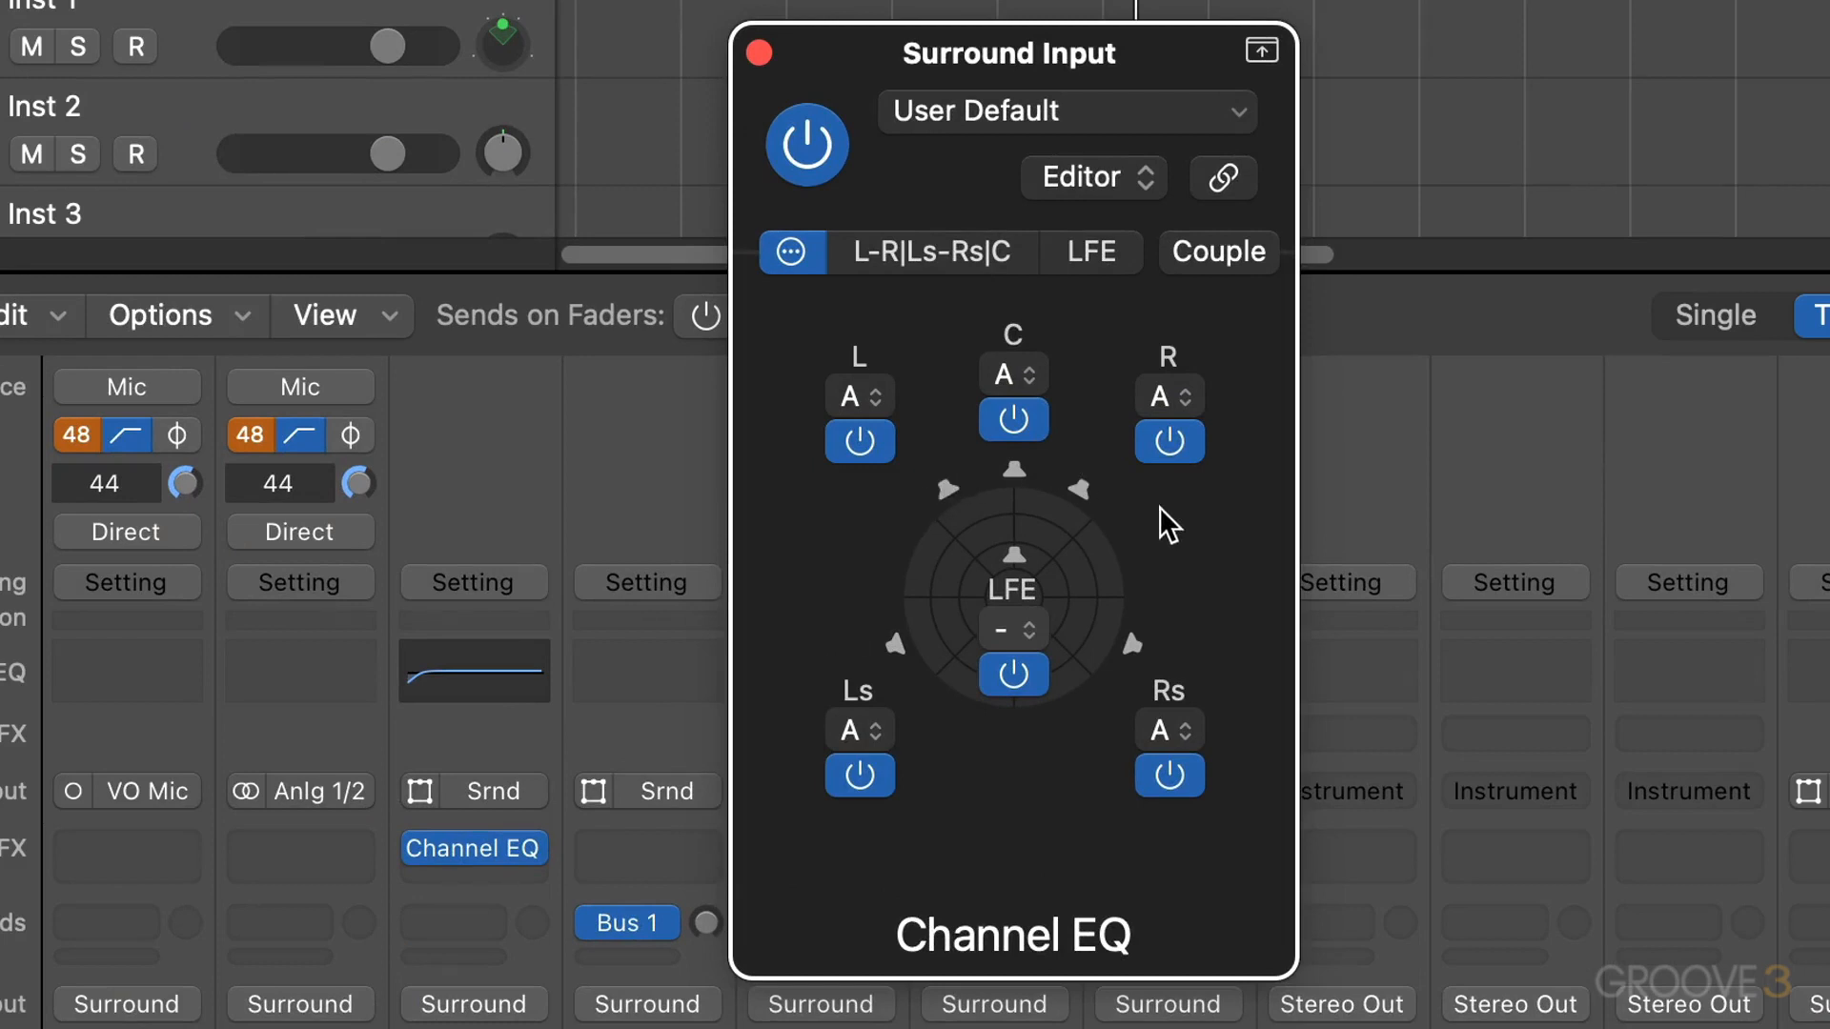
{"action": "mouse_move", "coordinate": [863, 435]}
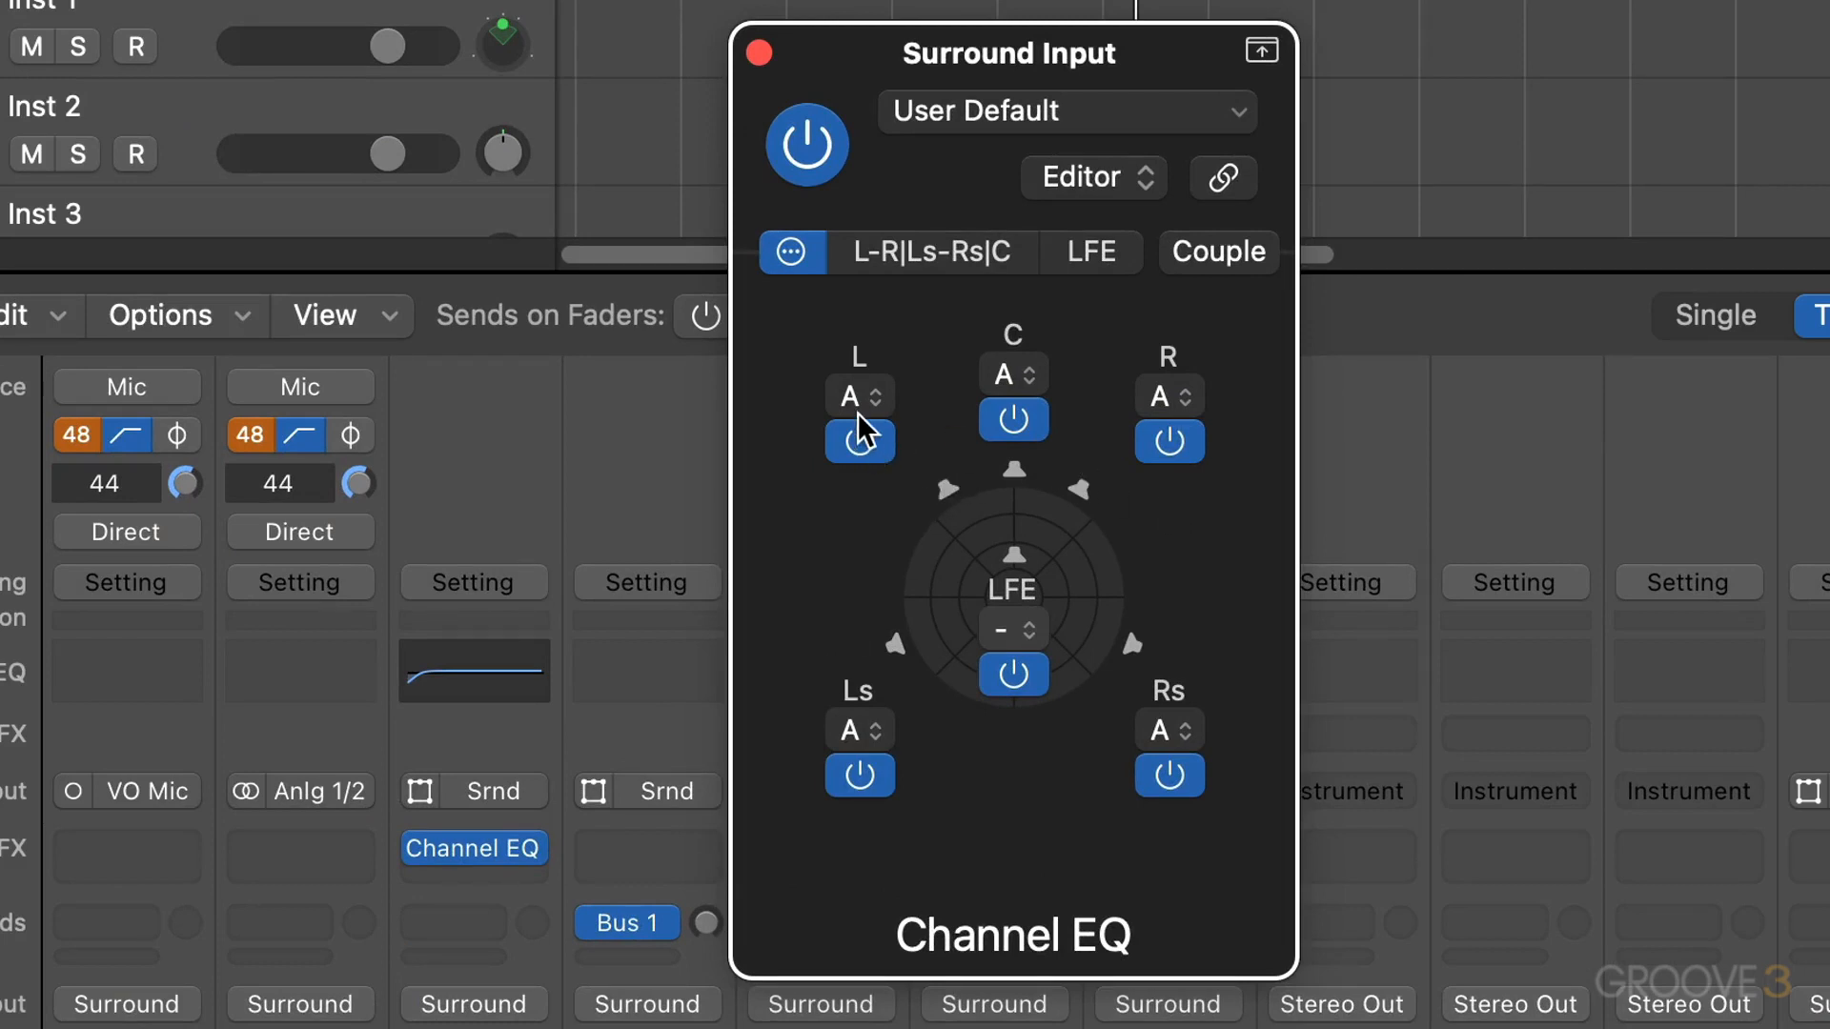
{"action": "mouse_move", "coordinate": [850, 414]}
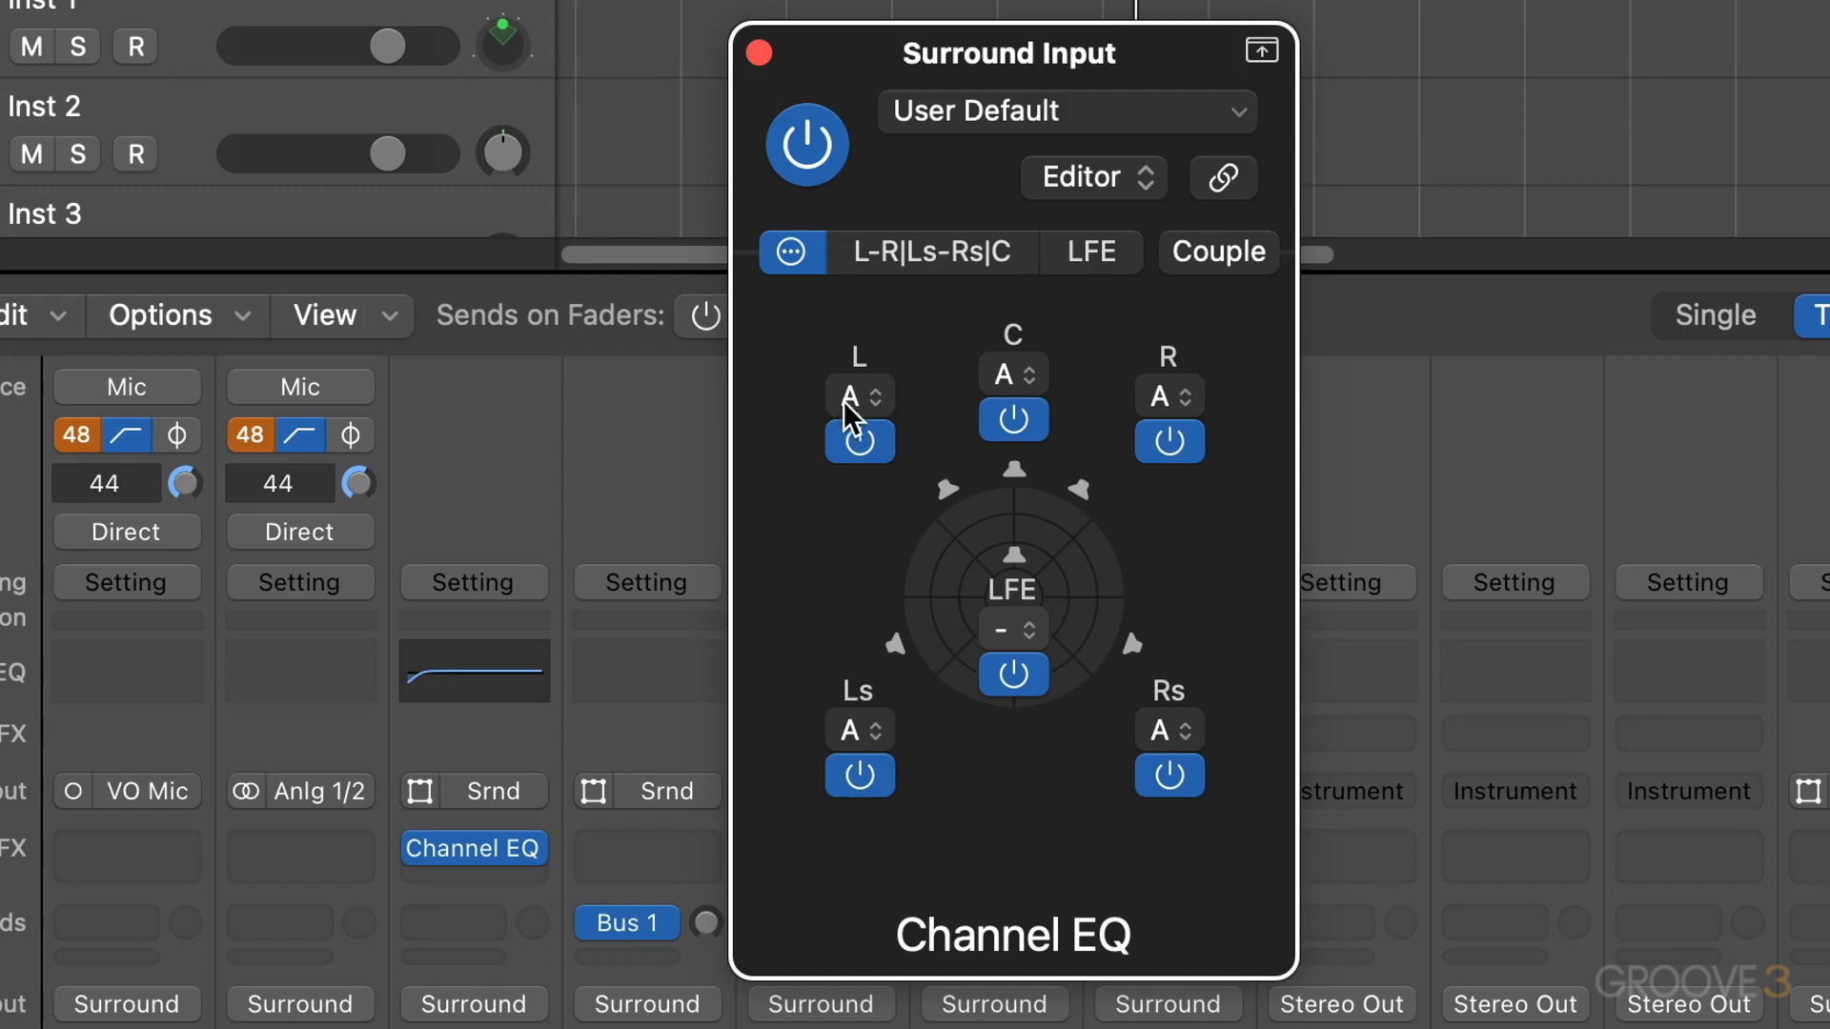
{"action": "left_click", "coordinate": [859, 395]}
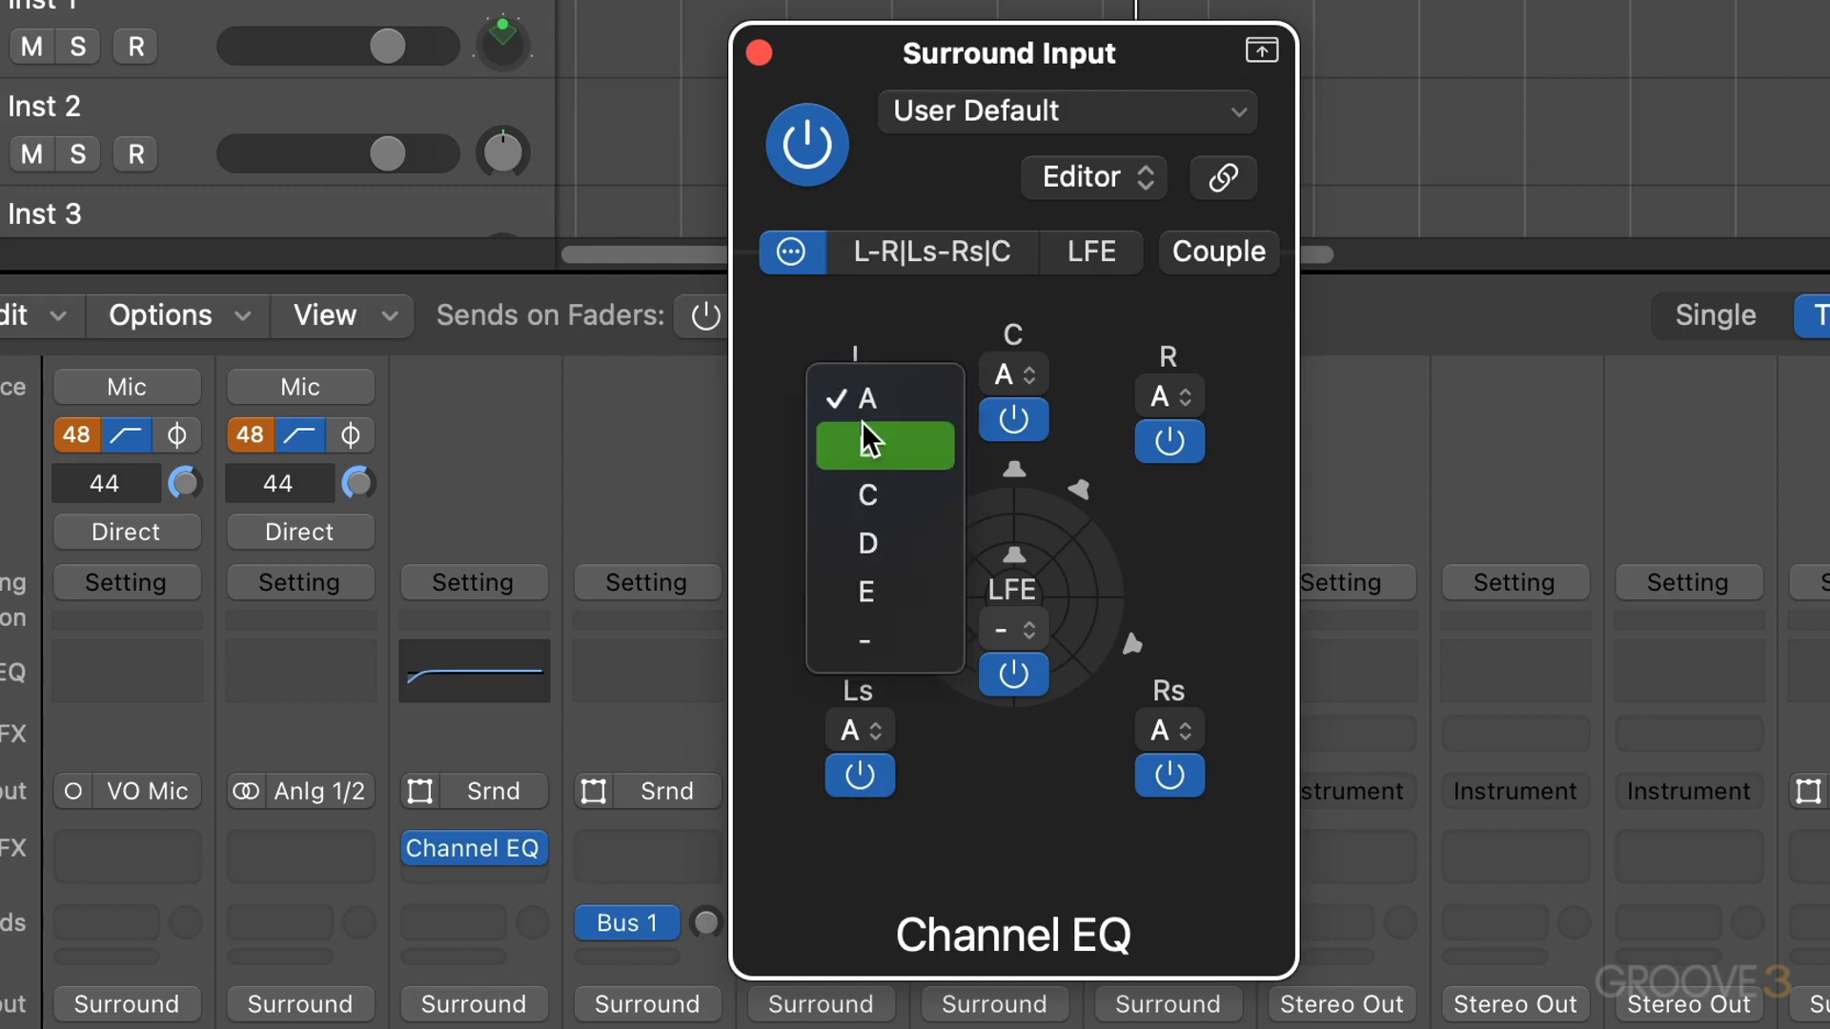
{"action": "left_click", "coordinate": [883, 444]}
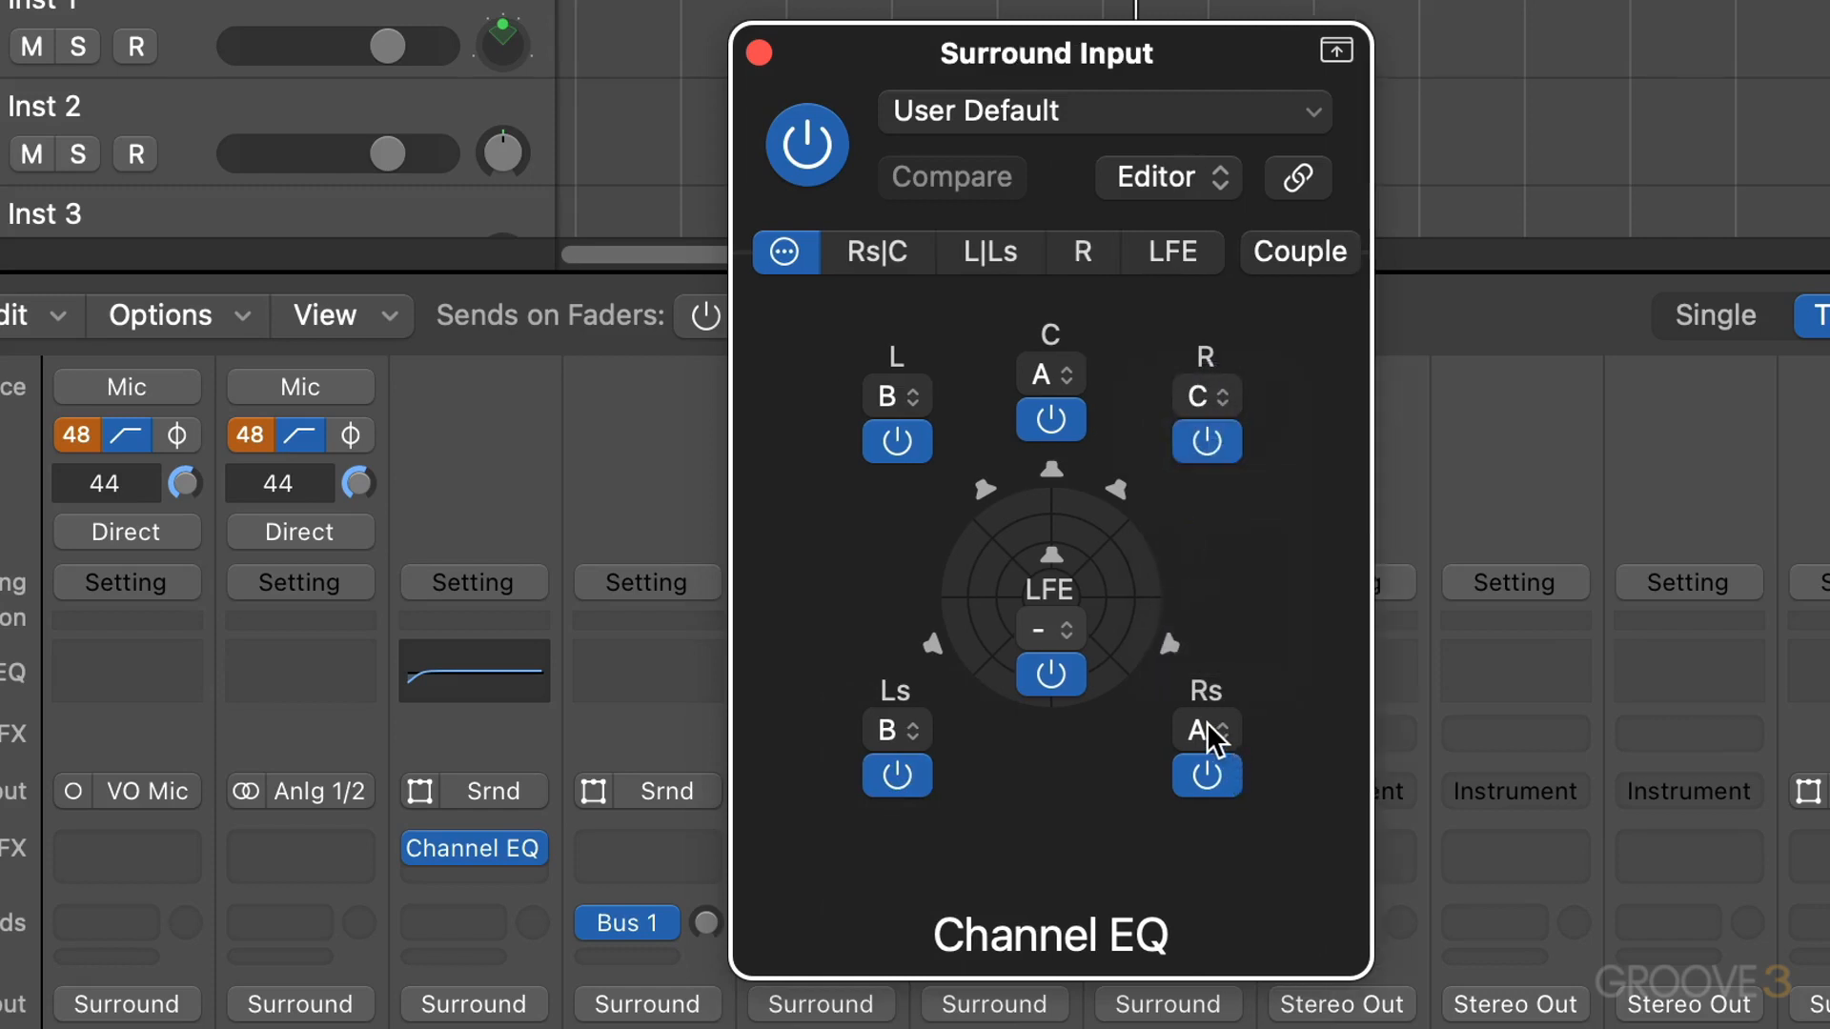
{"action": "left_click", "coordinate": [1206, 730]}
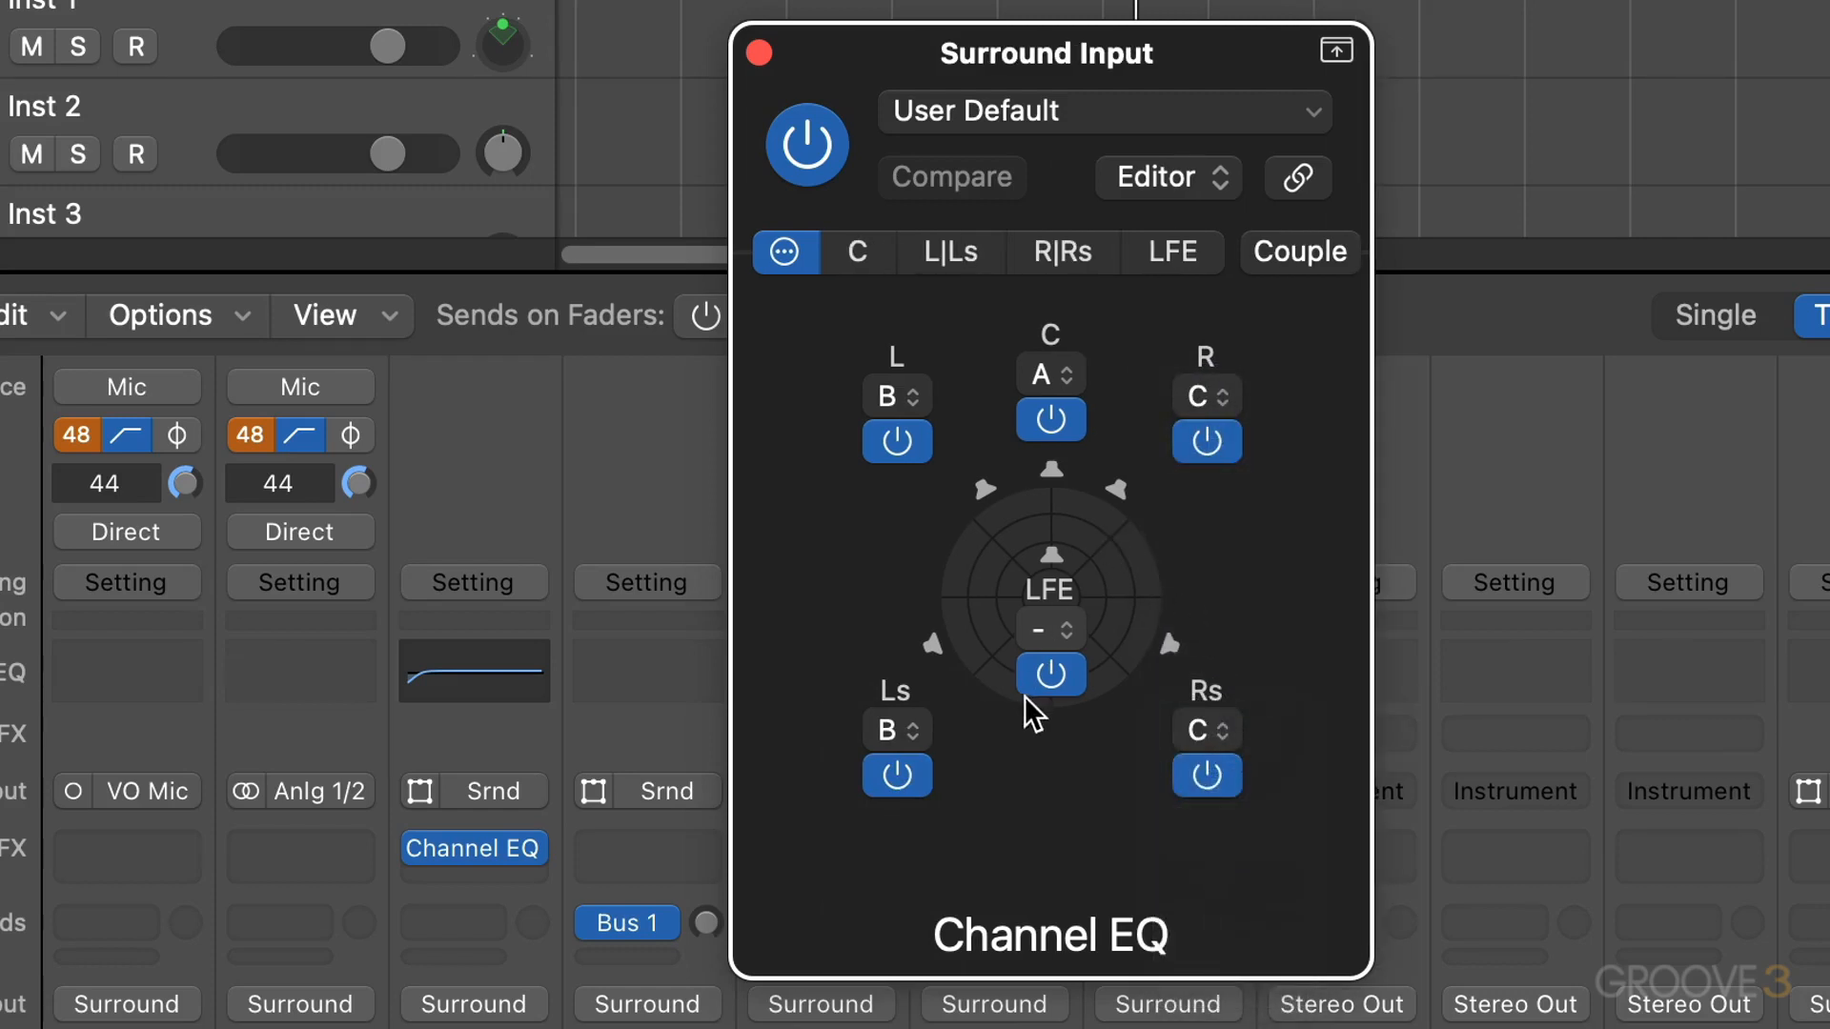
{"action": "left_click", "coordinate": [1048, 373]}
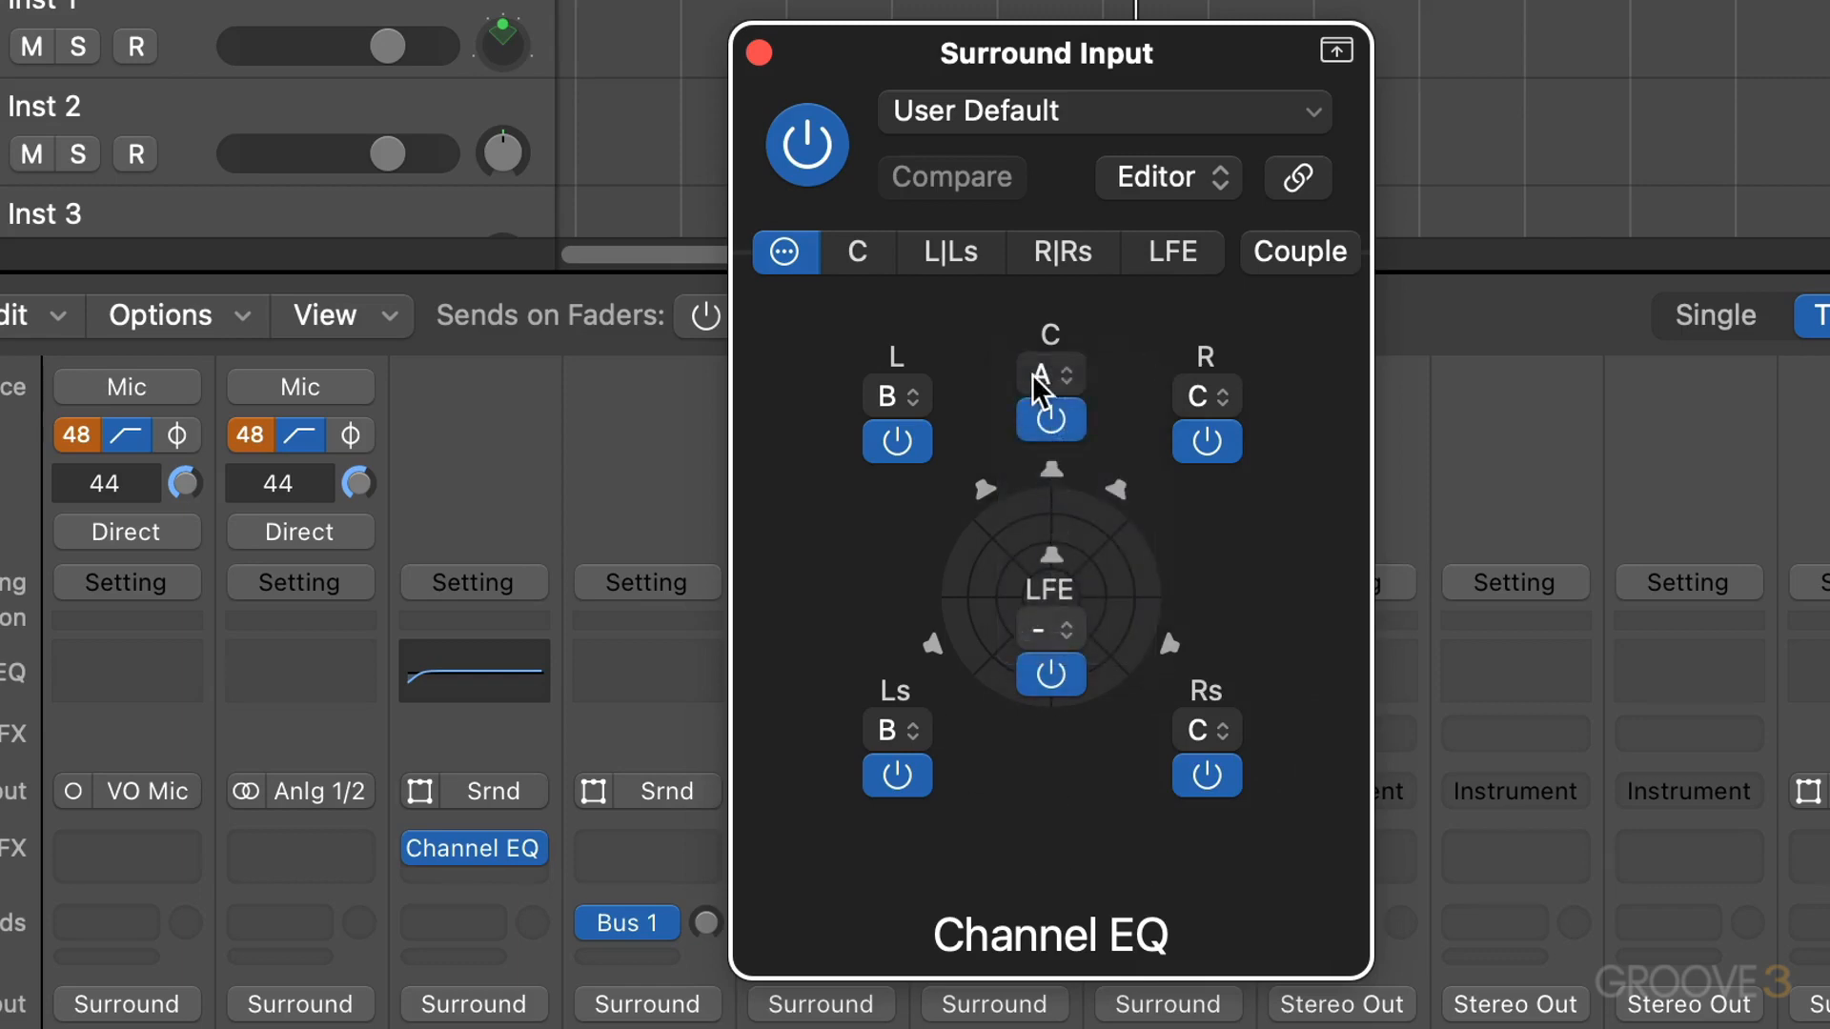
{"action": "mouse_move", "coordinate": [793, 267]}
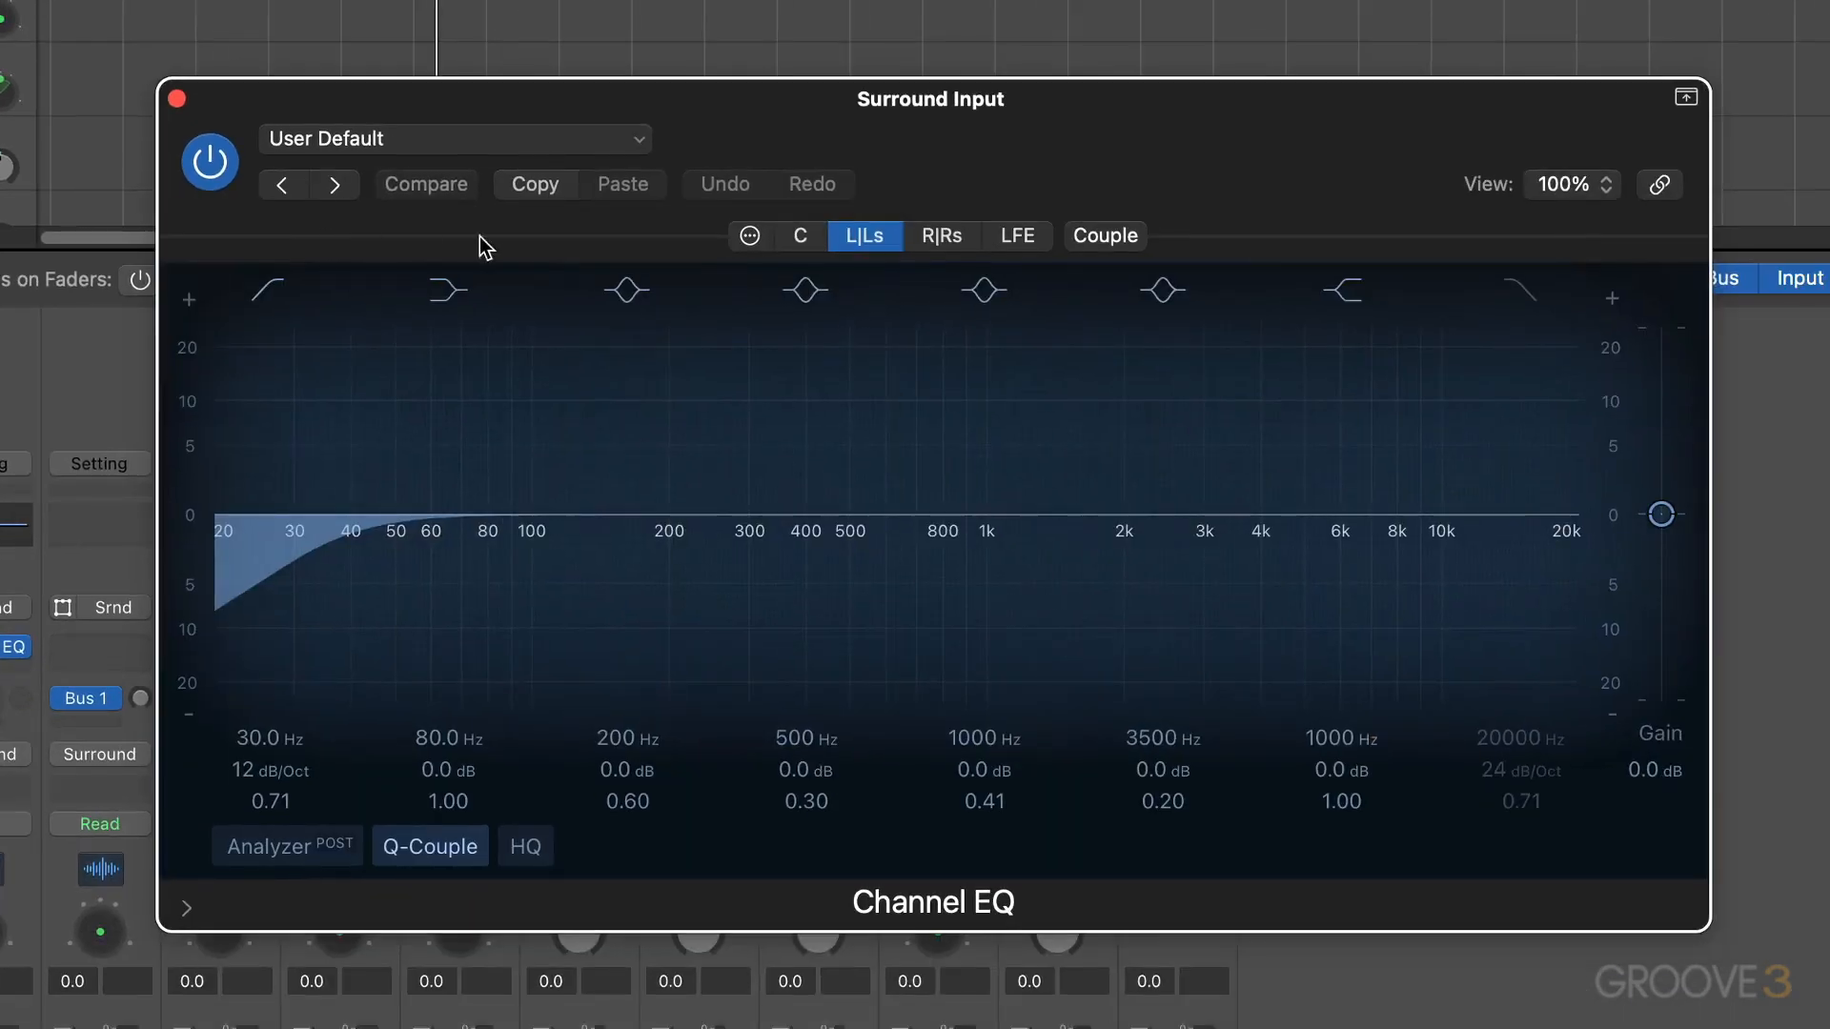
Review each instance's curve: C boosted near 530 Hz, L|Ls shelved -3.4 dB above 955 Hz, R|Rs +3 dB at 170 Hz.
{"action": "left_click", "coordinate": [800, 236]}
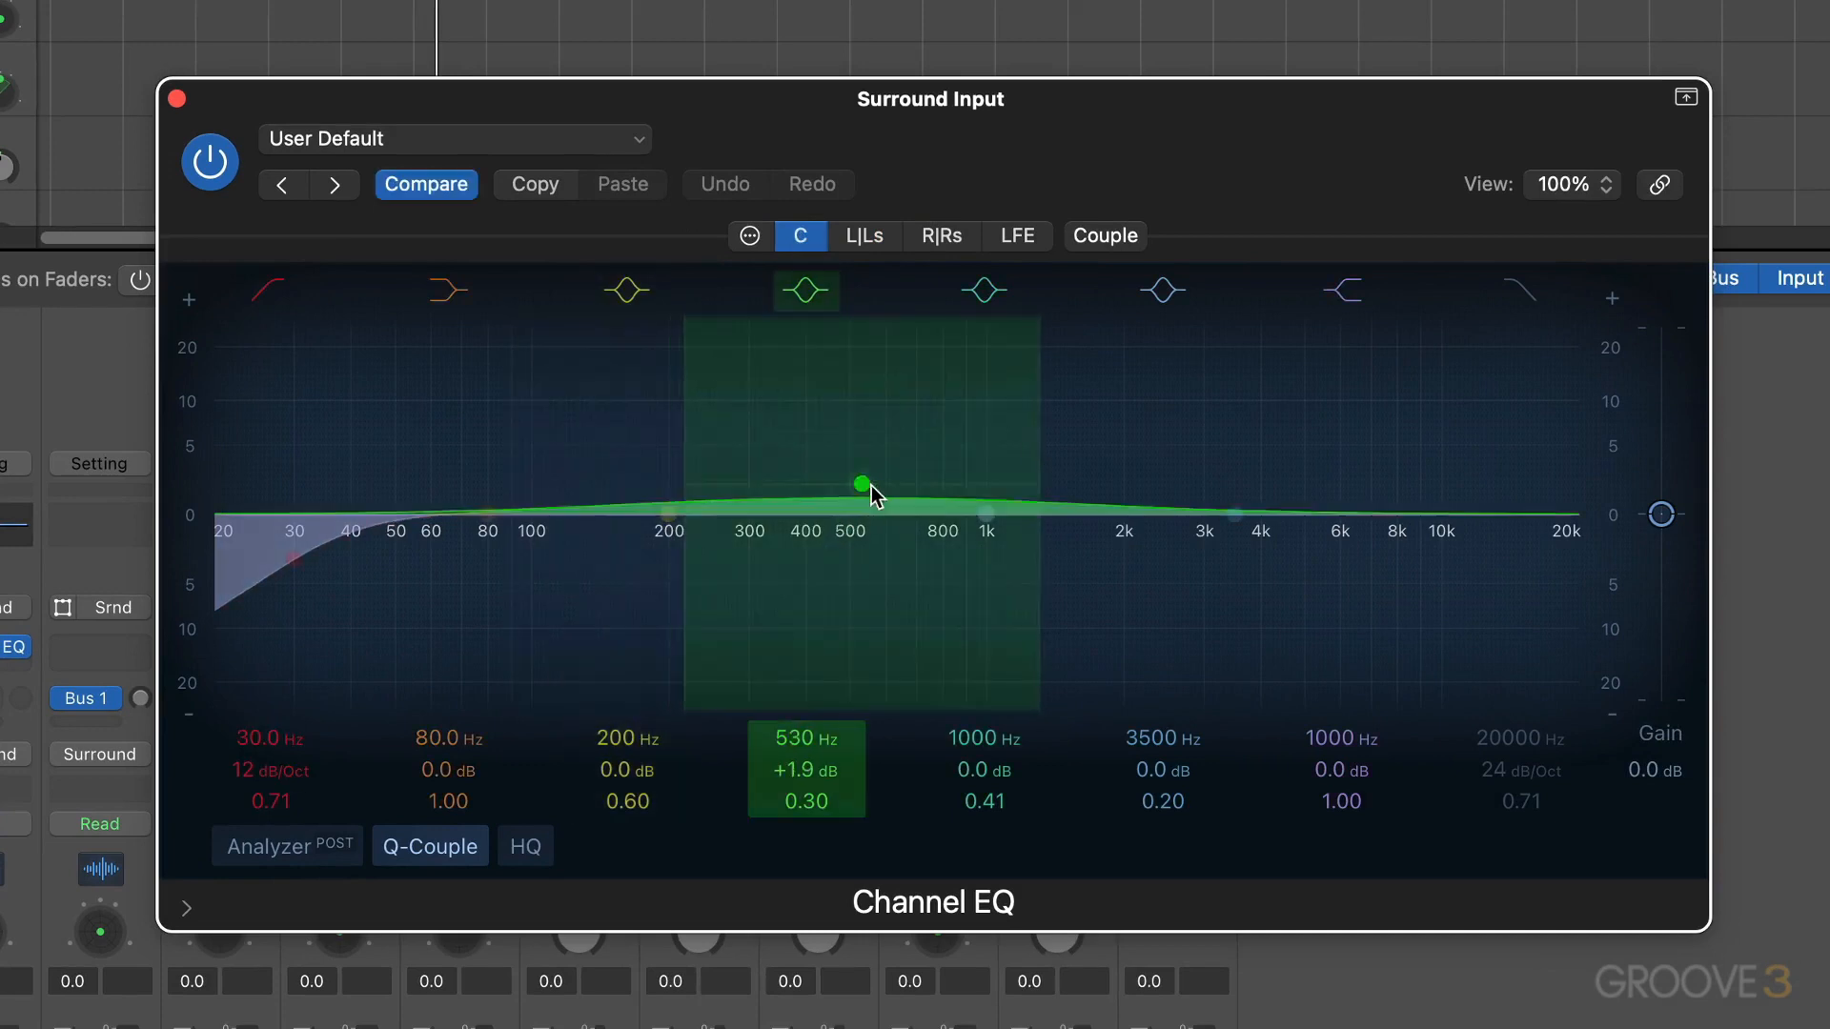
{"action": "left_click", "coordinate": [863, 236]}
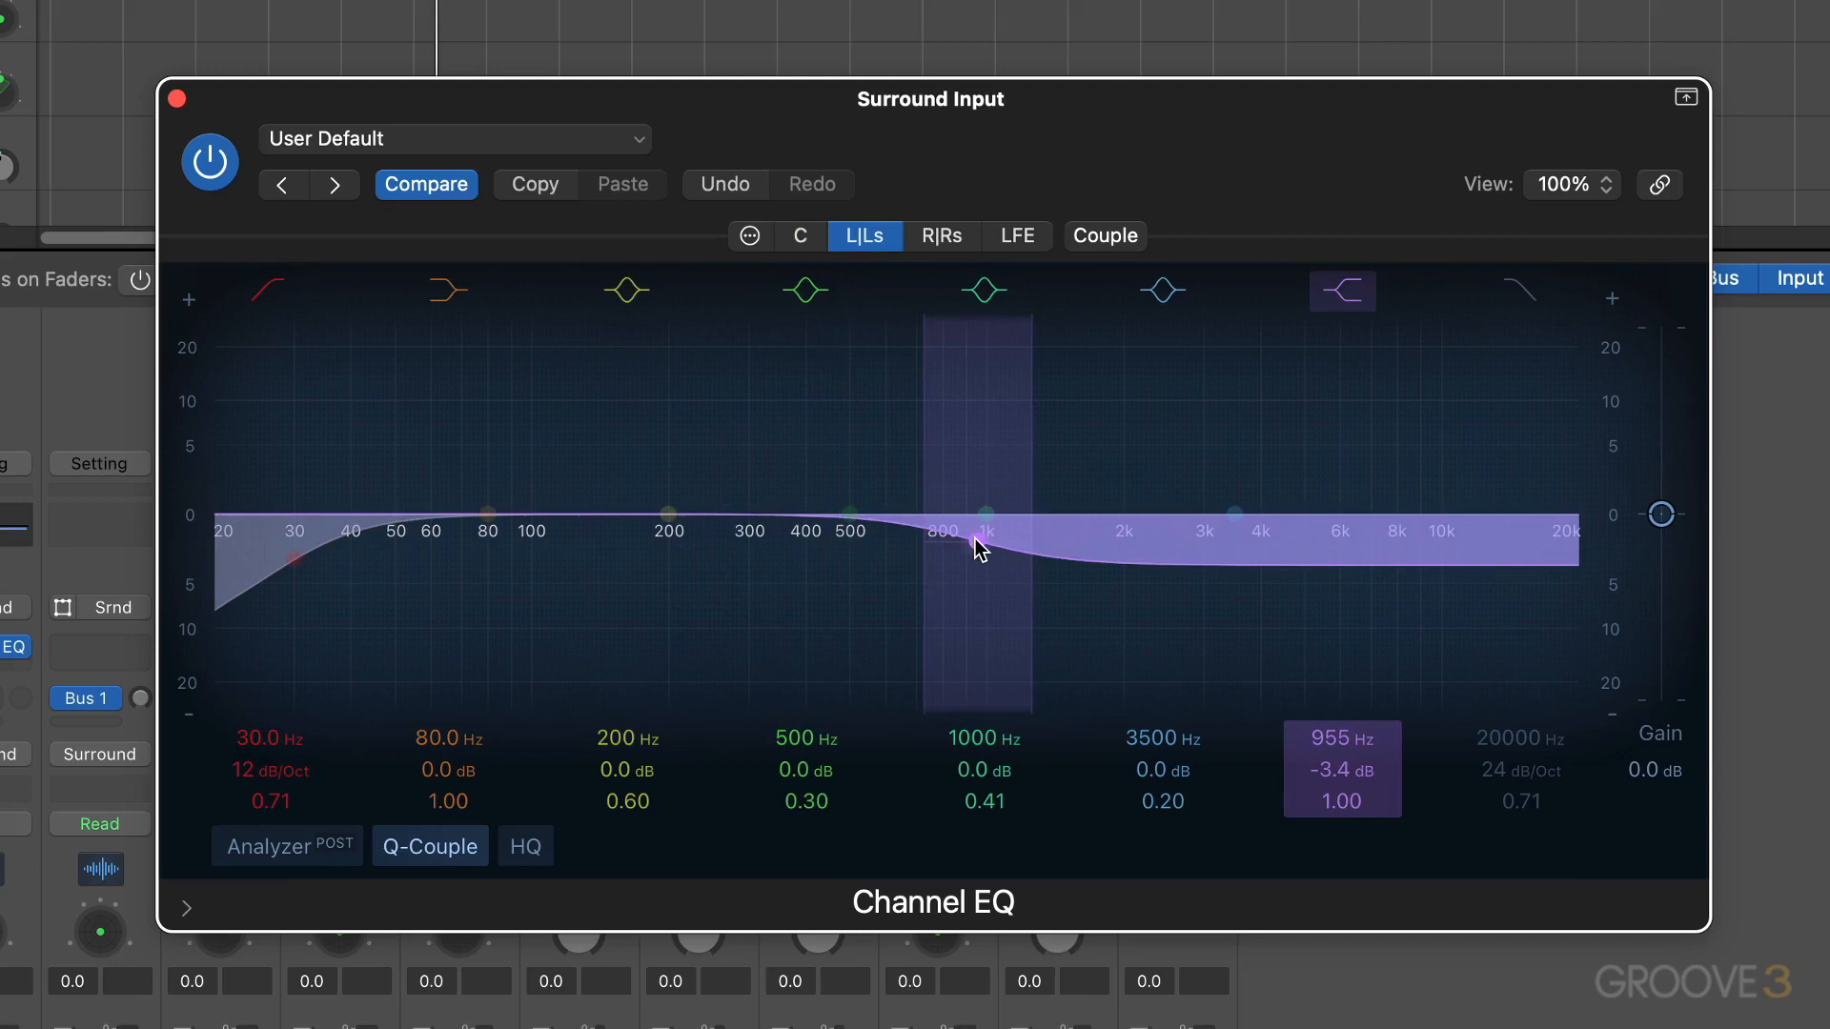
{"action": "left_click", "coordinate": [940, 236]}
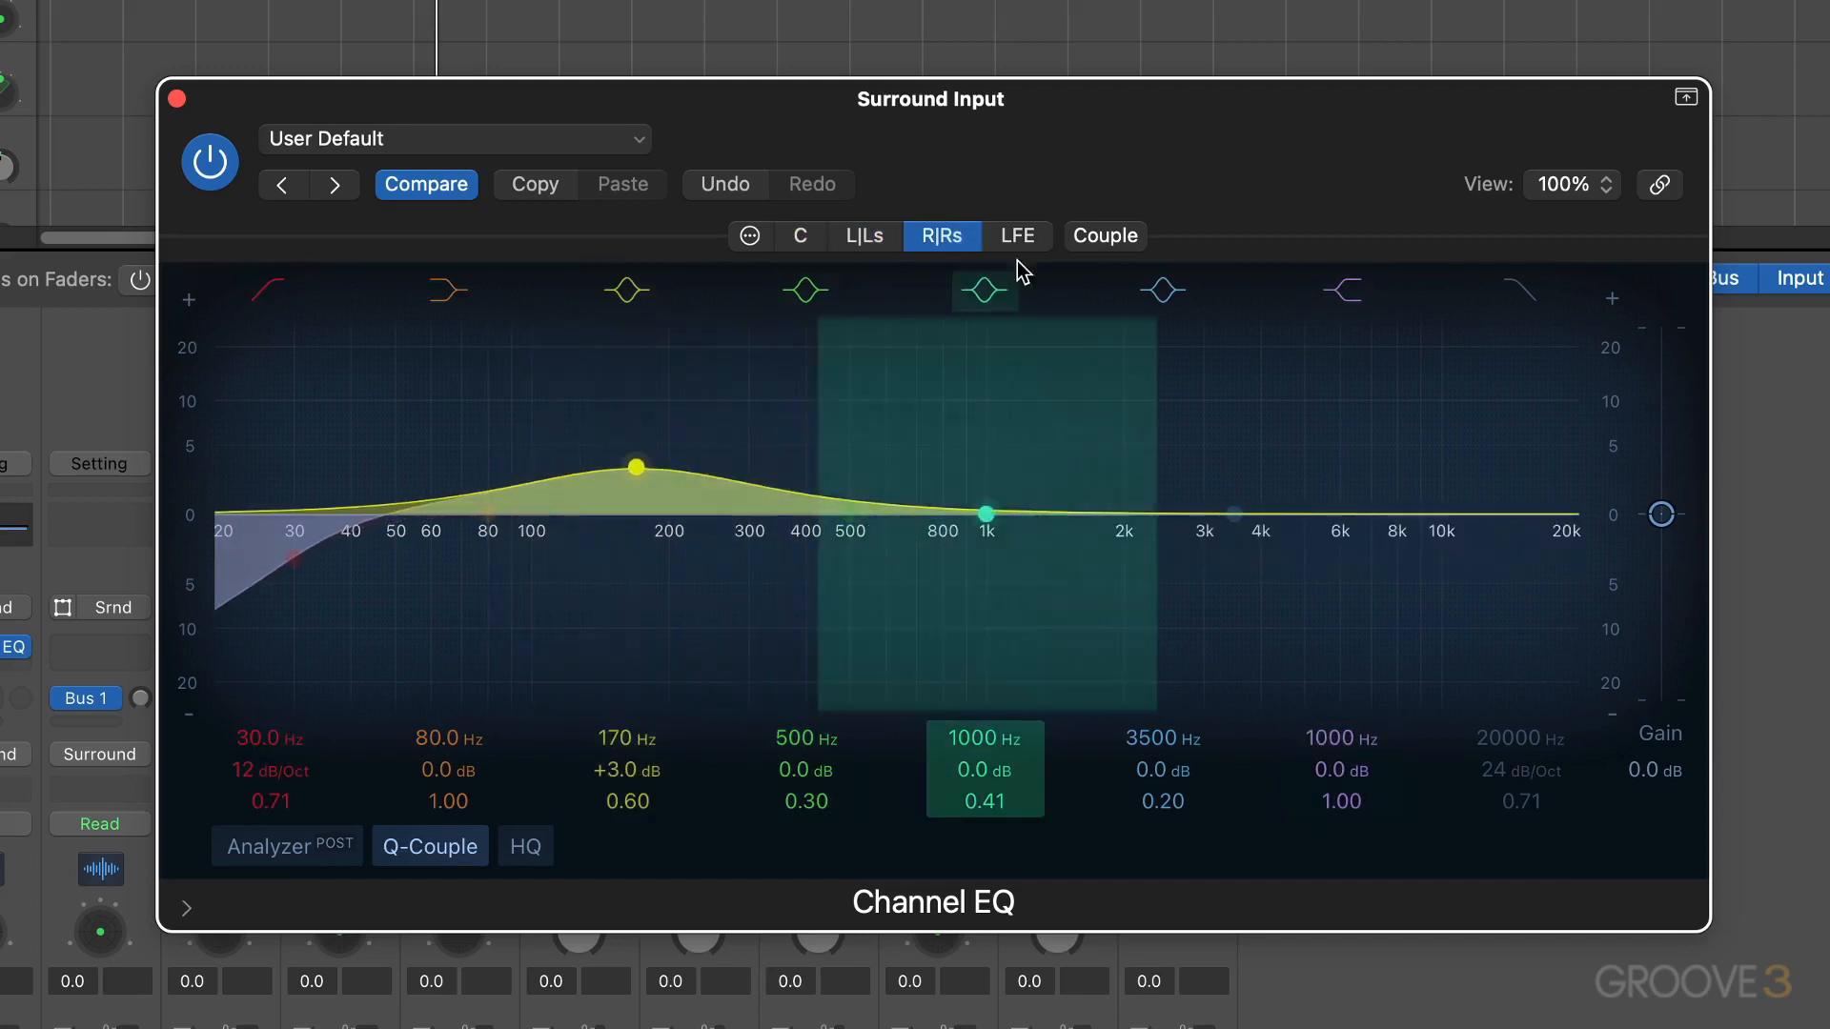
{"action": "left_click", "coordinate": [1014, 236]}
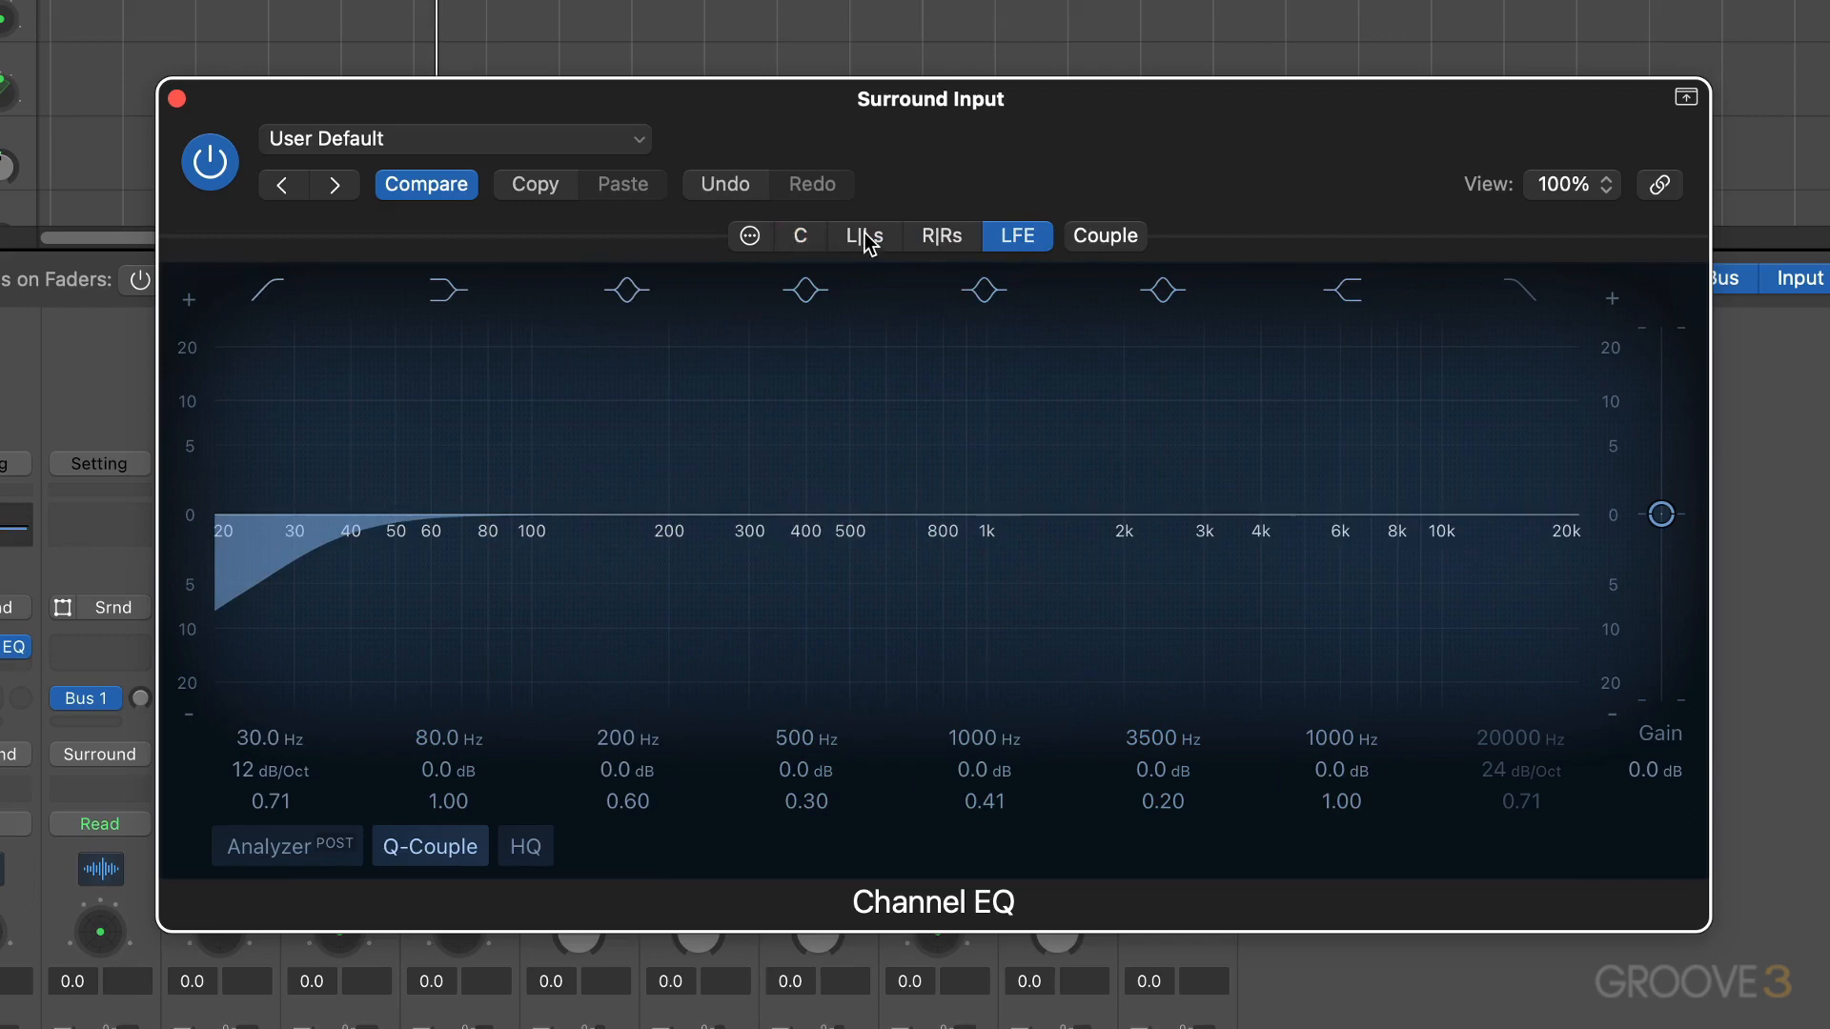
{"action": "left_click", "coordinate": [941, 236]}
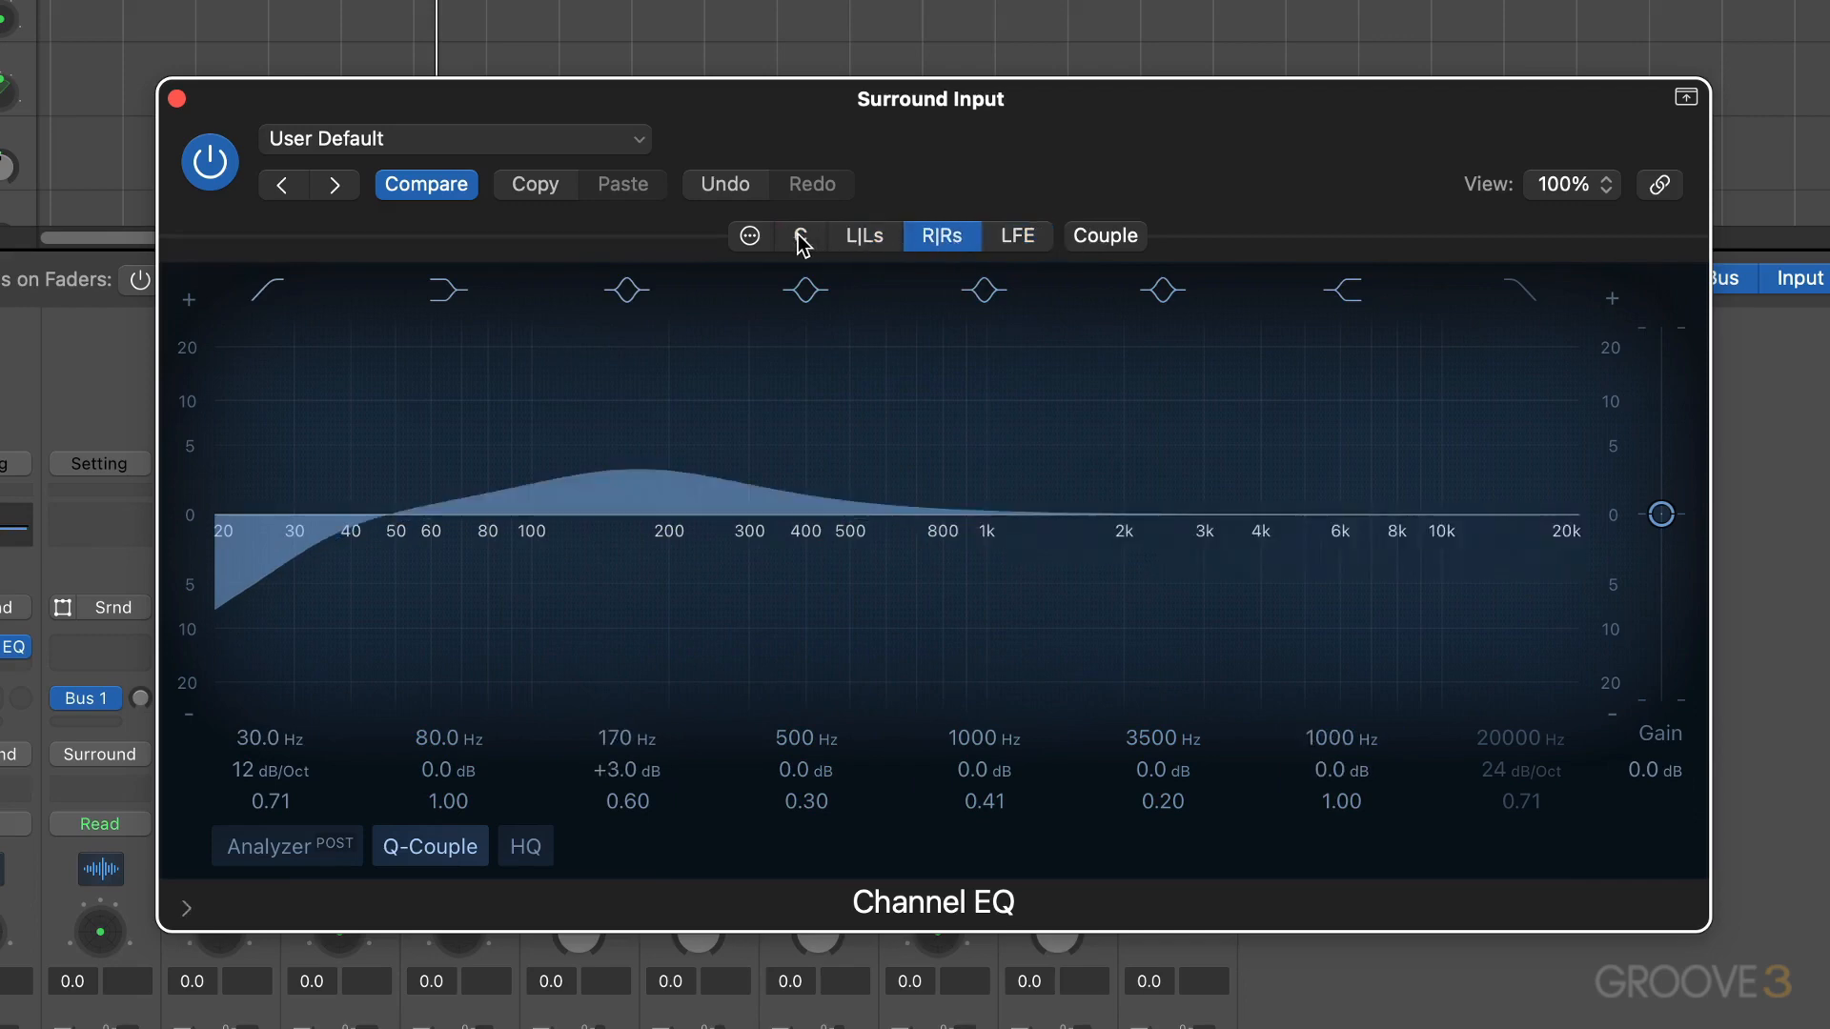
{"action": "left_click", "coordinate": [751, 235]}
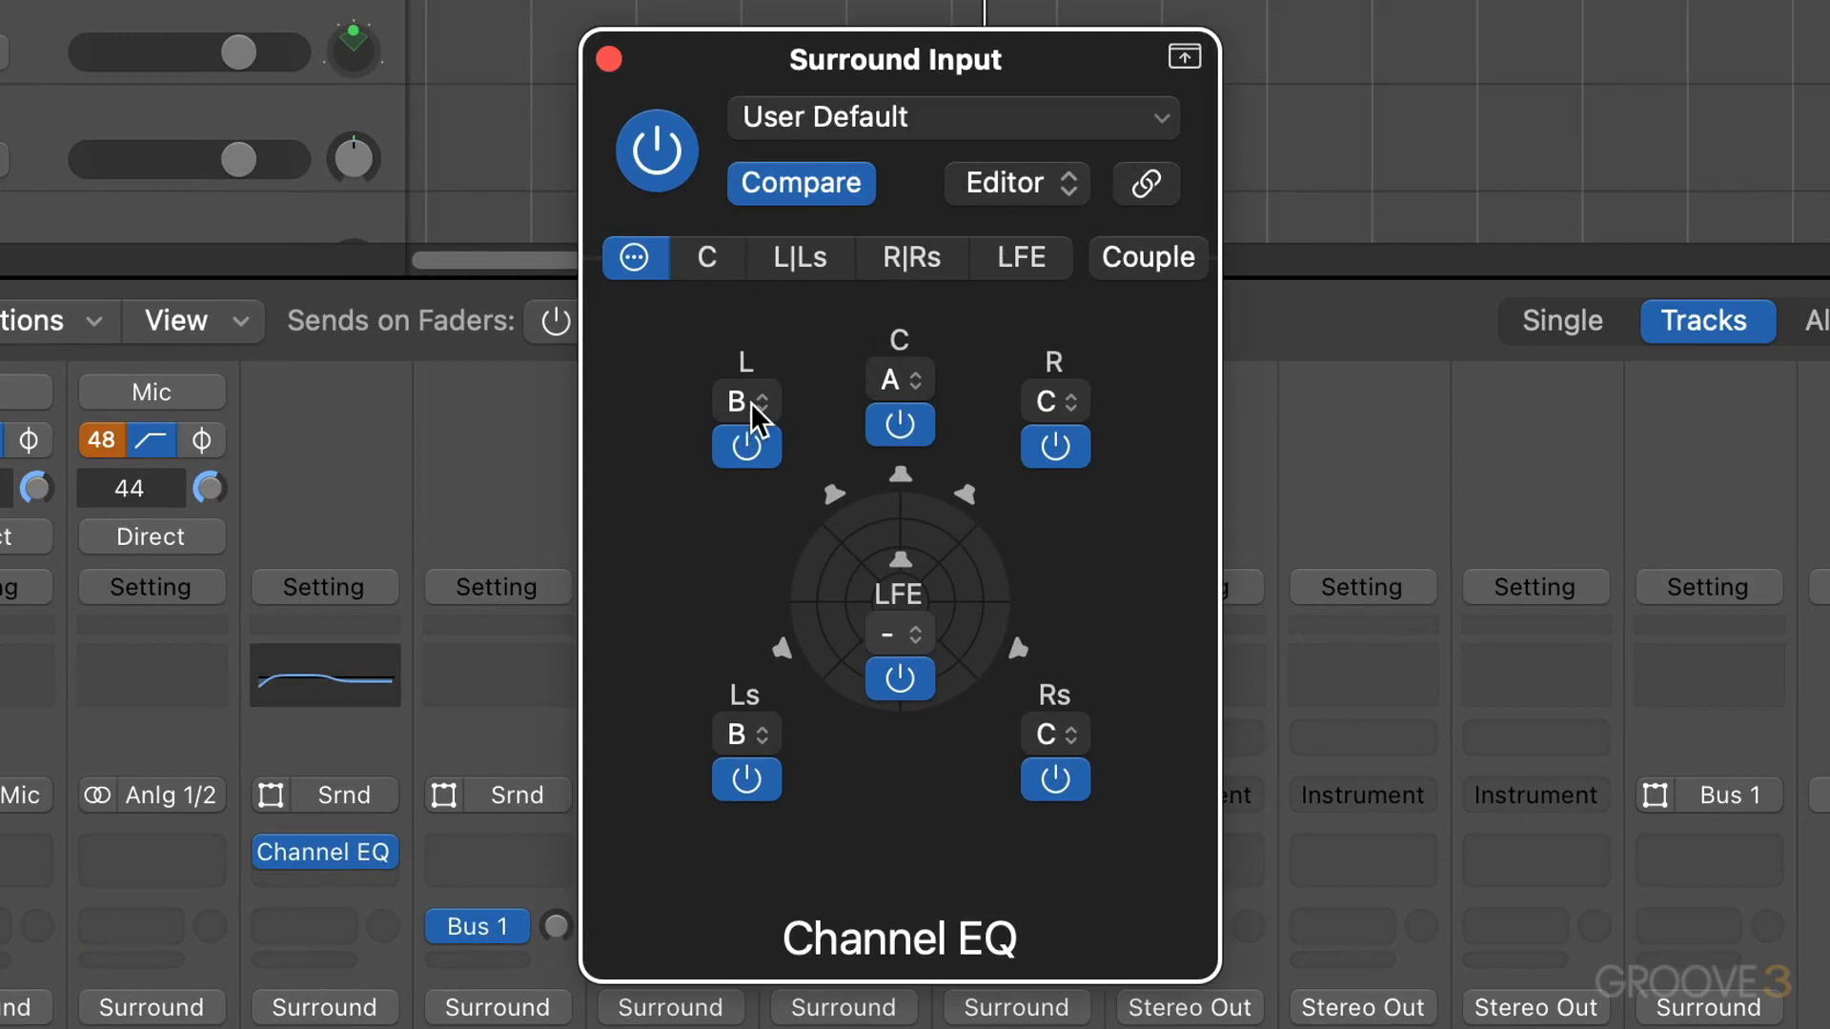
{"action": "mouse_move", "coordinate": [758, 418]}
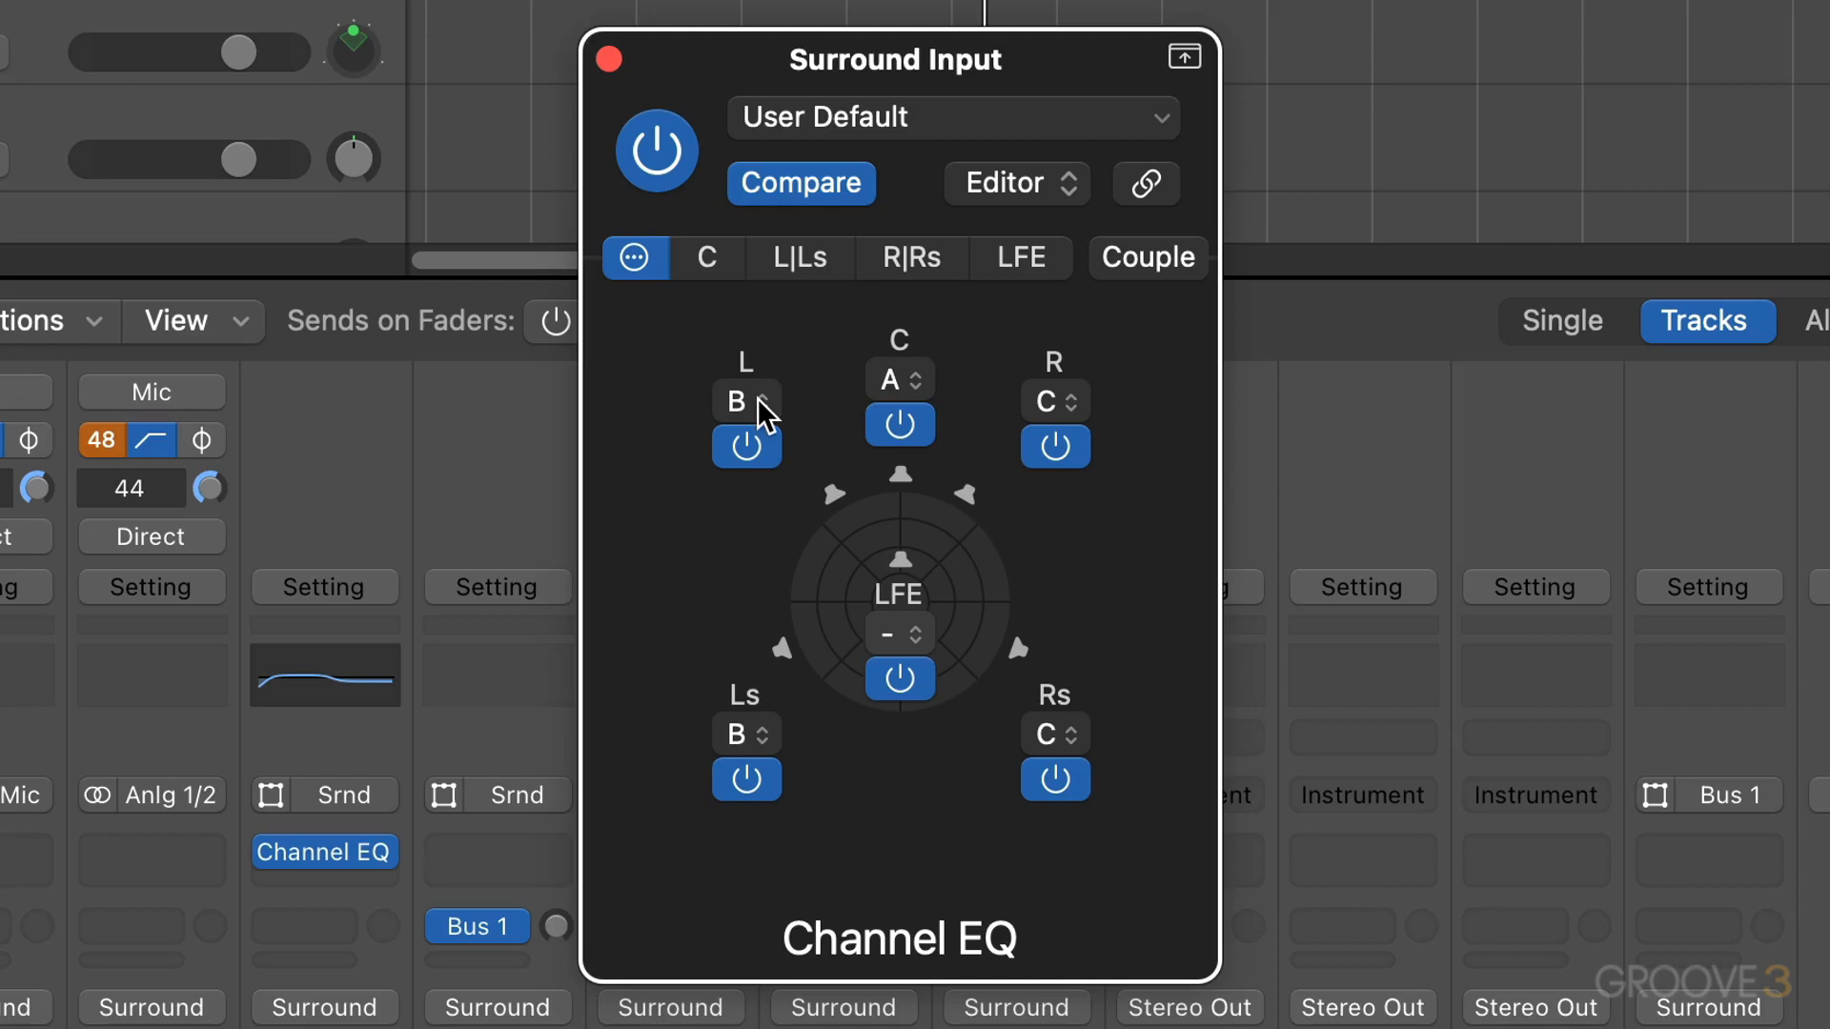
{"action": "mouse_move", "coordinate": [1044, 408]}
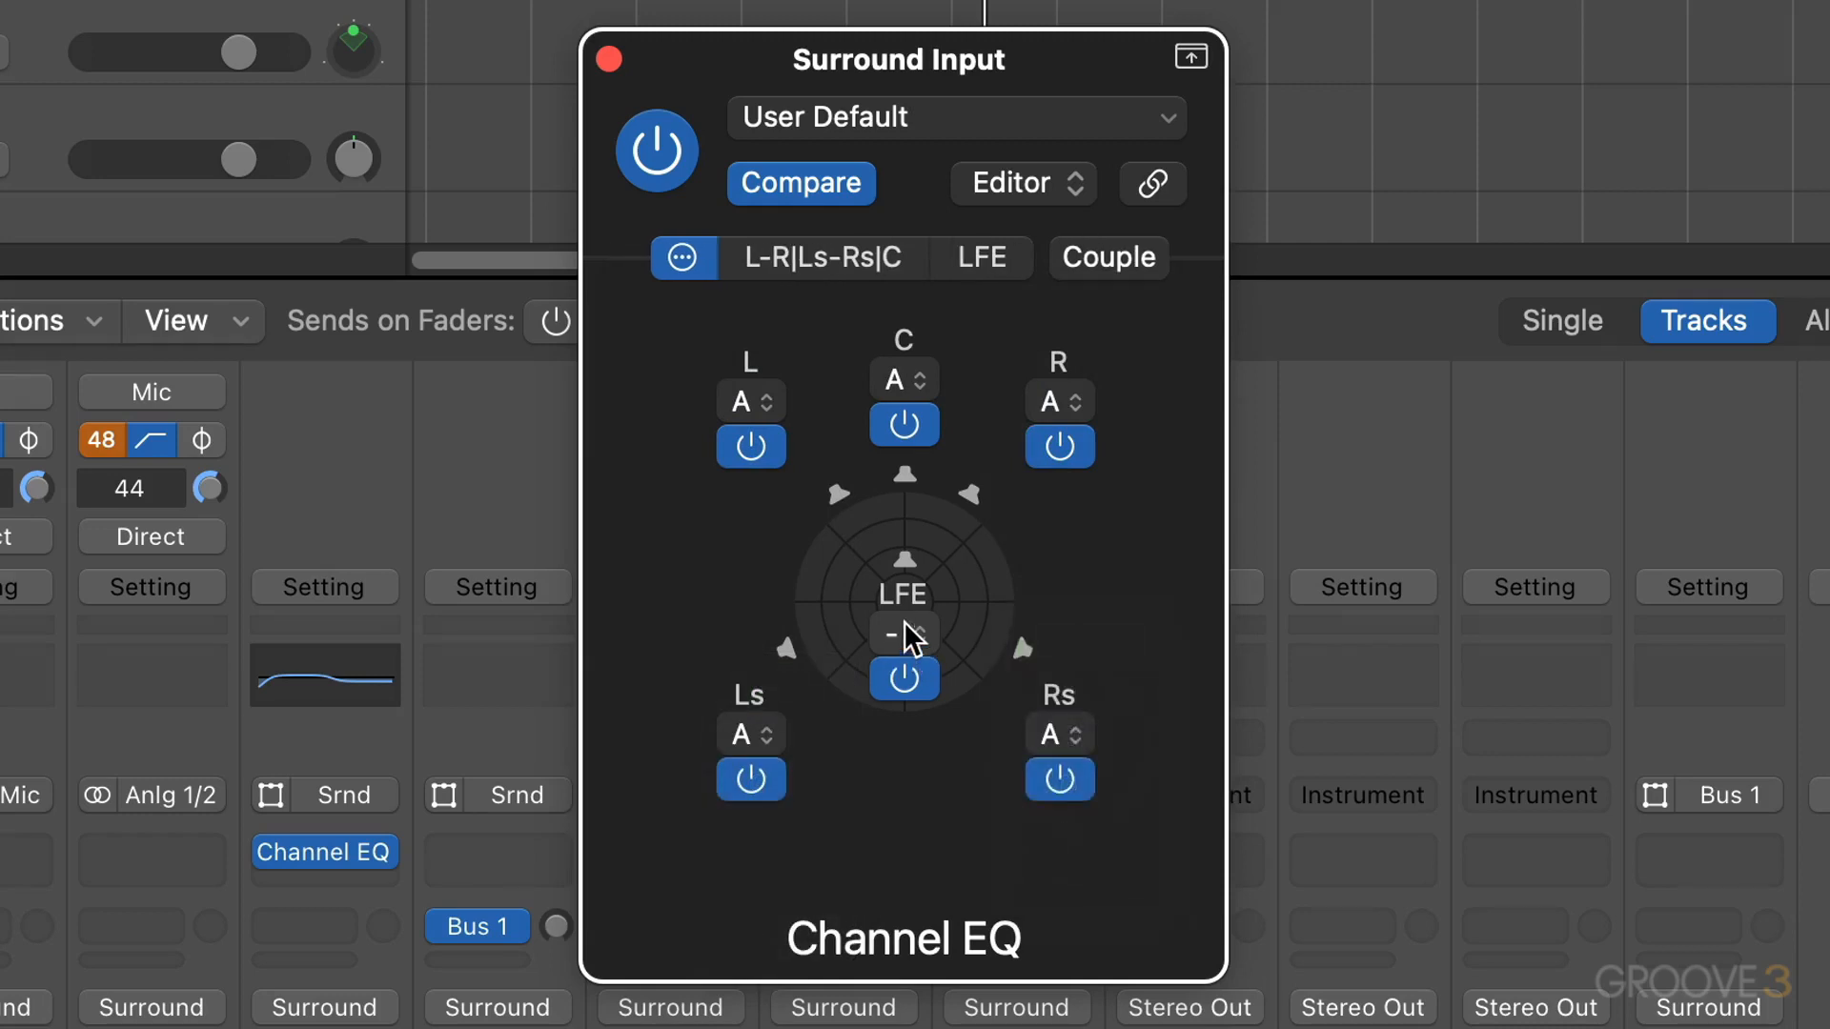
{"action": "mouse_move", "coordinate": [694, 192]}
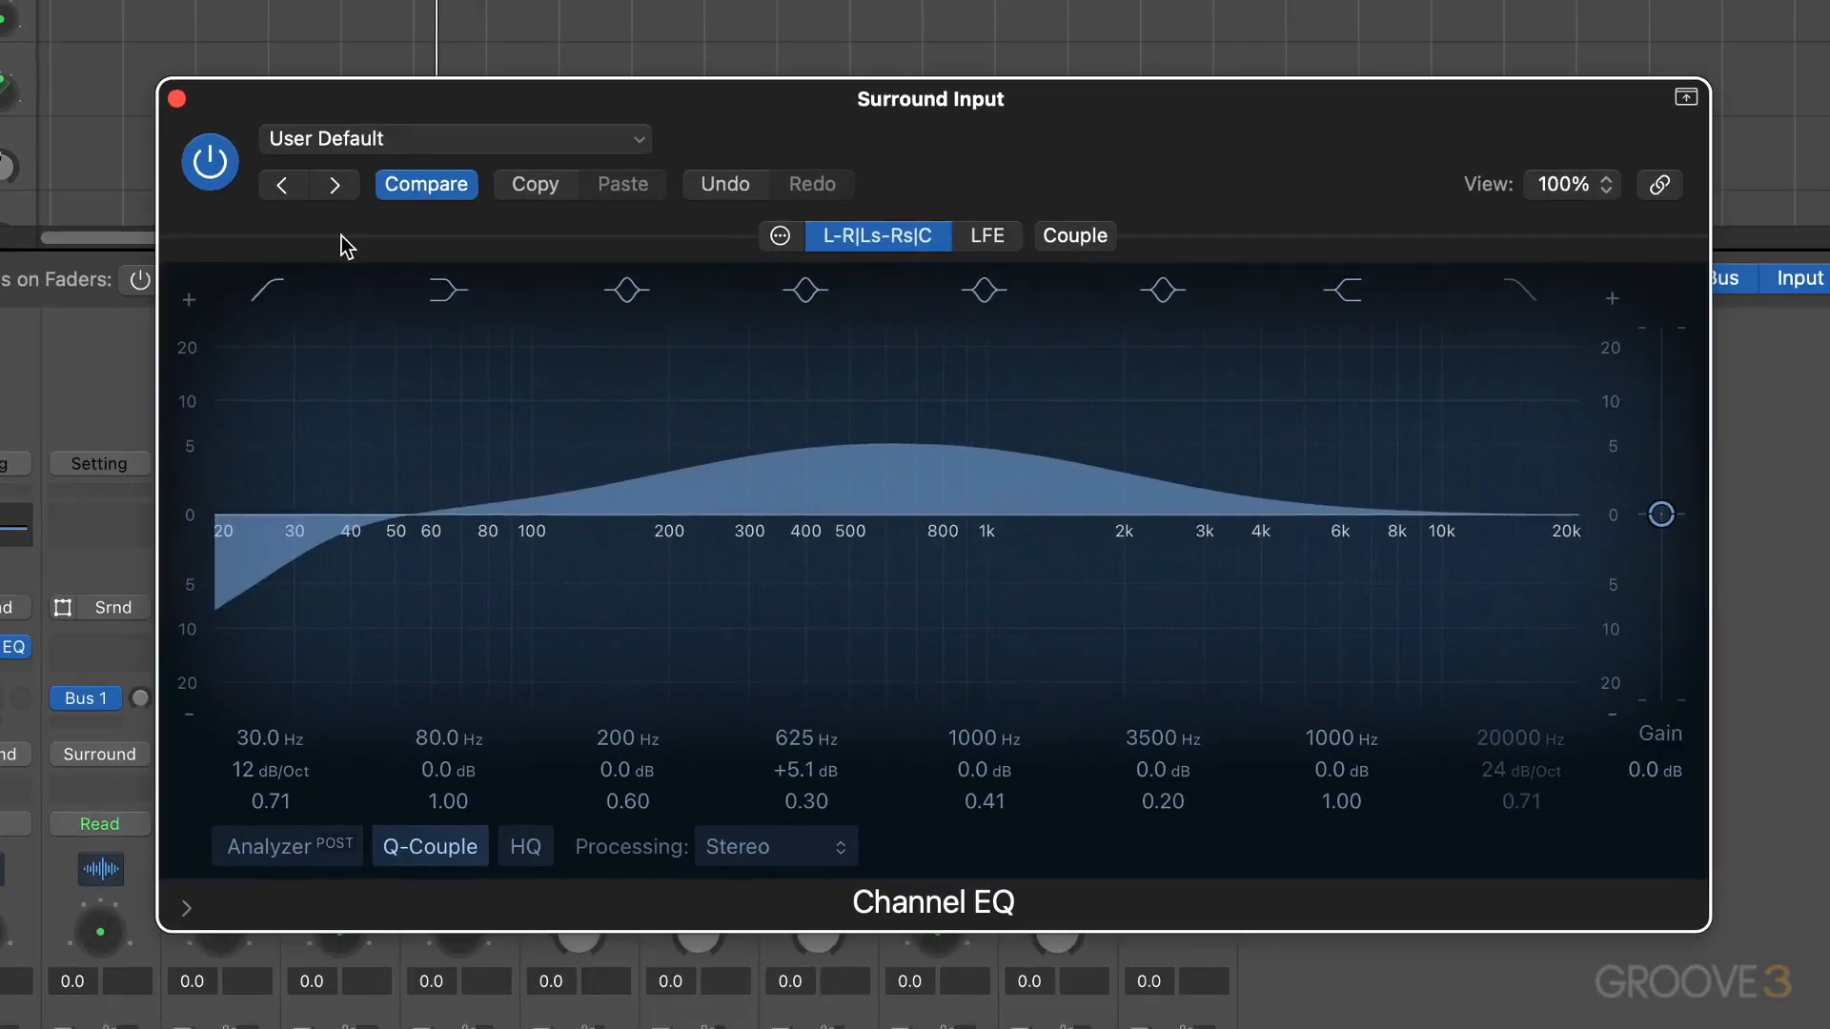
Pull the L-R|Ls-Rs|C instance's output gain down to -24 dB and switch to the LFE instance's 127 Hz, 48 dB/Oct low-pass.
{"action": "left_click", "coordinate": [804, 290]}
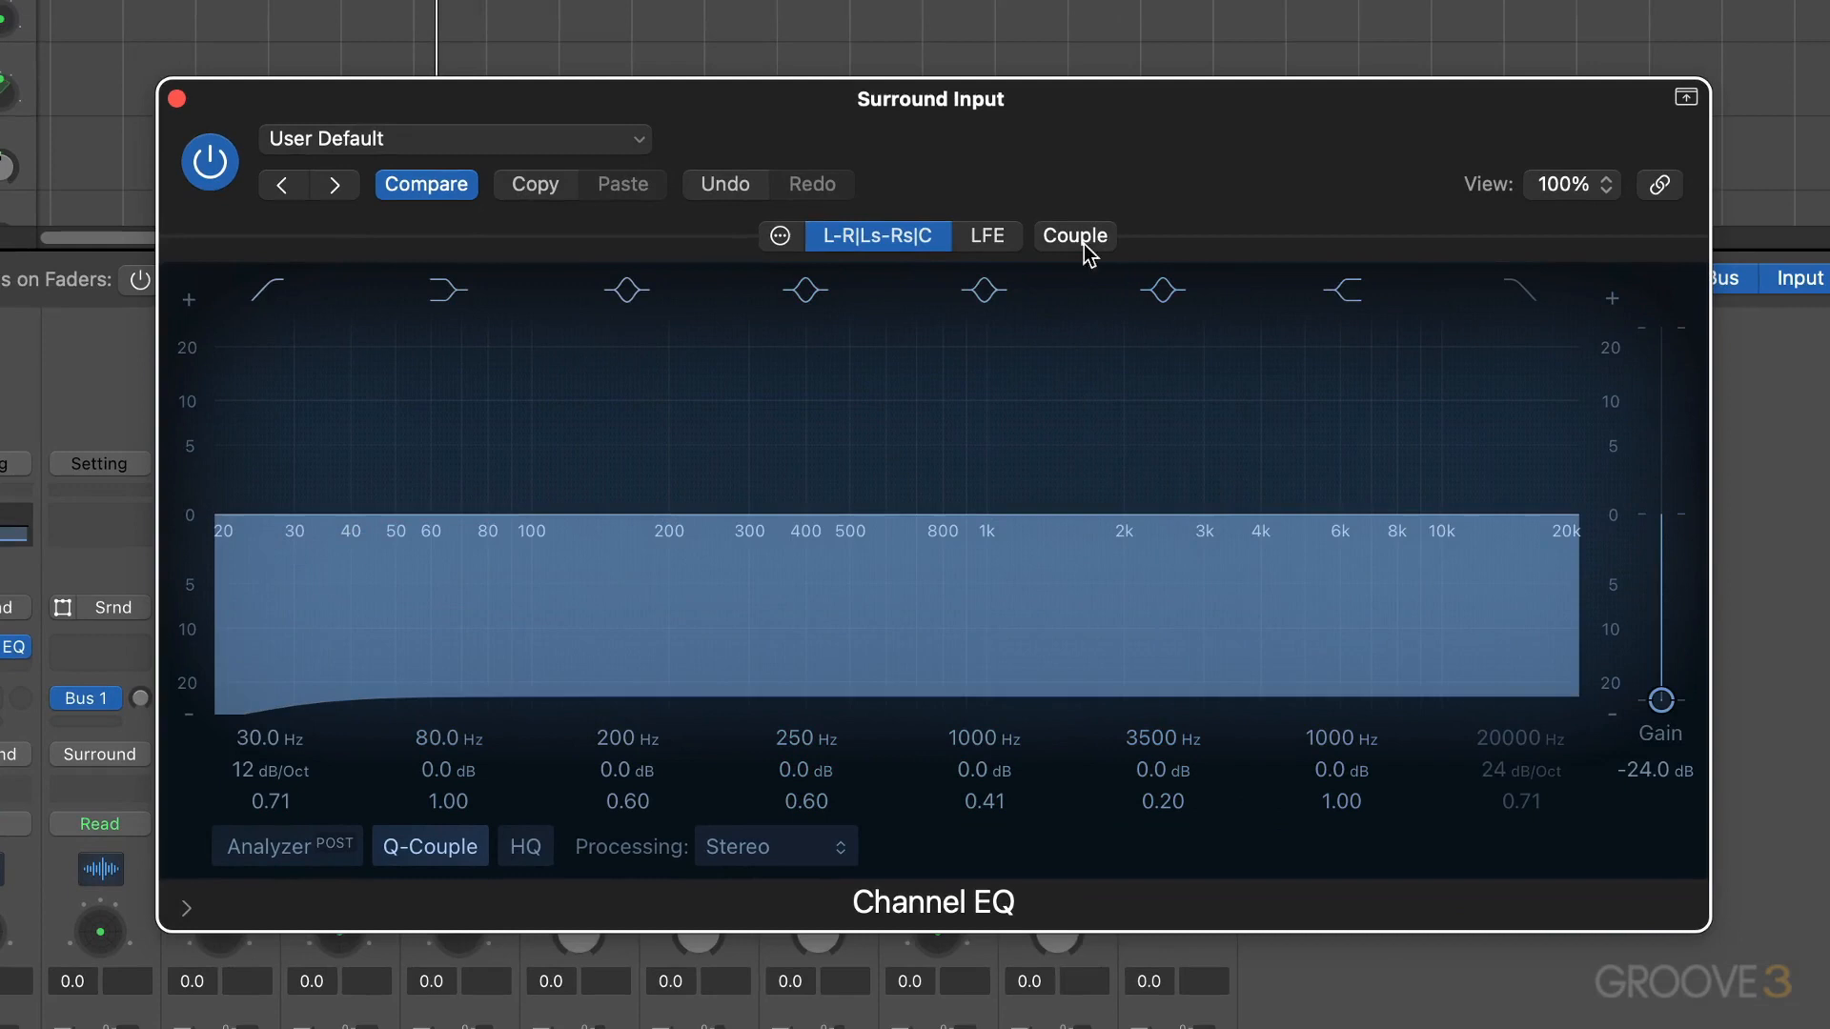
{"action": "left_click", "coordinate": [986, 236]}
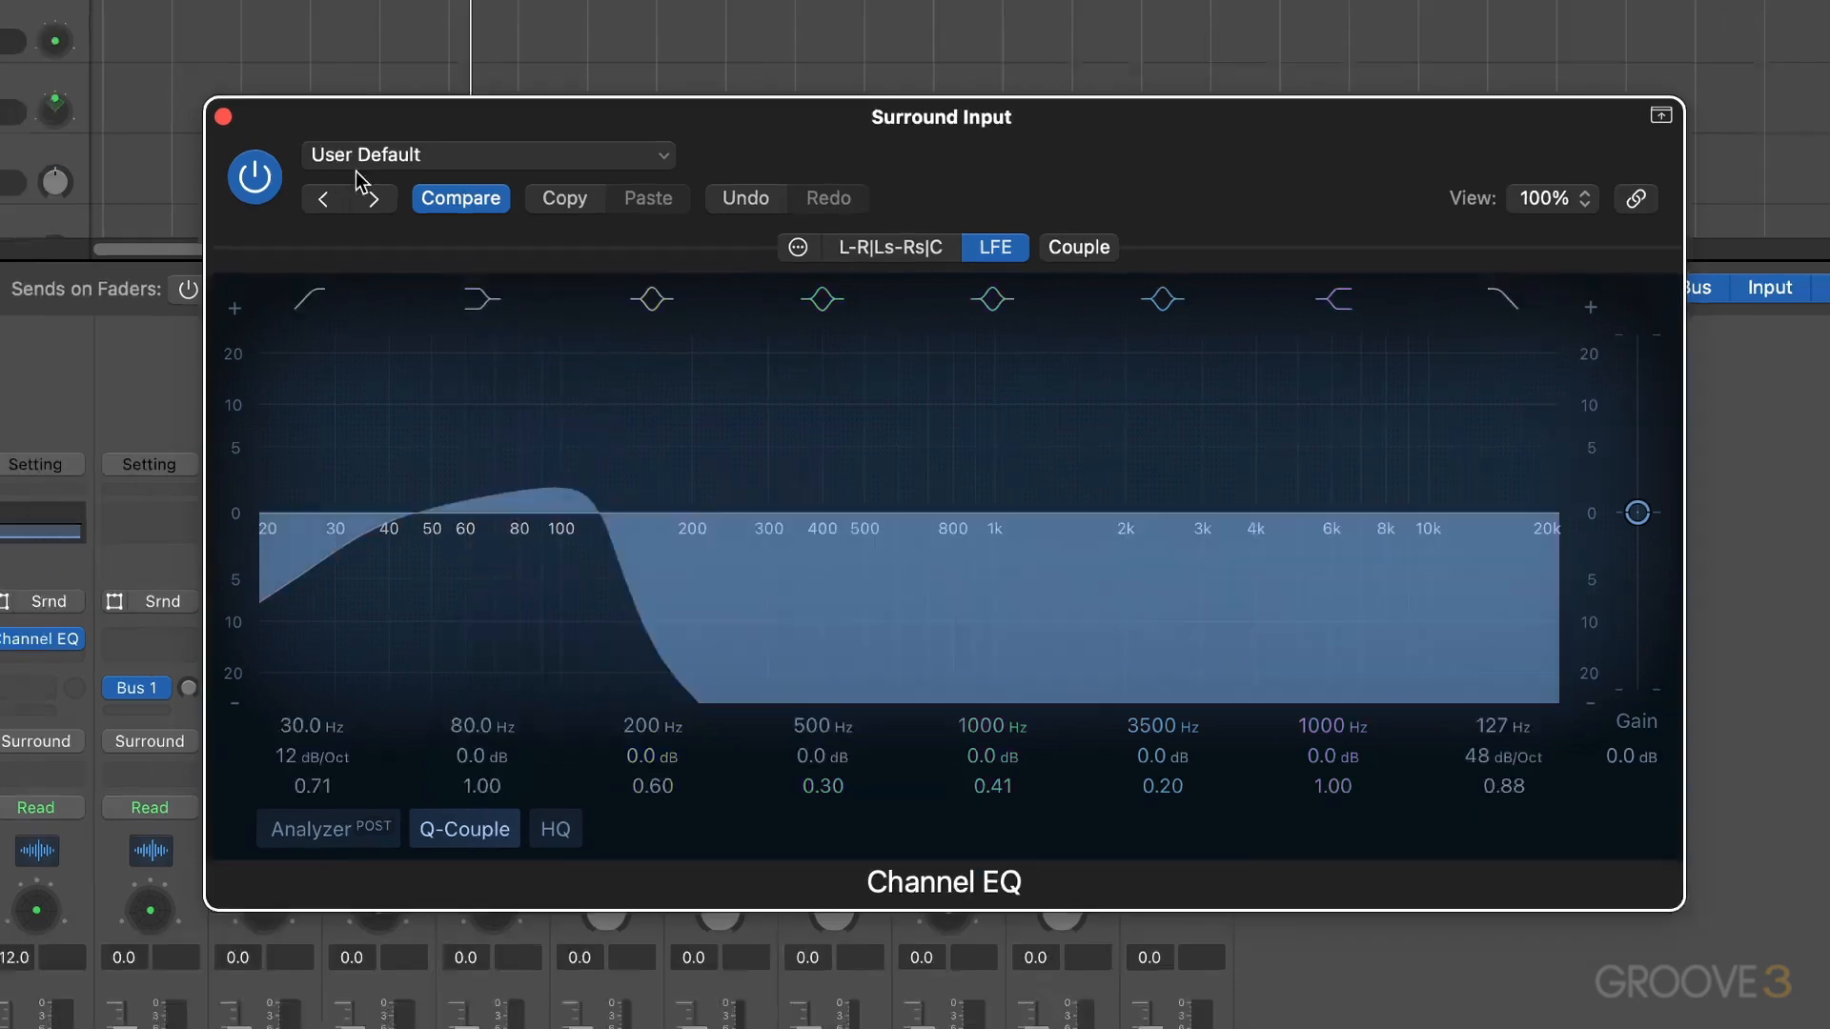
Open the Surround Balancer on Surround Input, with Center Level muted and LFE Level at 0.0 dB.
{"action": "left_click", "coordinate": [224, 117]}
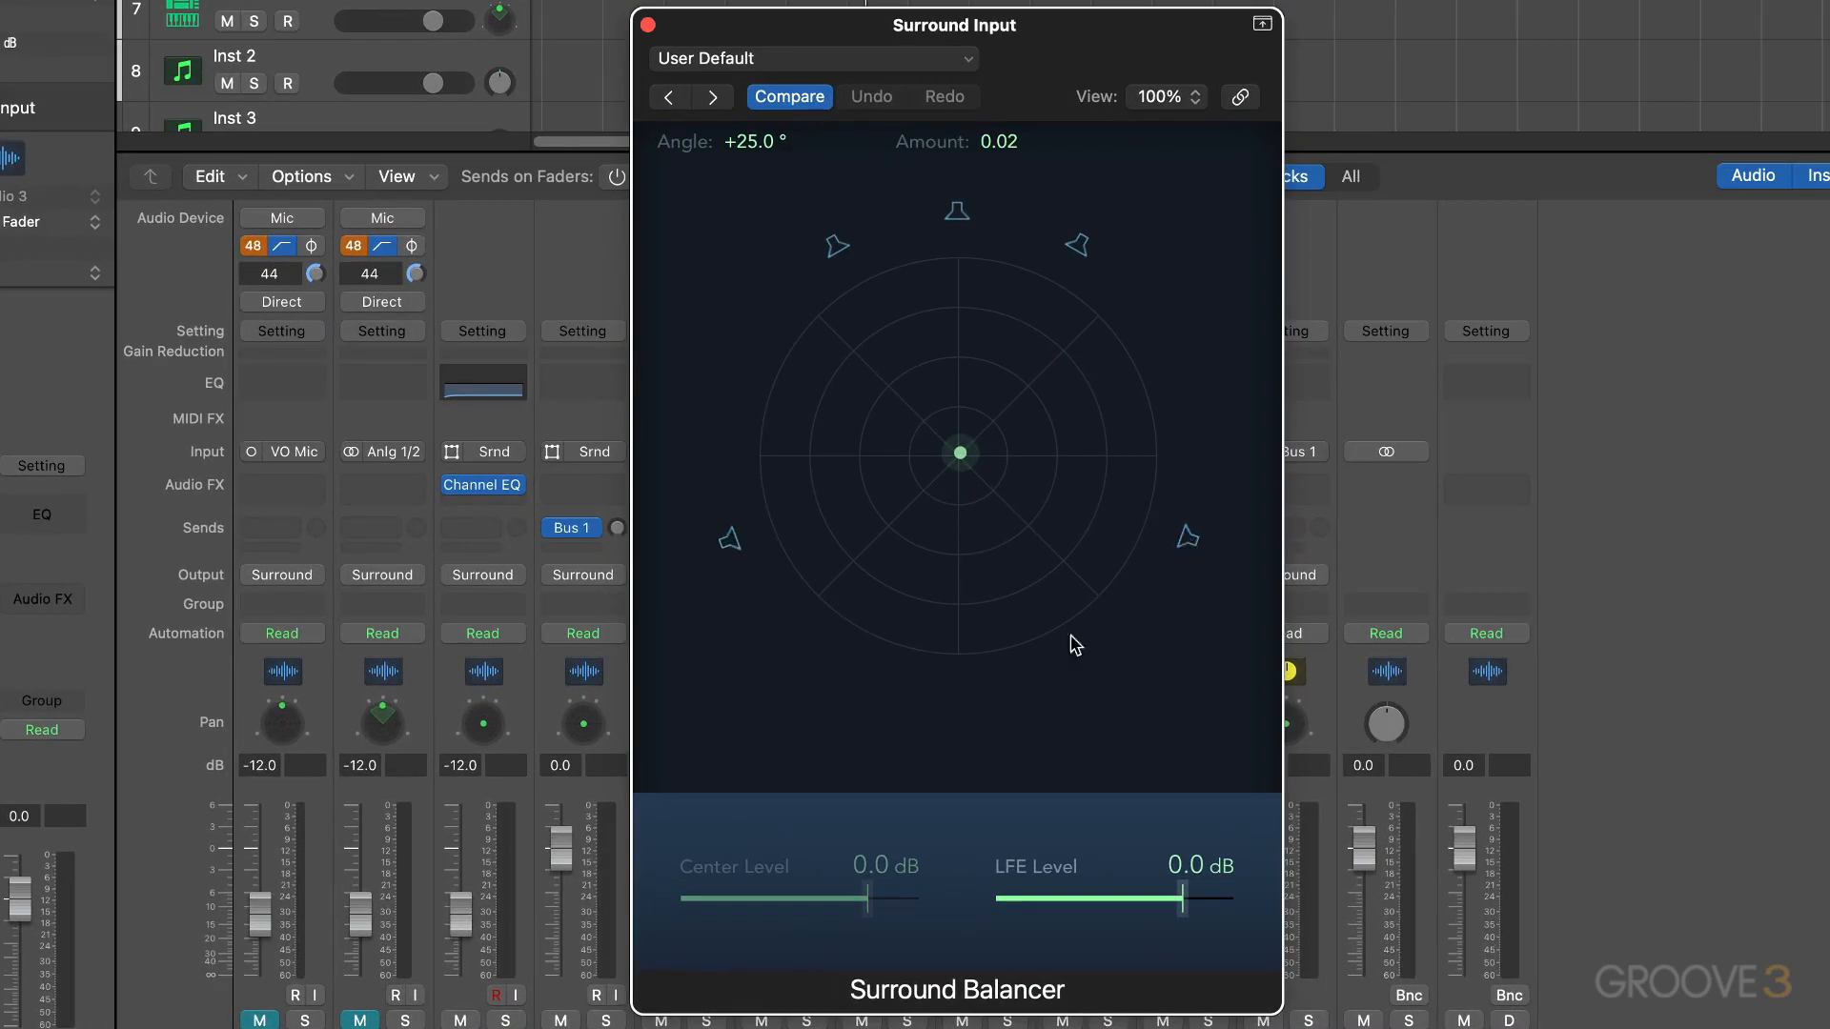
{"action": "mouse_move", "coordinate": [951, 219]}
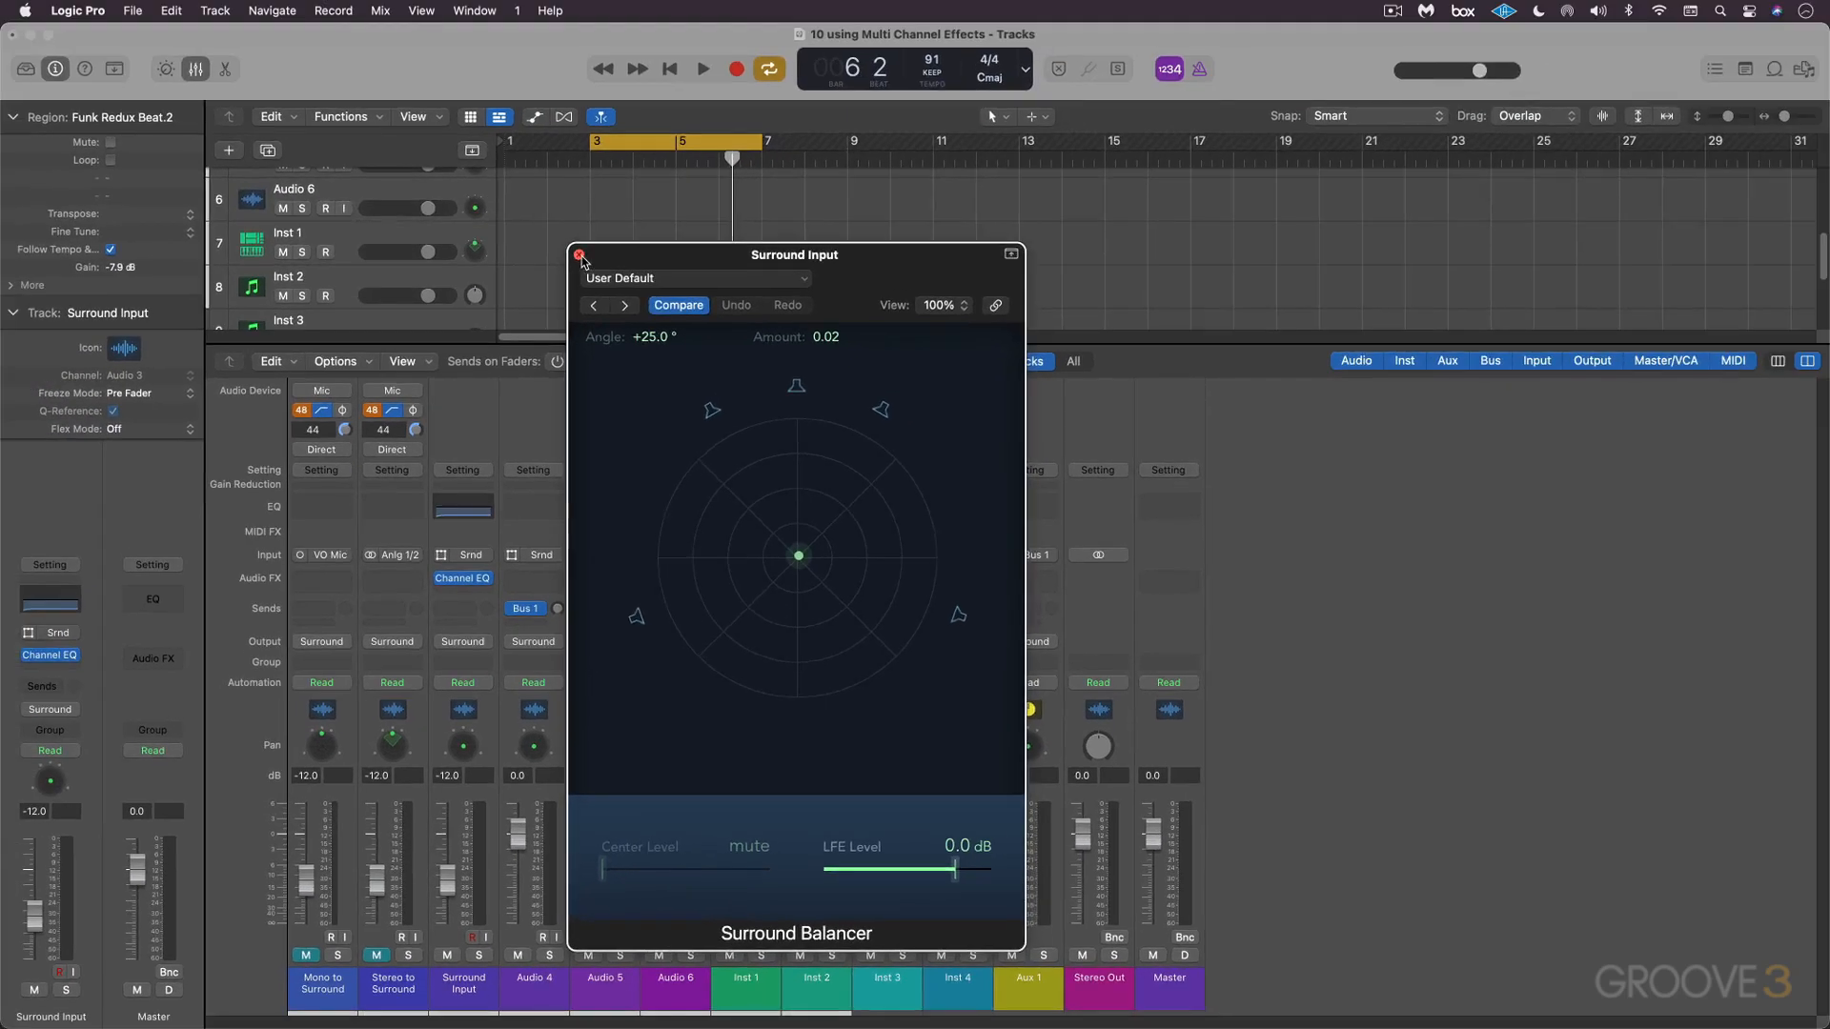
Close the Surround Balancer and insert a multi-mono Tape Delay in the slot after the Channel EQ.
{"action": "left_click", "coordinate": [579, 258]}
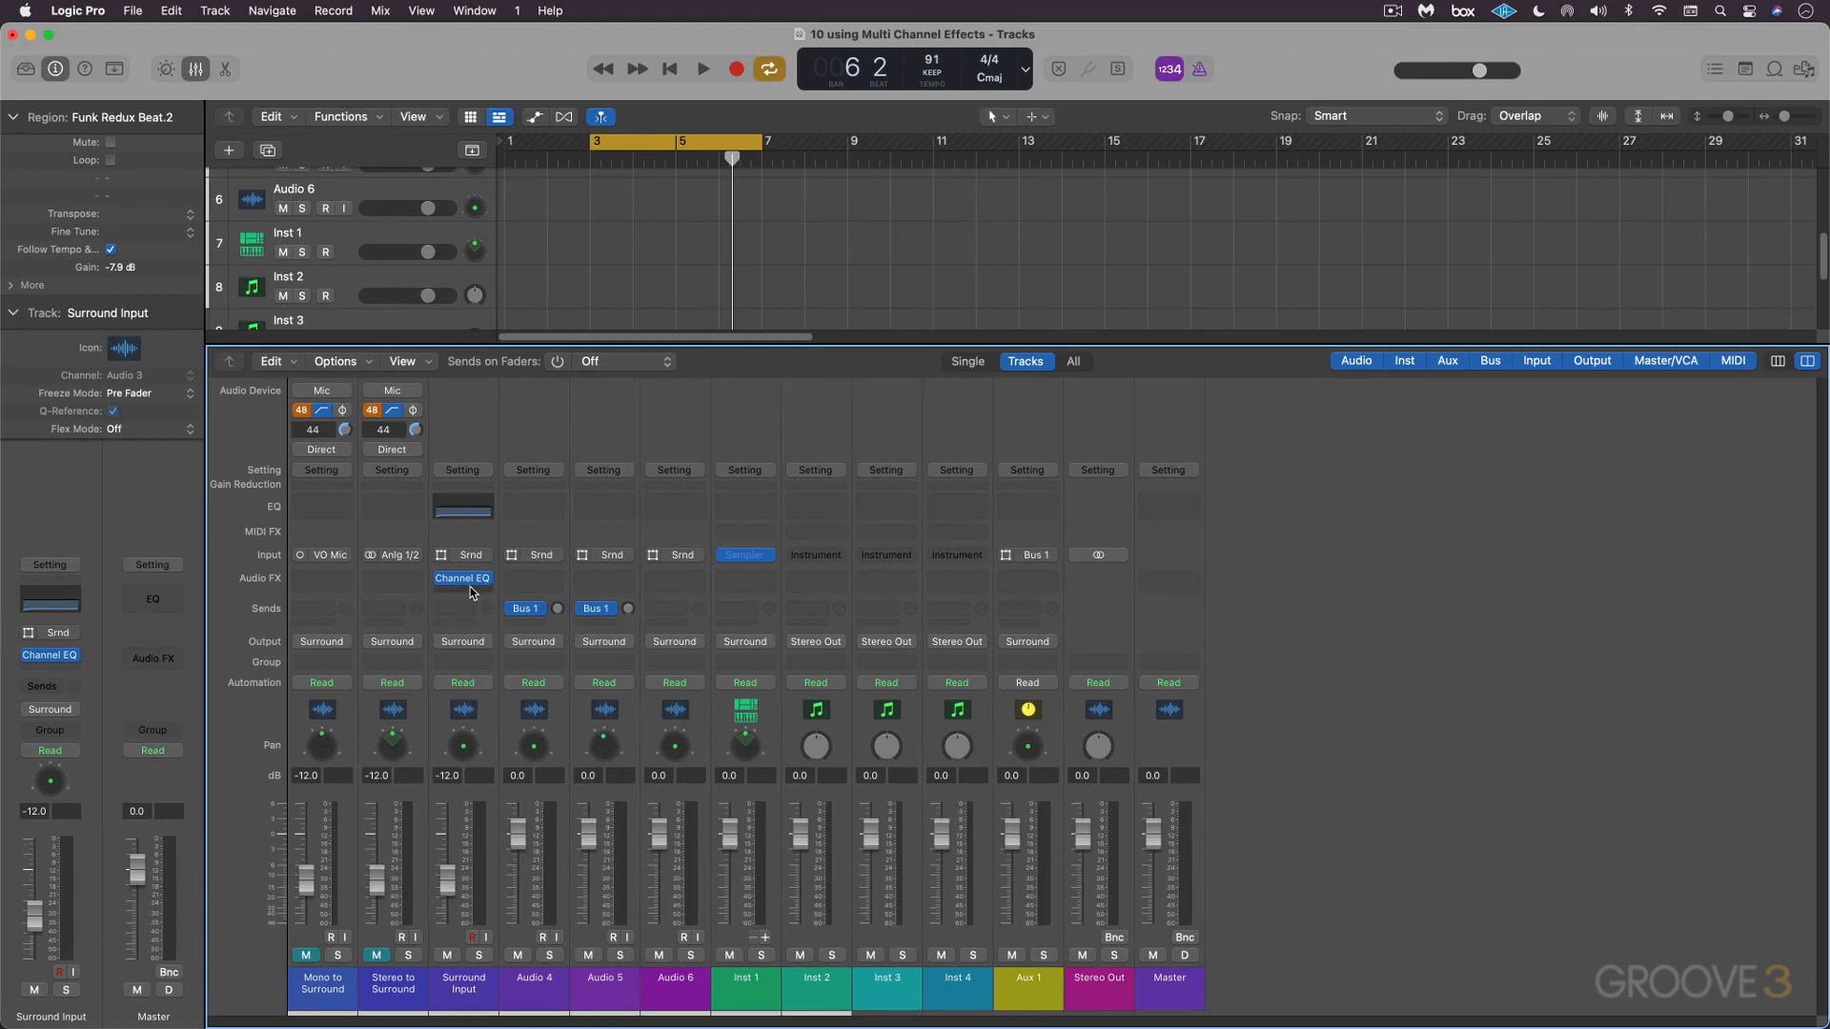
{"action": "mouse_move", "coordinate": [467, 589]}
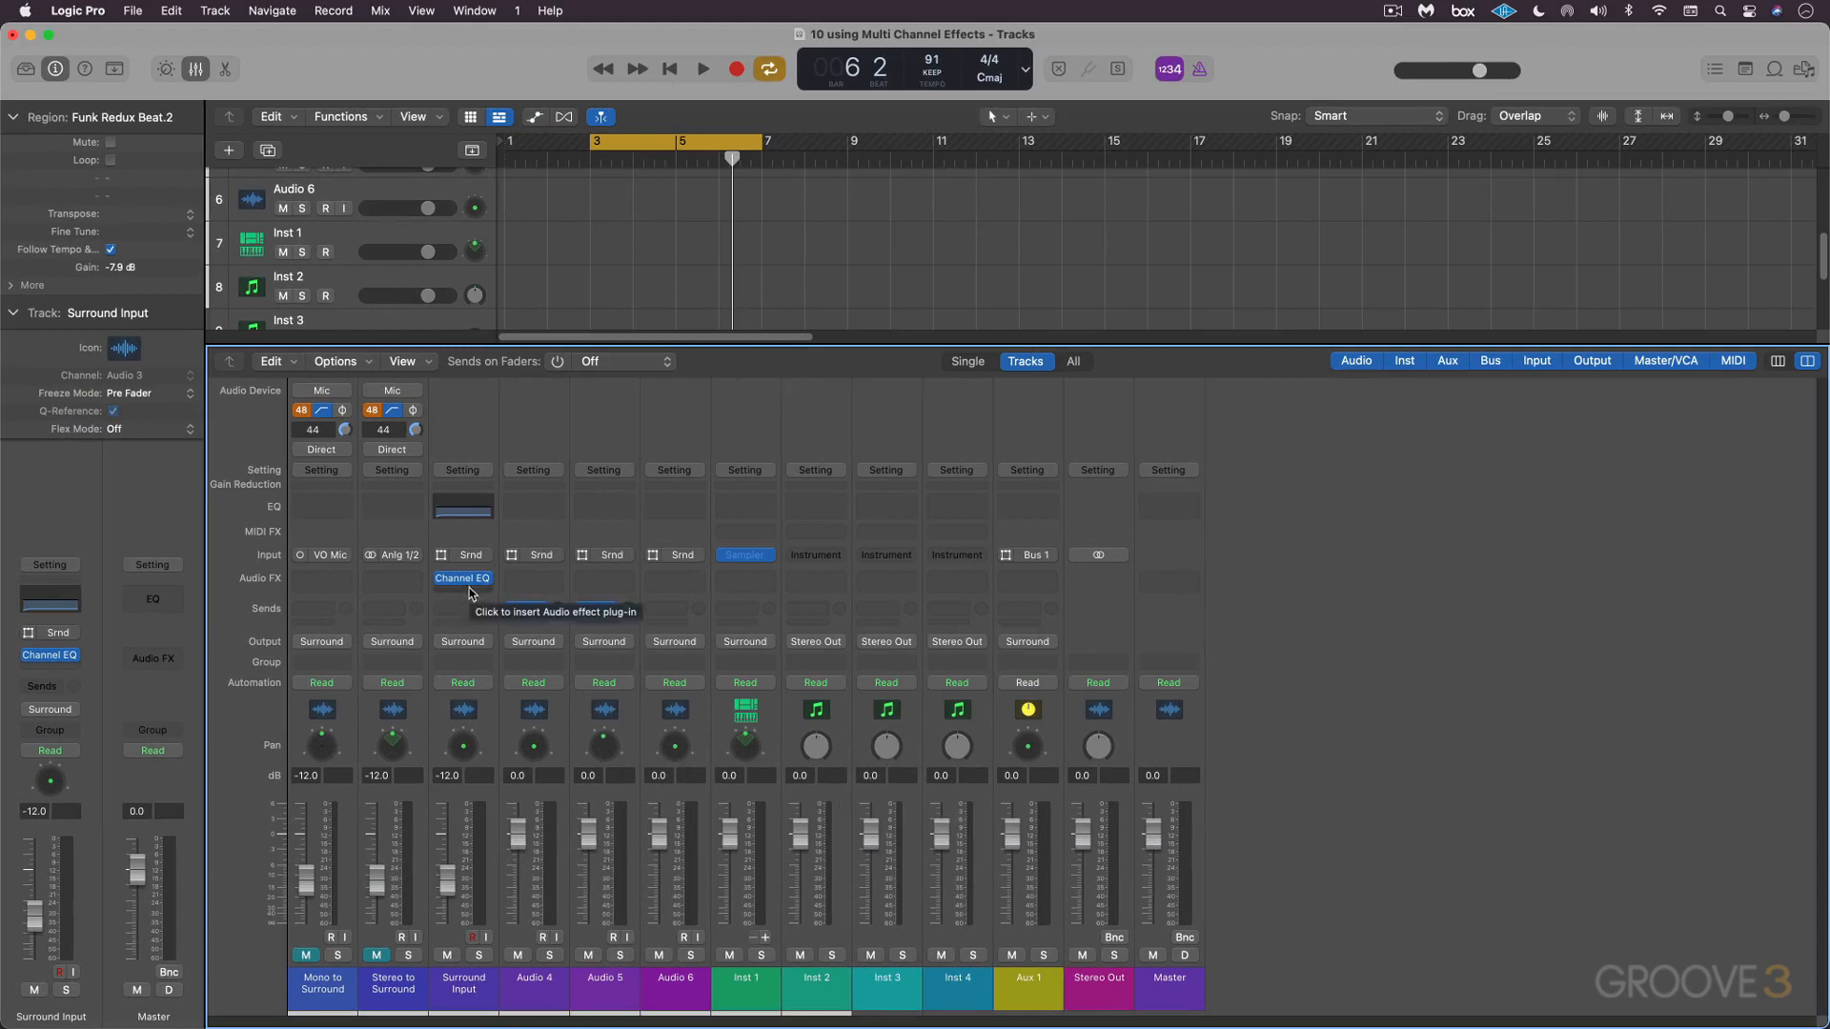
{"action": "mouse_move", "coordinate": [477, 592]}
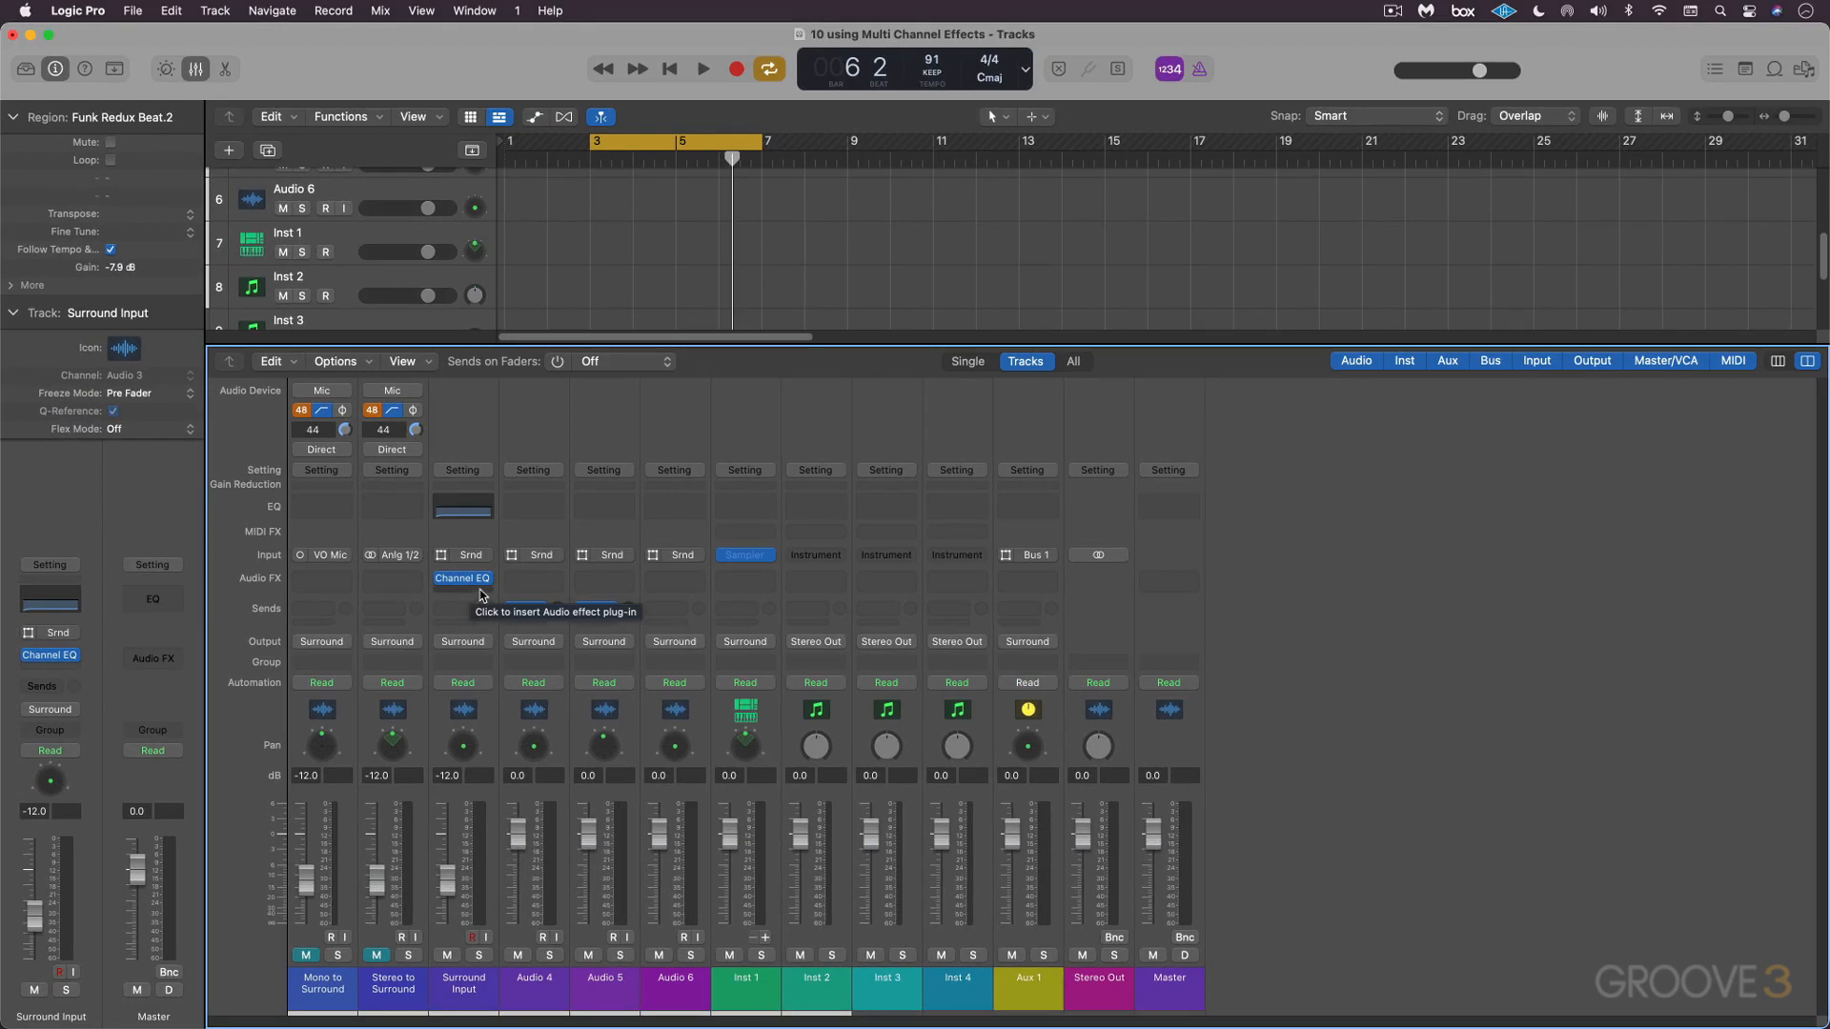
{"action": "left_click", "coordinate": [461, 577]}
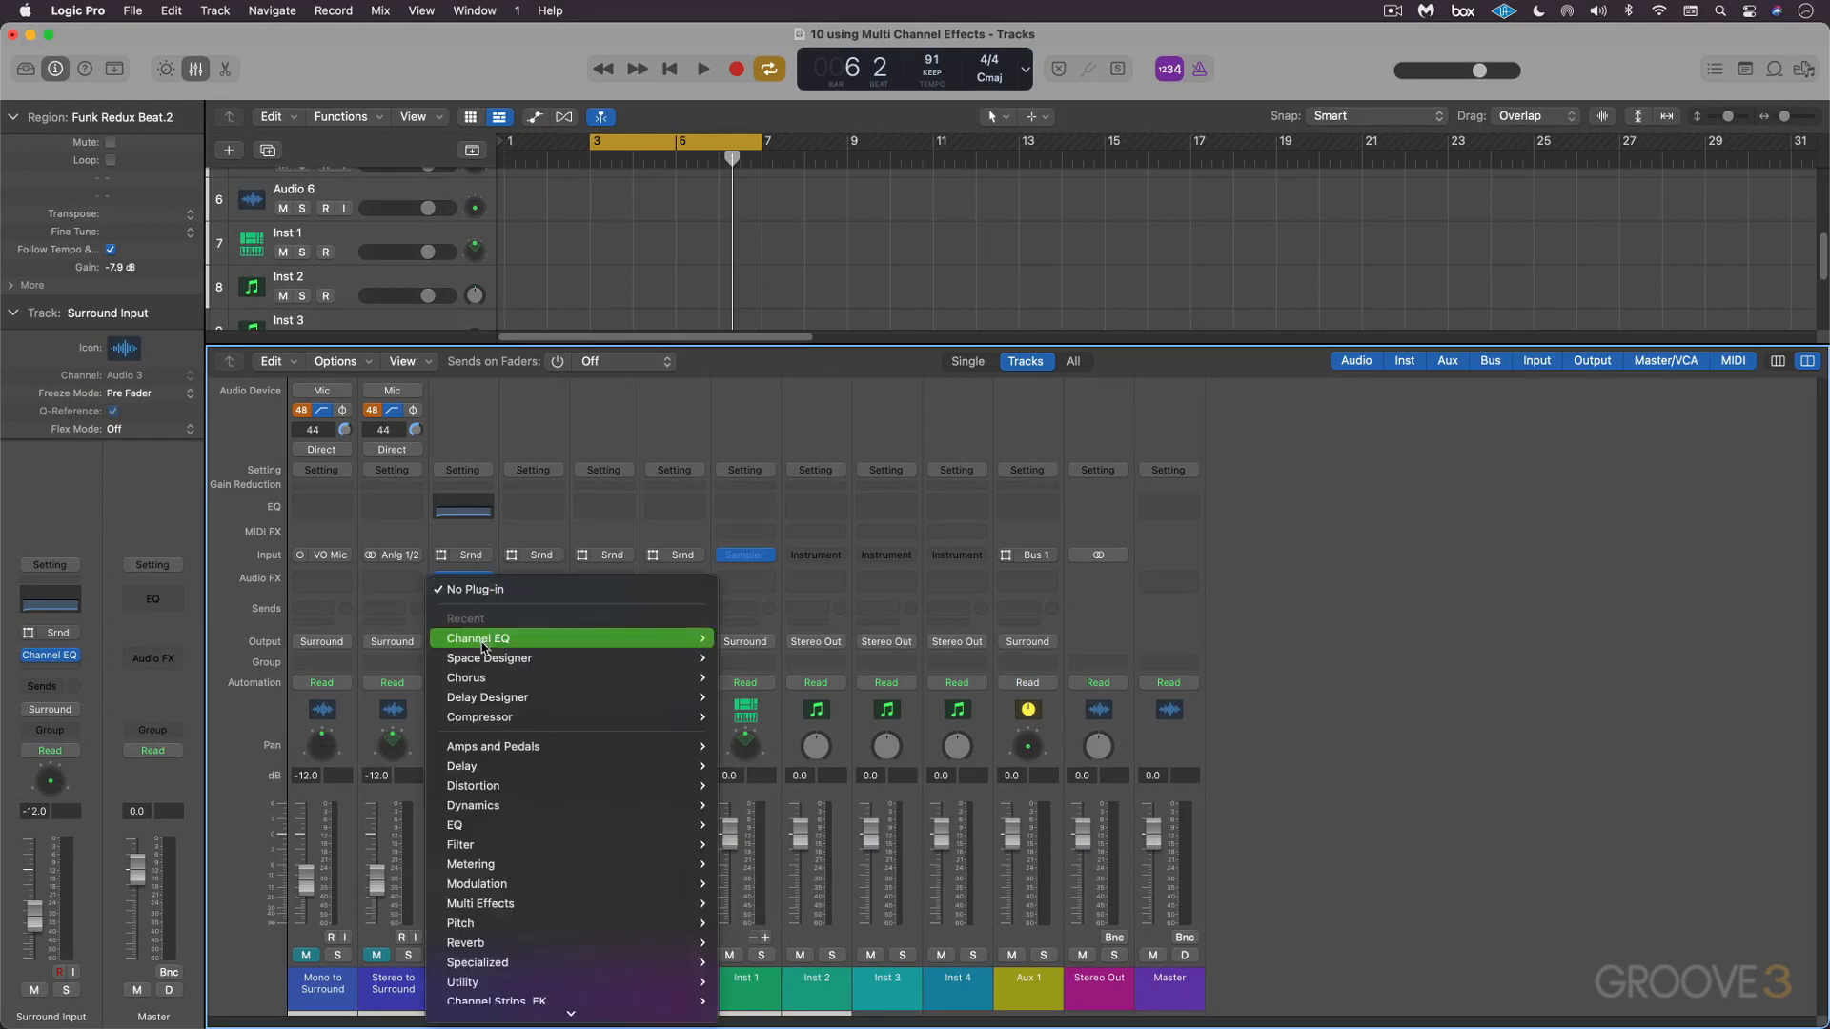
{"action": "mouse_move", "coordinate": [486, 698]}
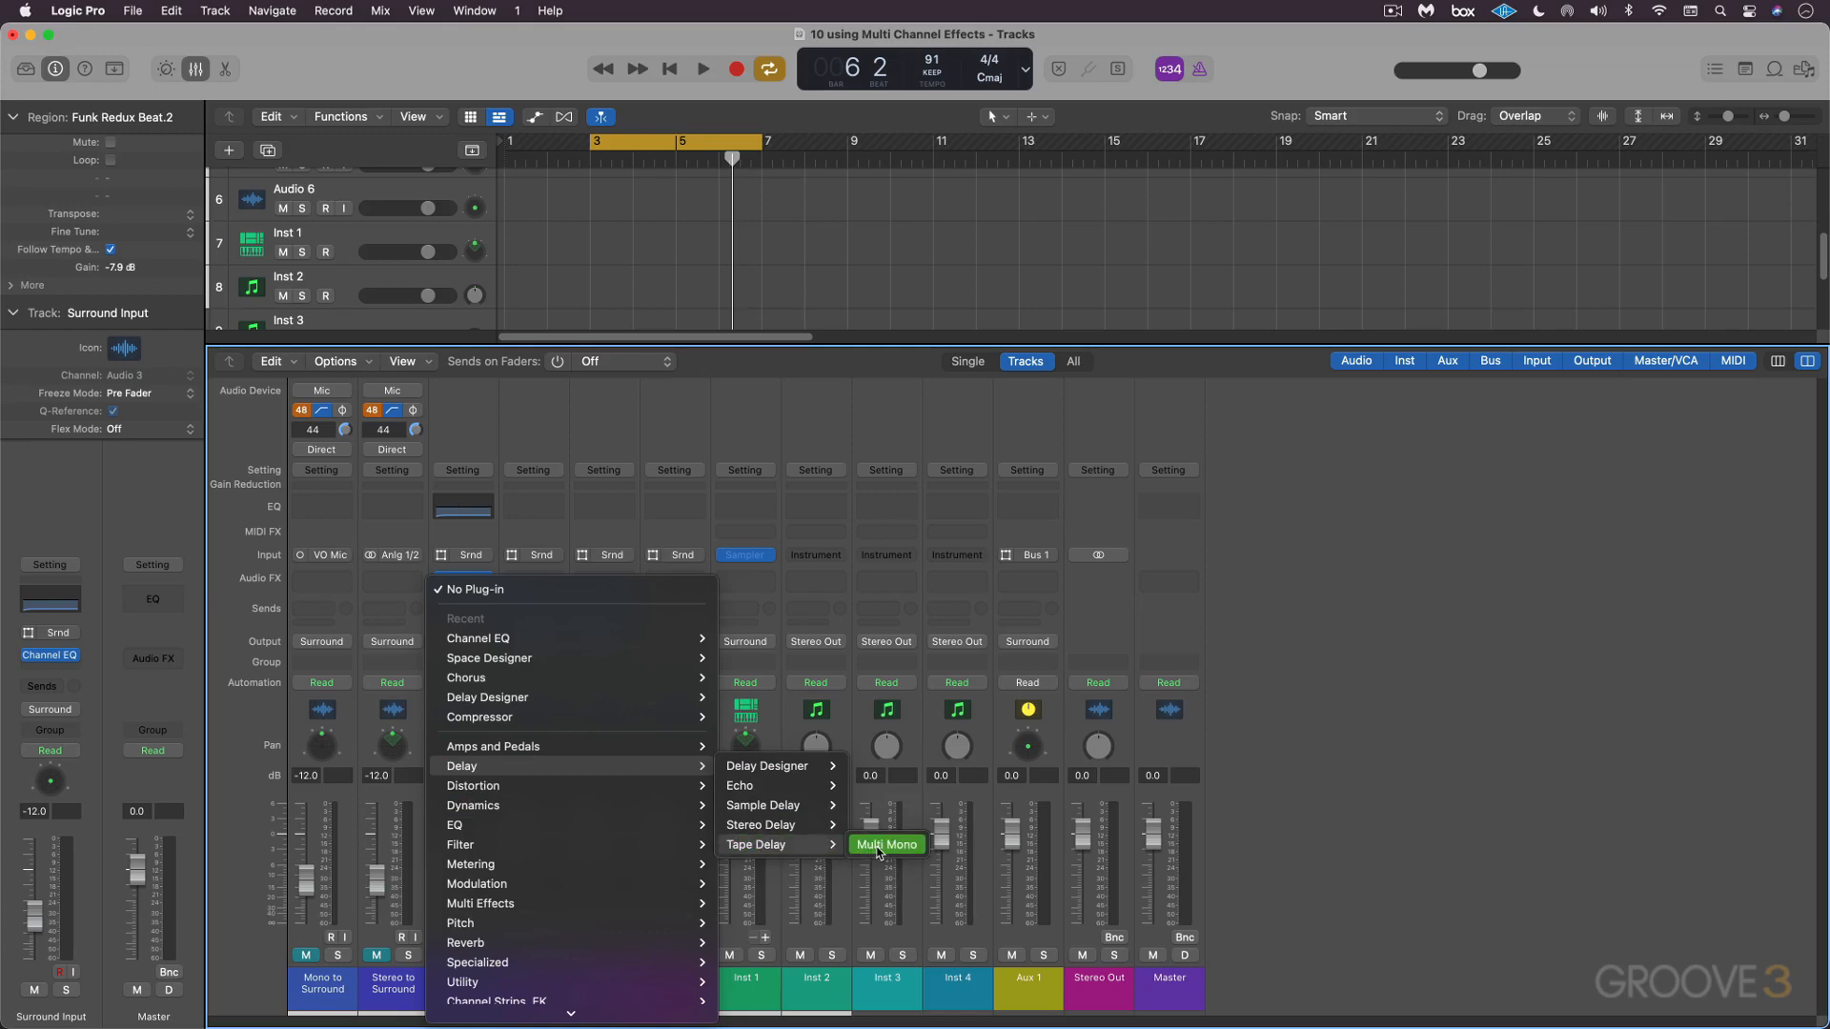
{"action": "left_click", "coordinate": [886, 845]}
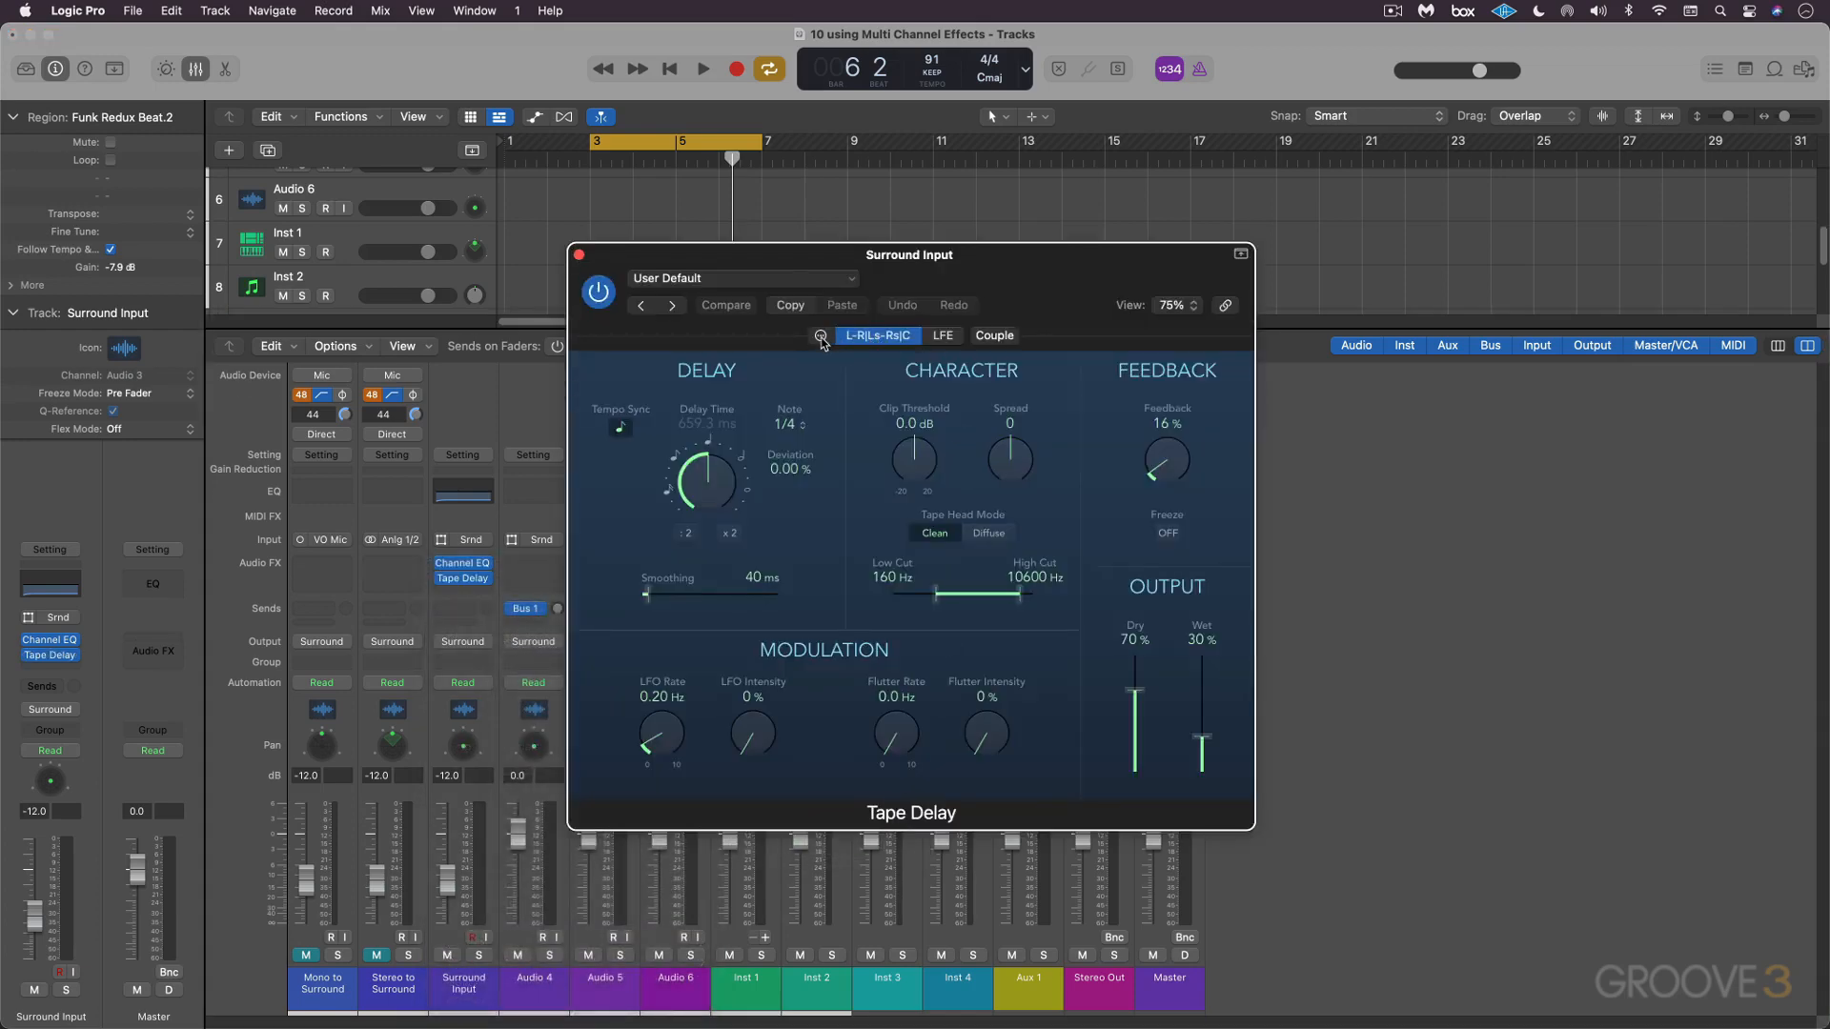
Show the Tape Delay's per-channel grouping view and confirm the project surround format is 5.1 (ITU 775).
{"action": "left_click", "coordinate": [820, 335]}
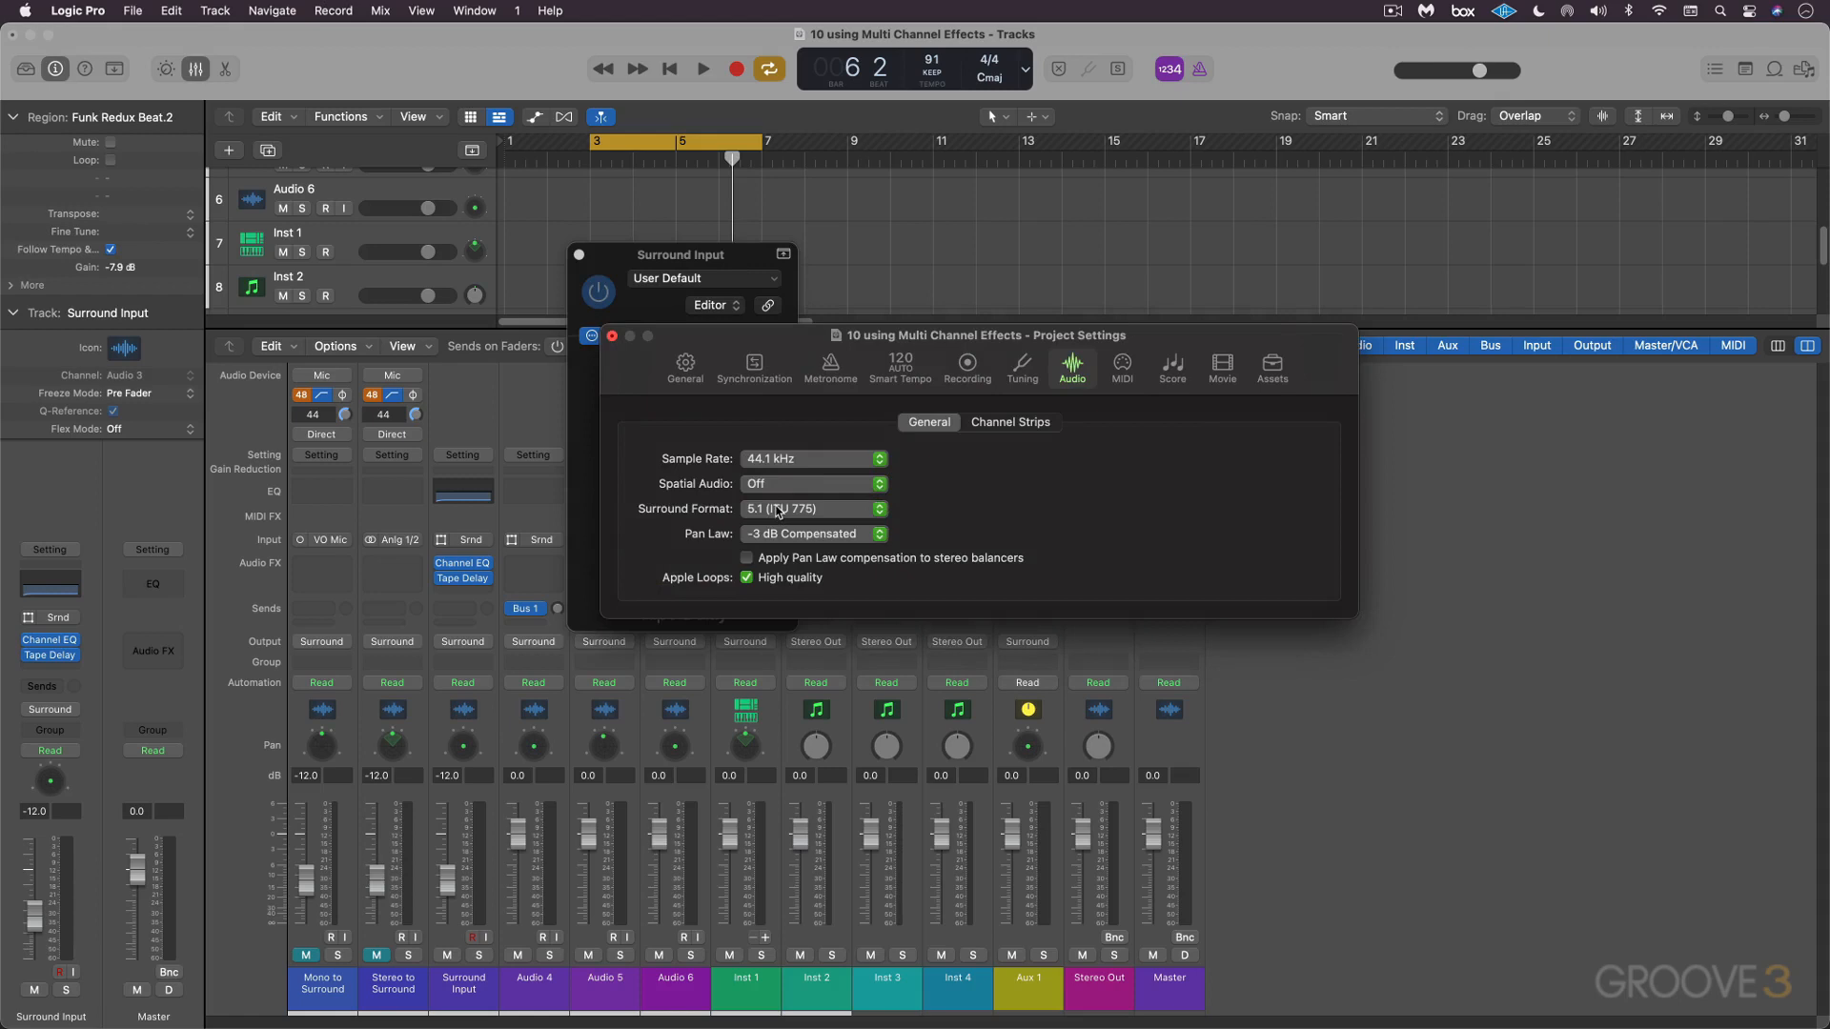
{"action": "left_click", "coordinate": [814, 508]}
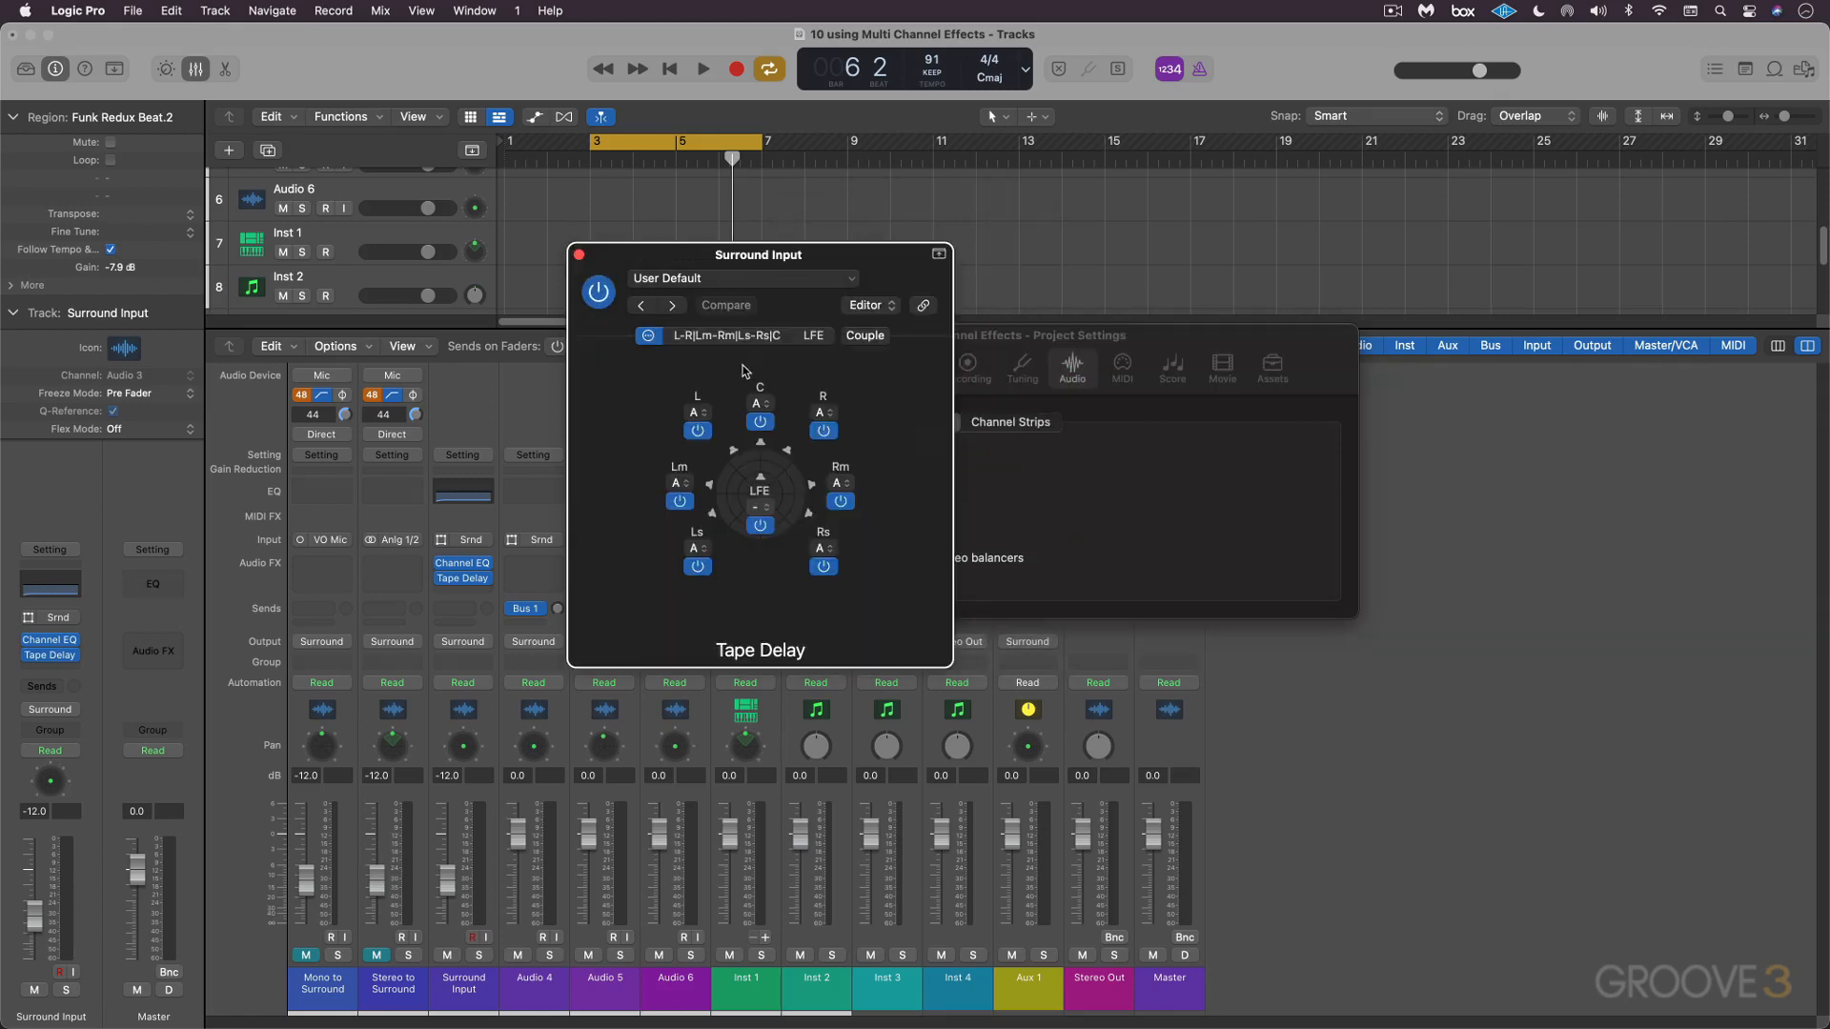
{"action": "mouse_move", "coordinate": [703, 476]}
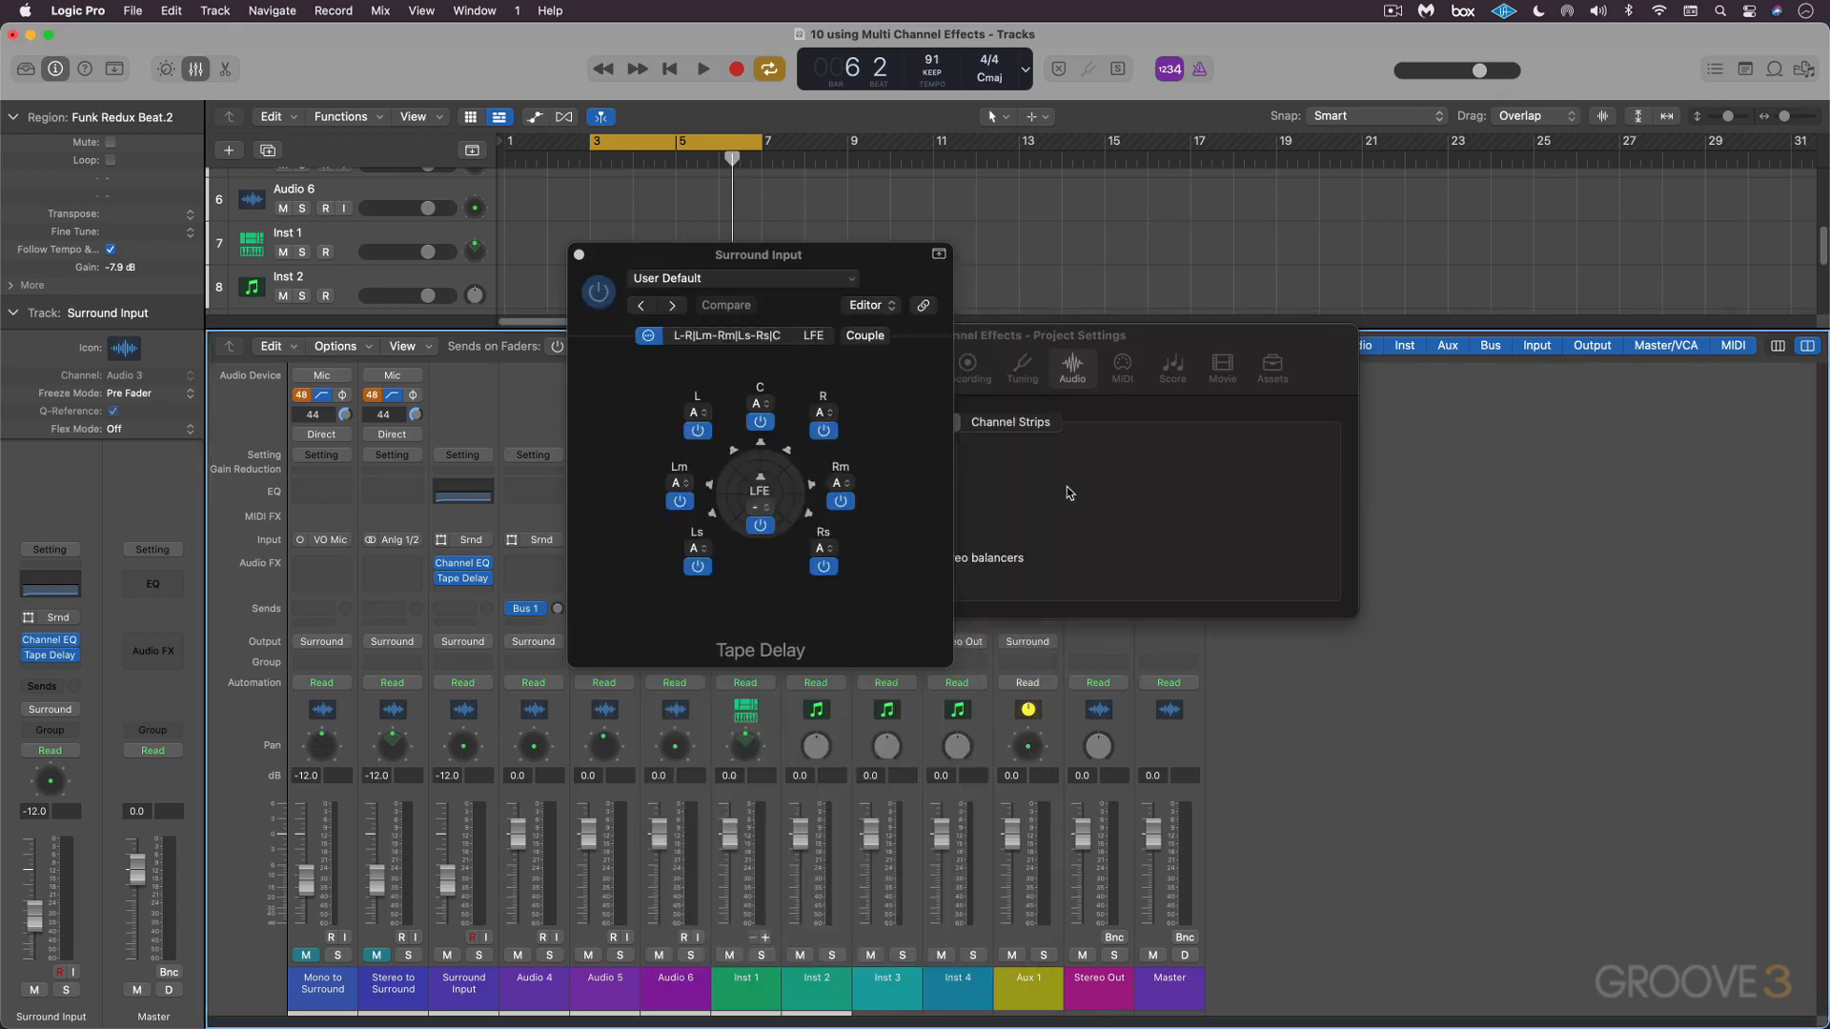
{"action": "left_click", "coordinate": [808, 507]}
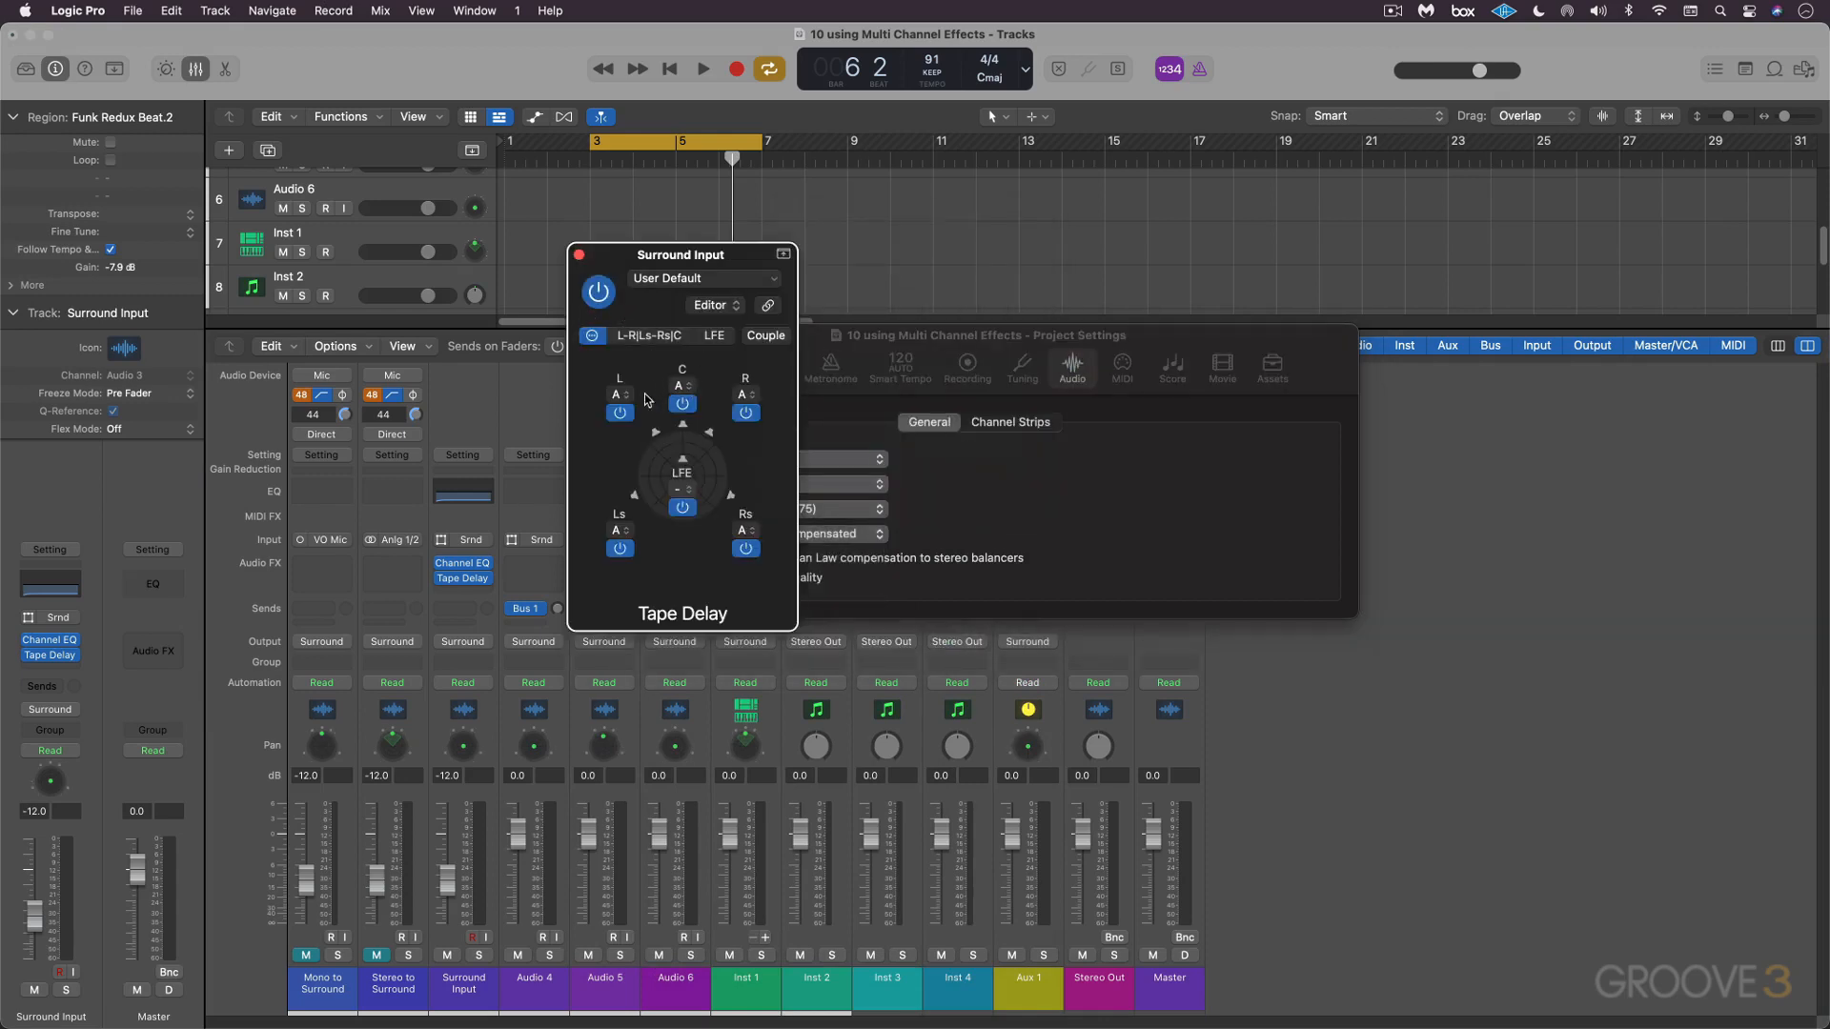
Keep L on group A, set C to '-', put Ls and Rs in group B, and show the Ls-Rs delay controls.
{"action": "left_click", "coordinate": [618, 393]}
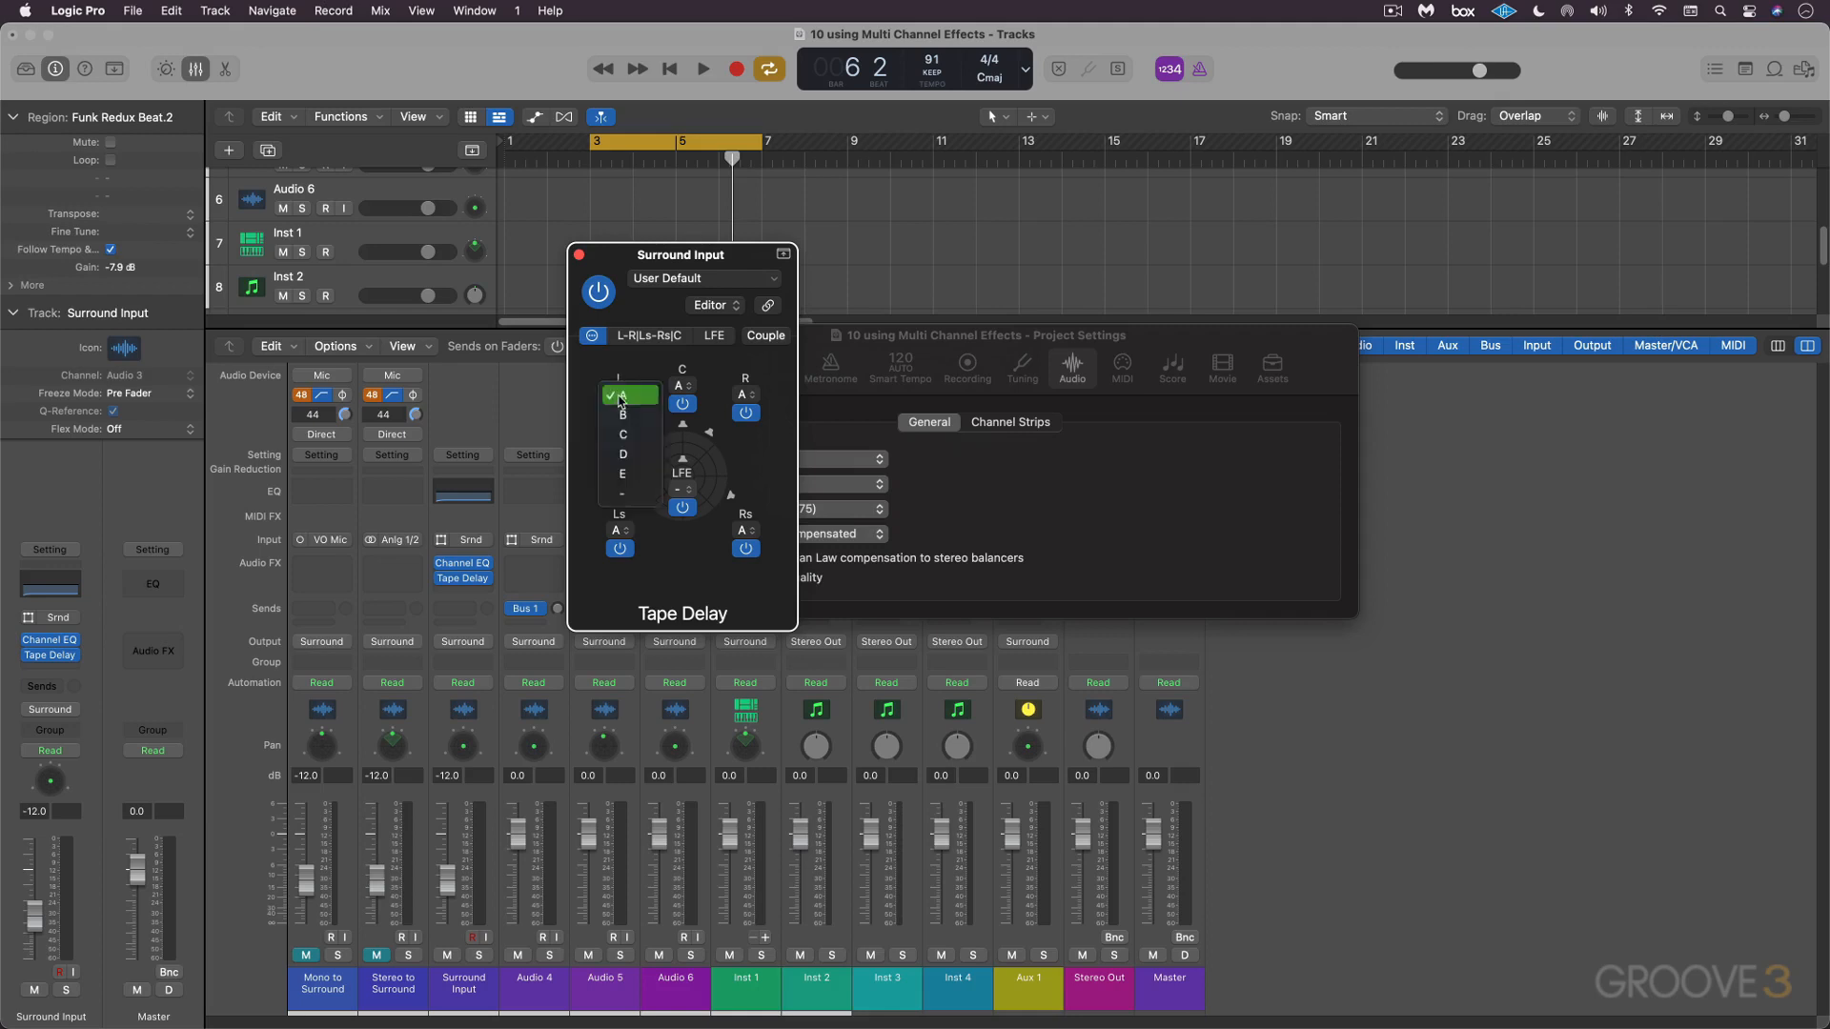
{"action": "left_click", "coordinate": [631, 395]}
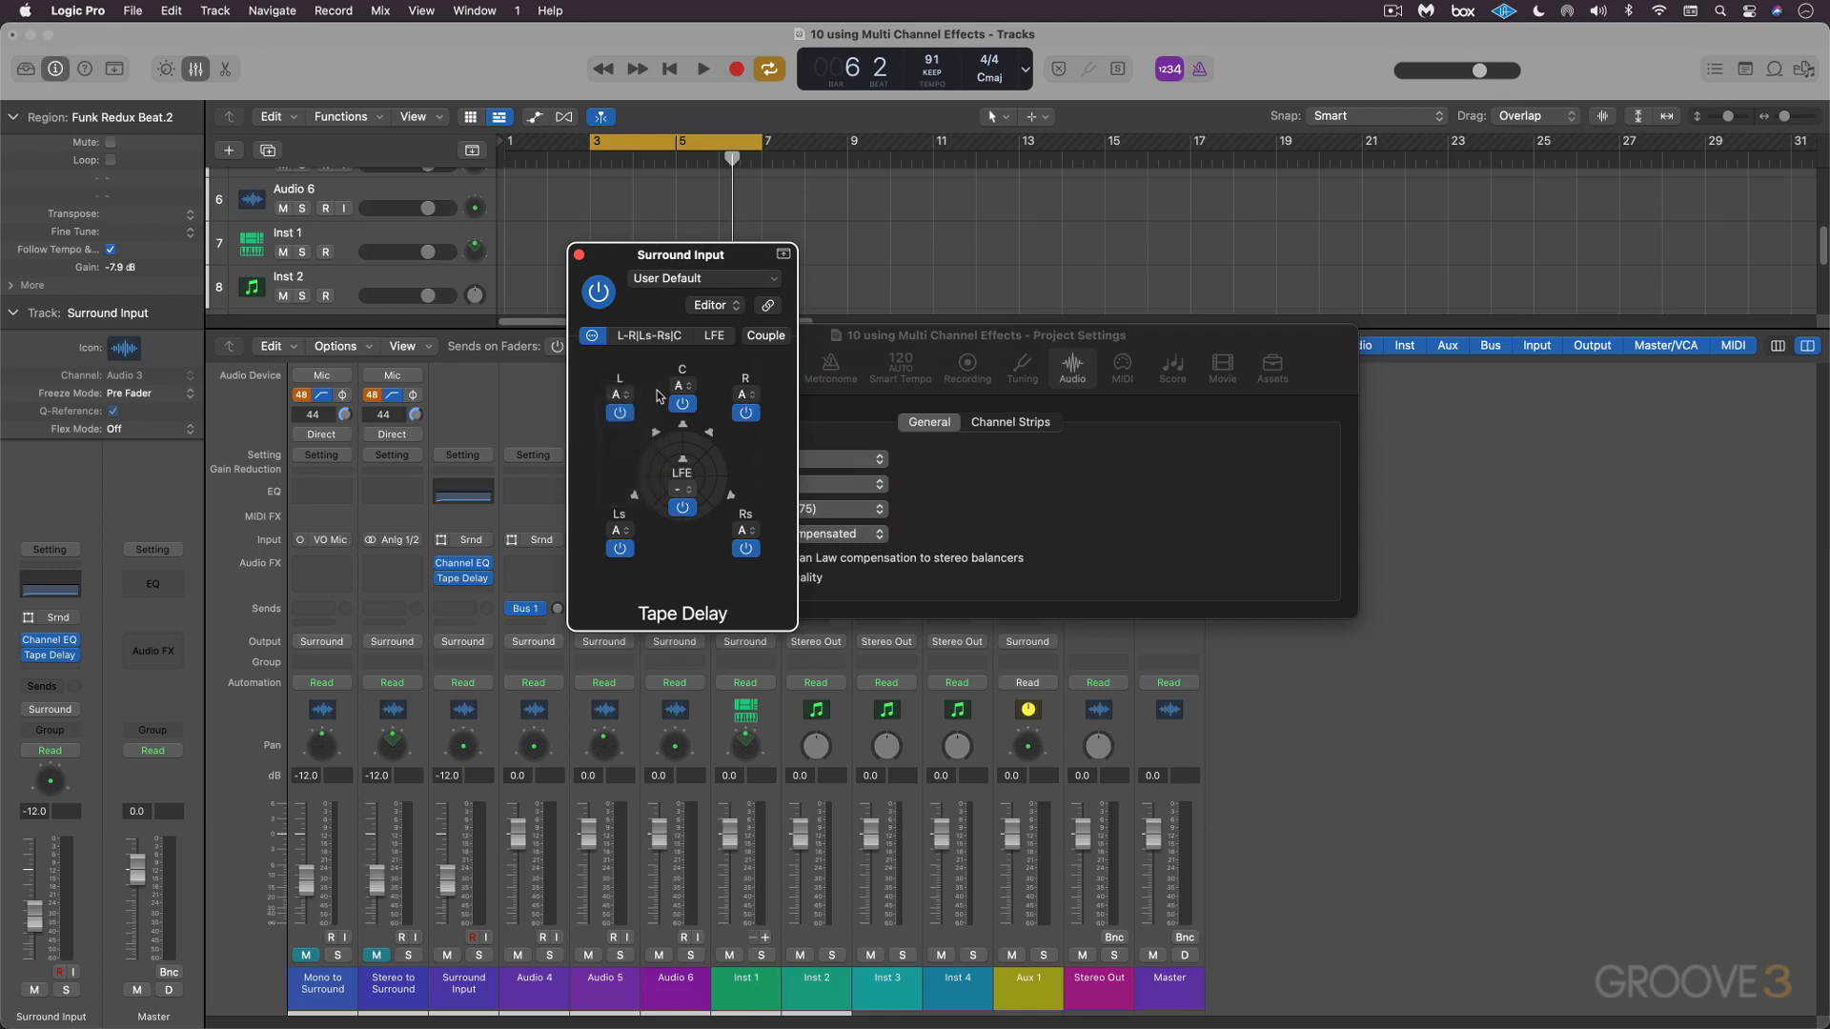
{"action": "left_click", "coordinate": [682, 386]}
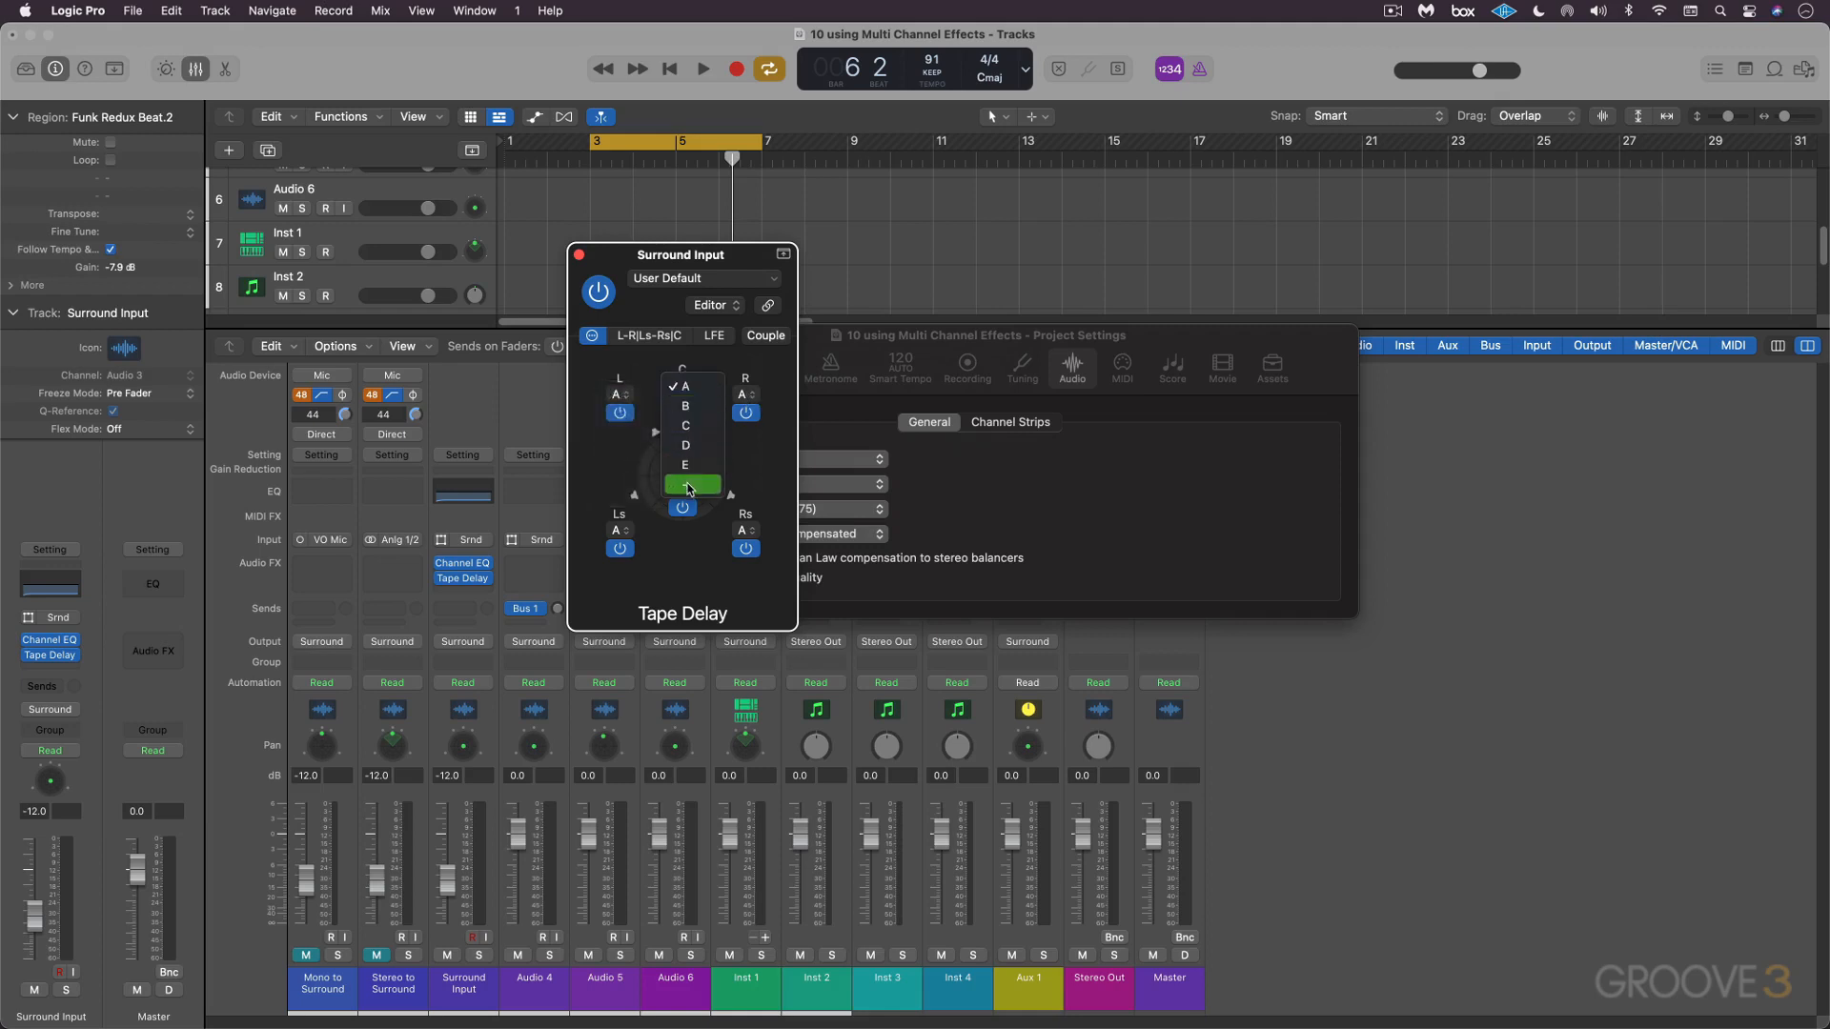
{"action": "left_click", "coordinate": [694, 484]}
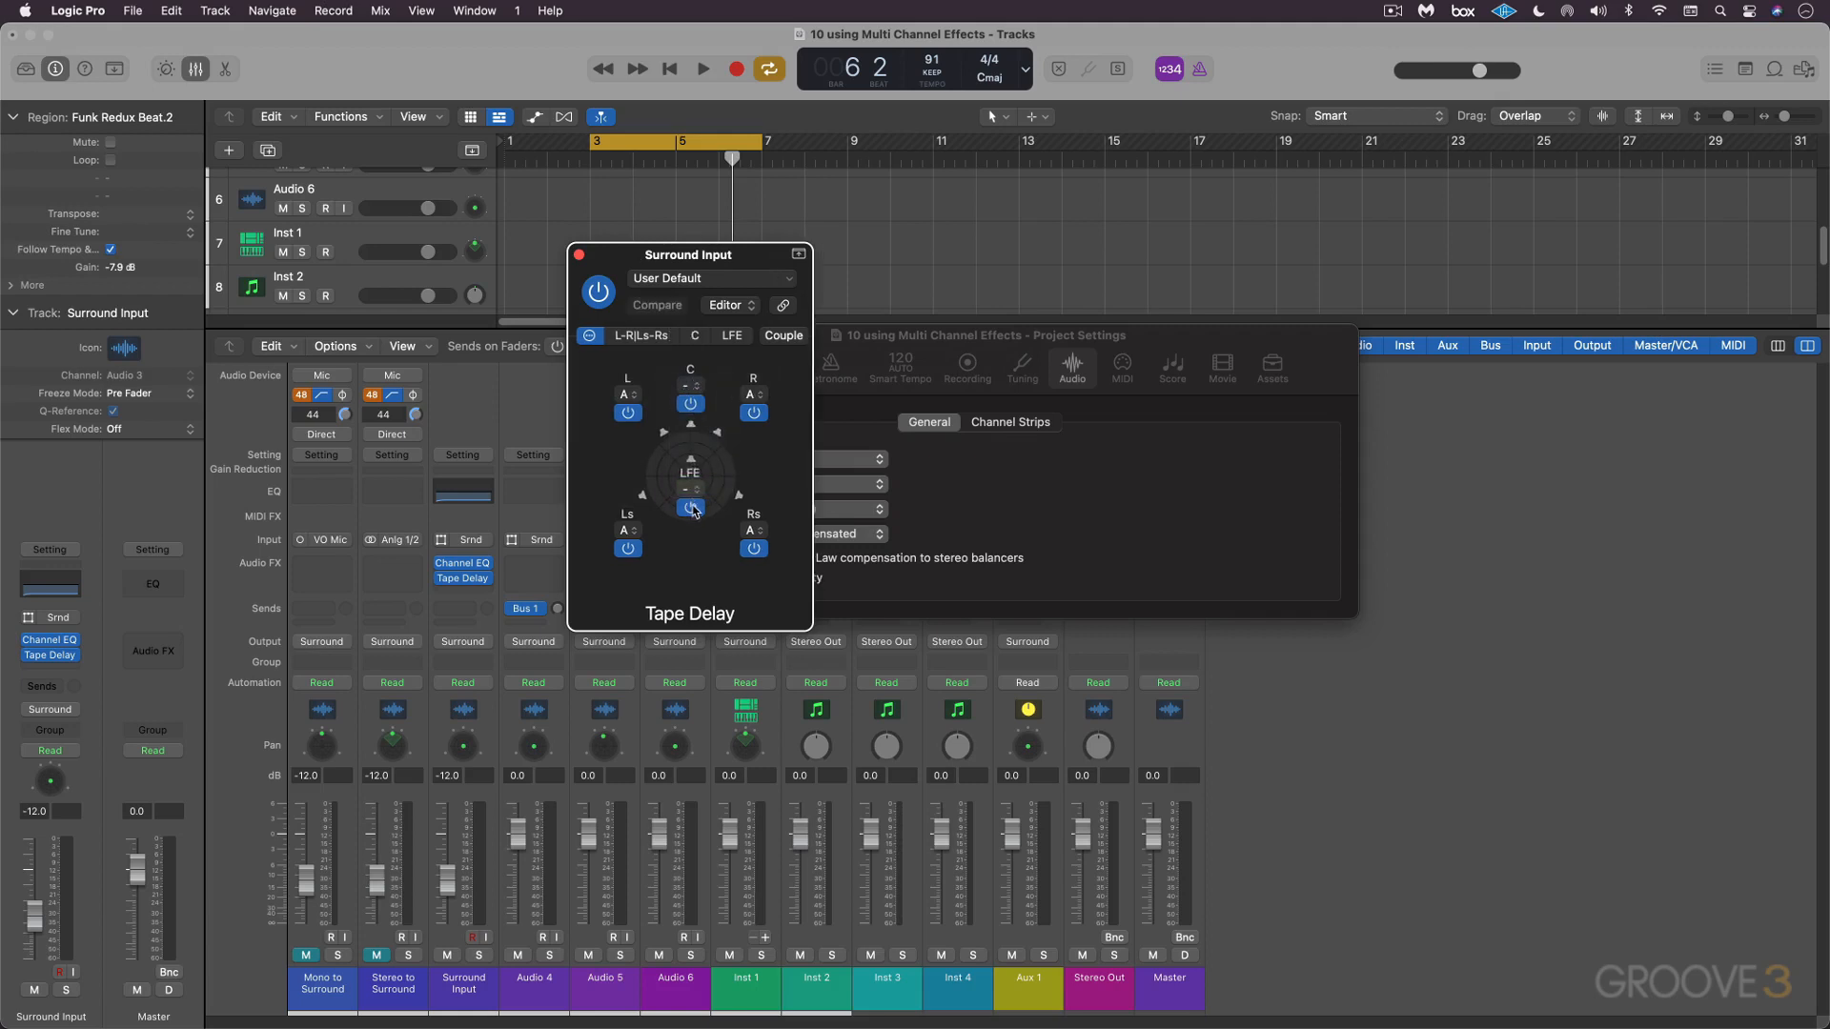
{"action": "left_click", "coordinate": [627, 530]}
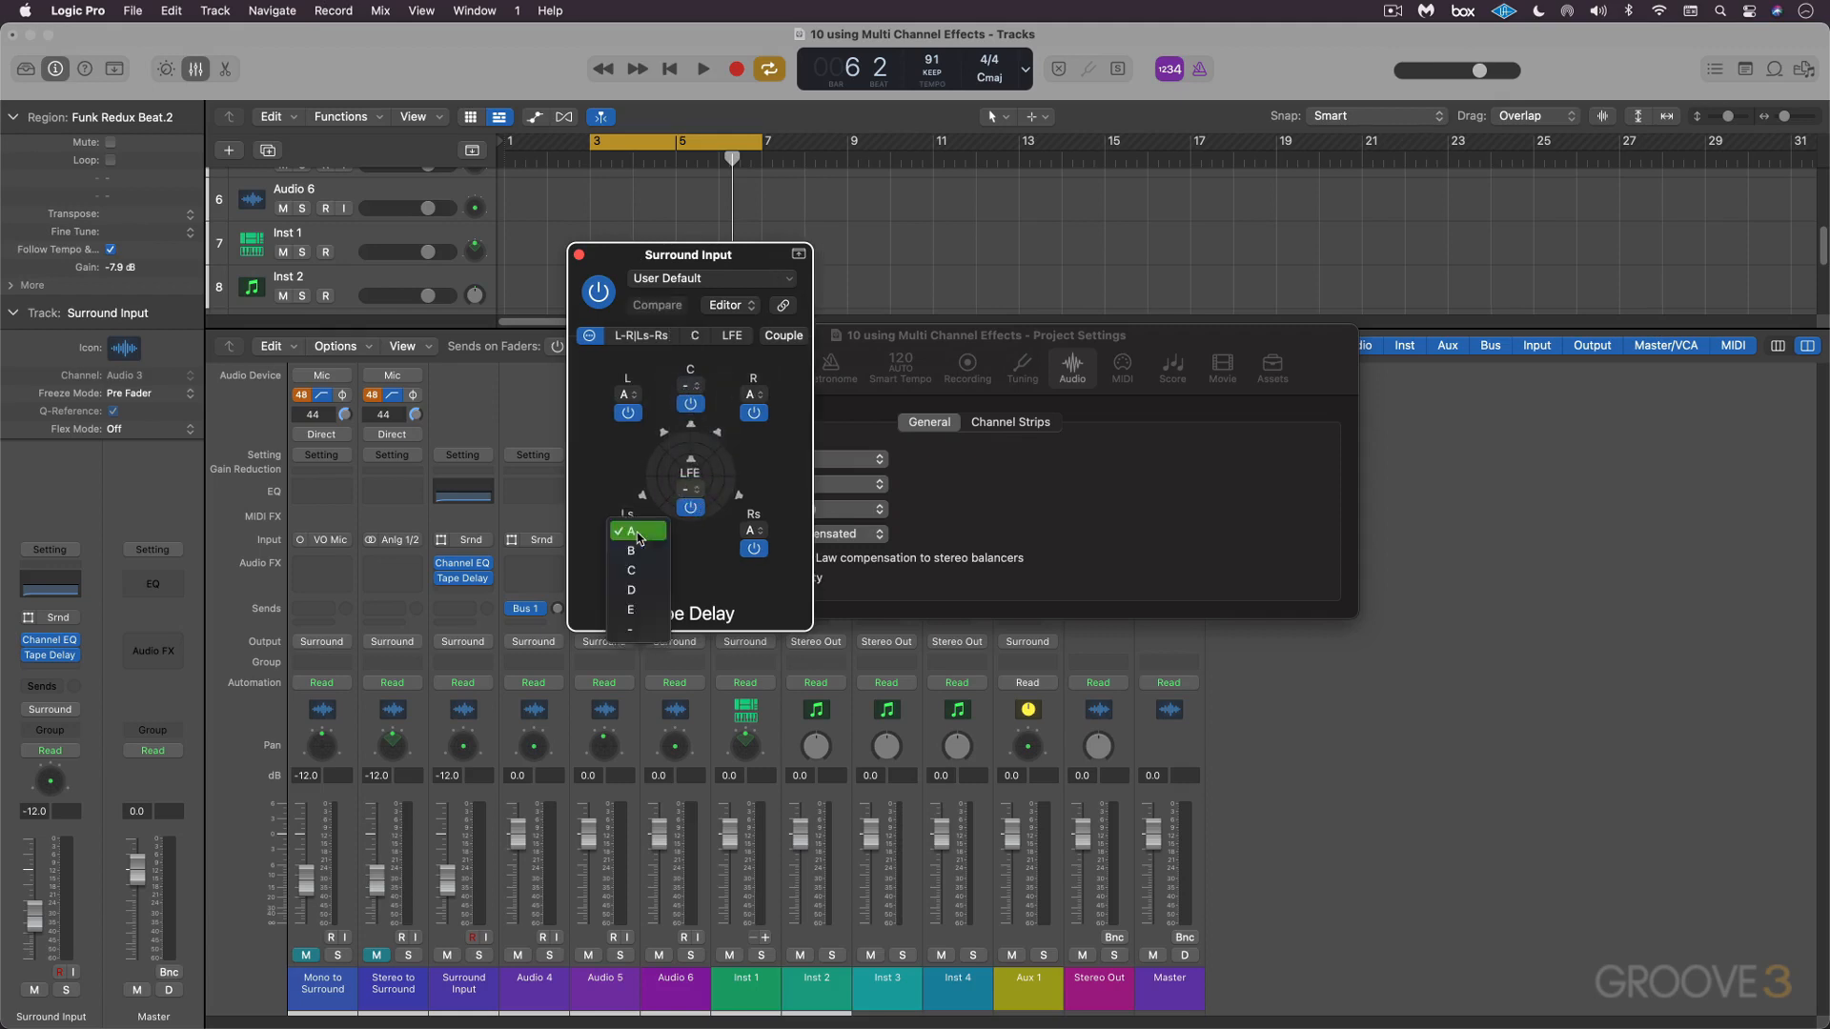
{"action": "left_click", "coordinate": [631, 550]}
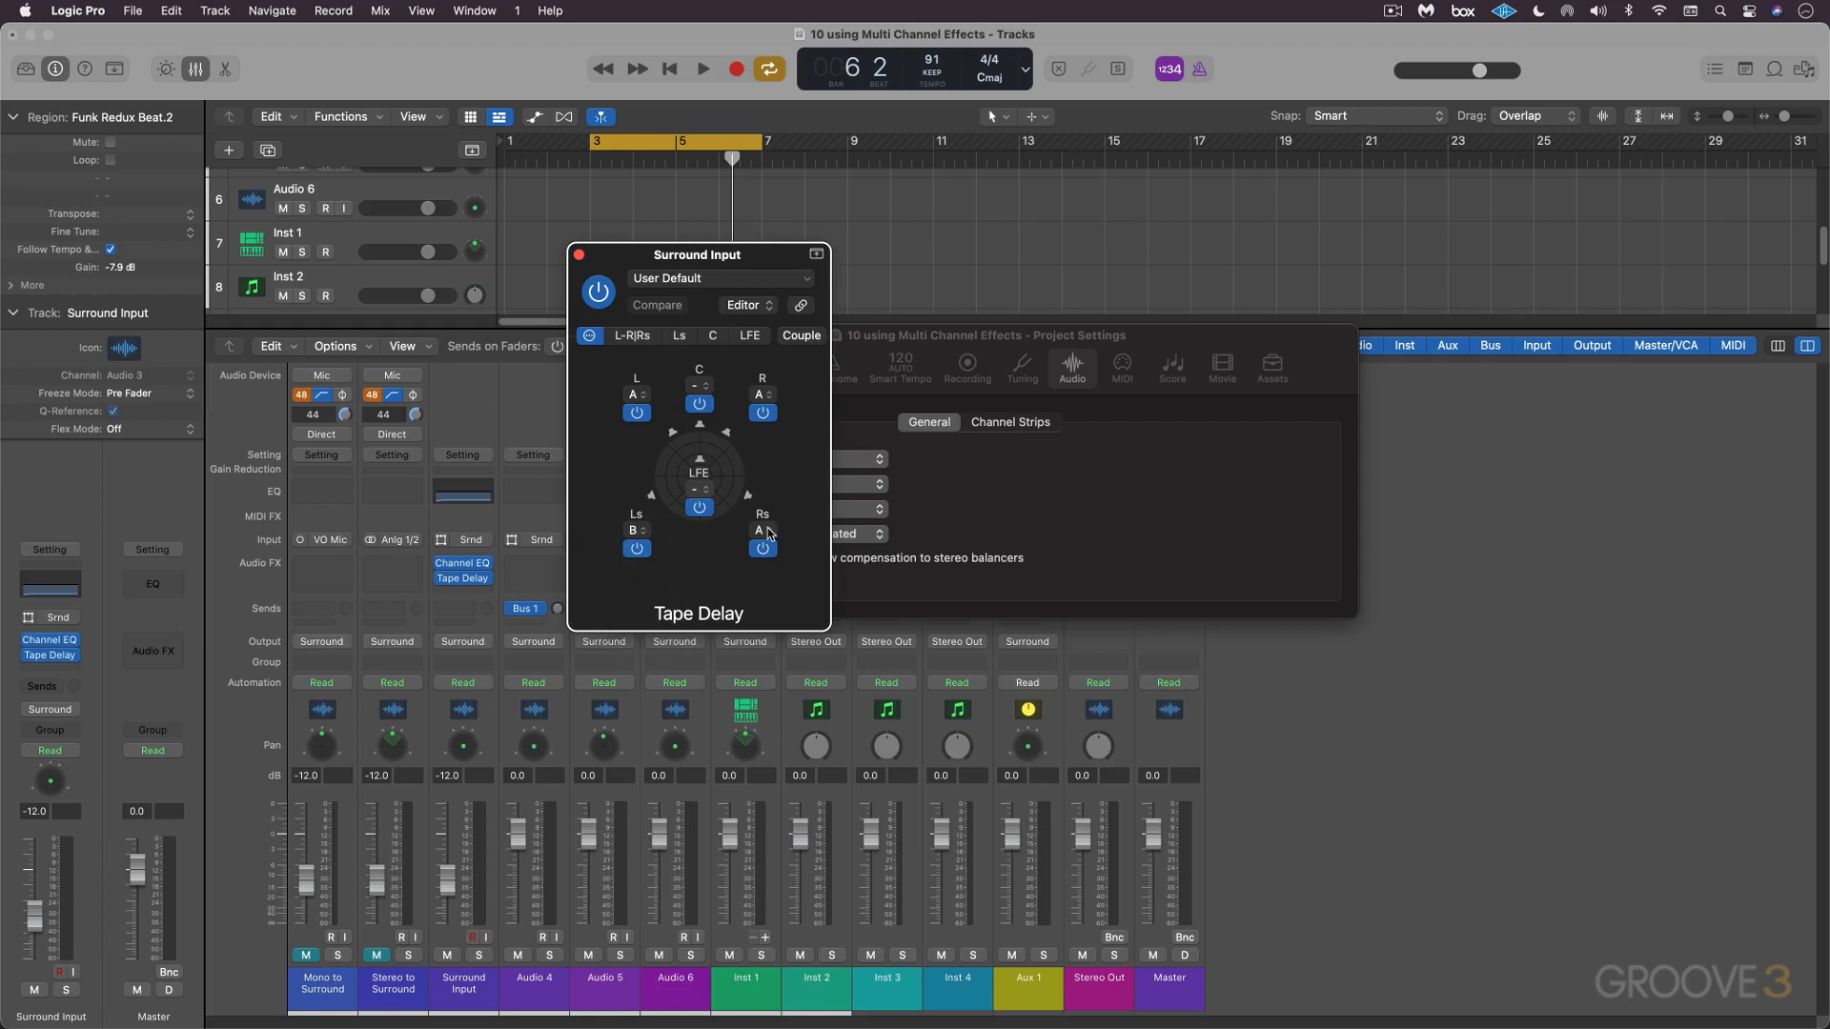
{"action": "left_click", "coordinate": [762, 531]}
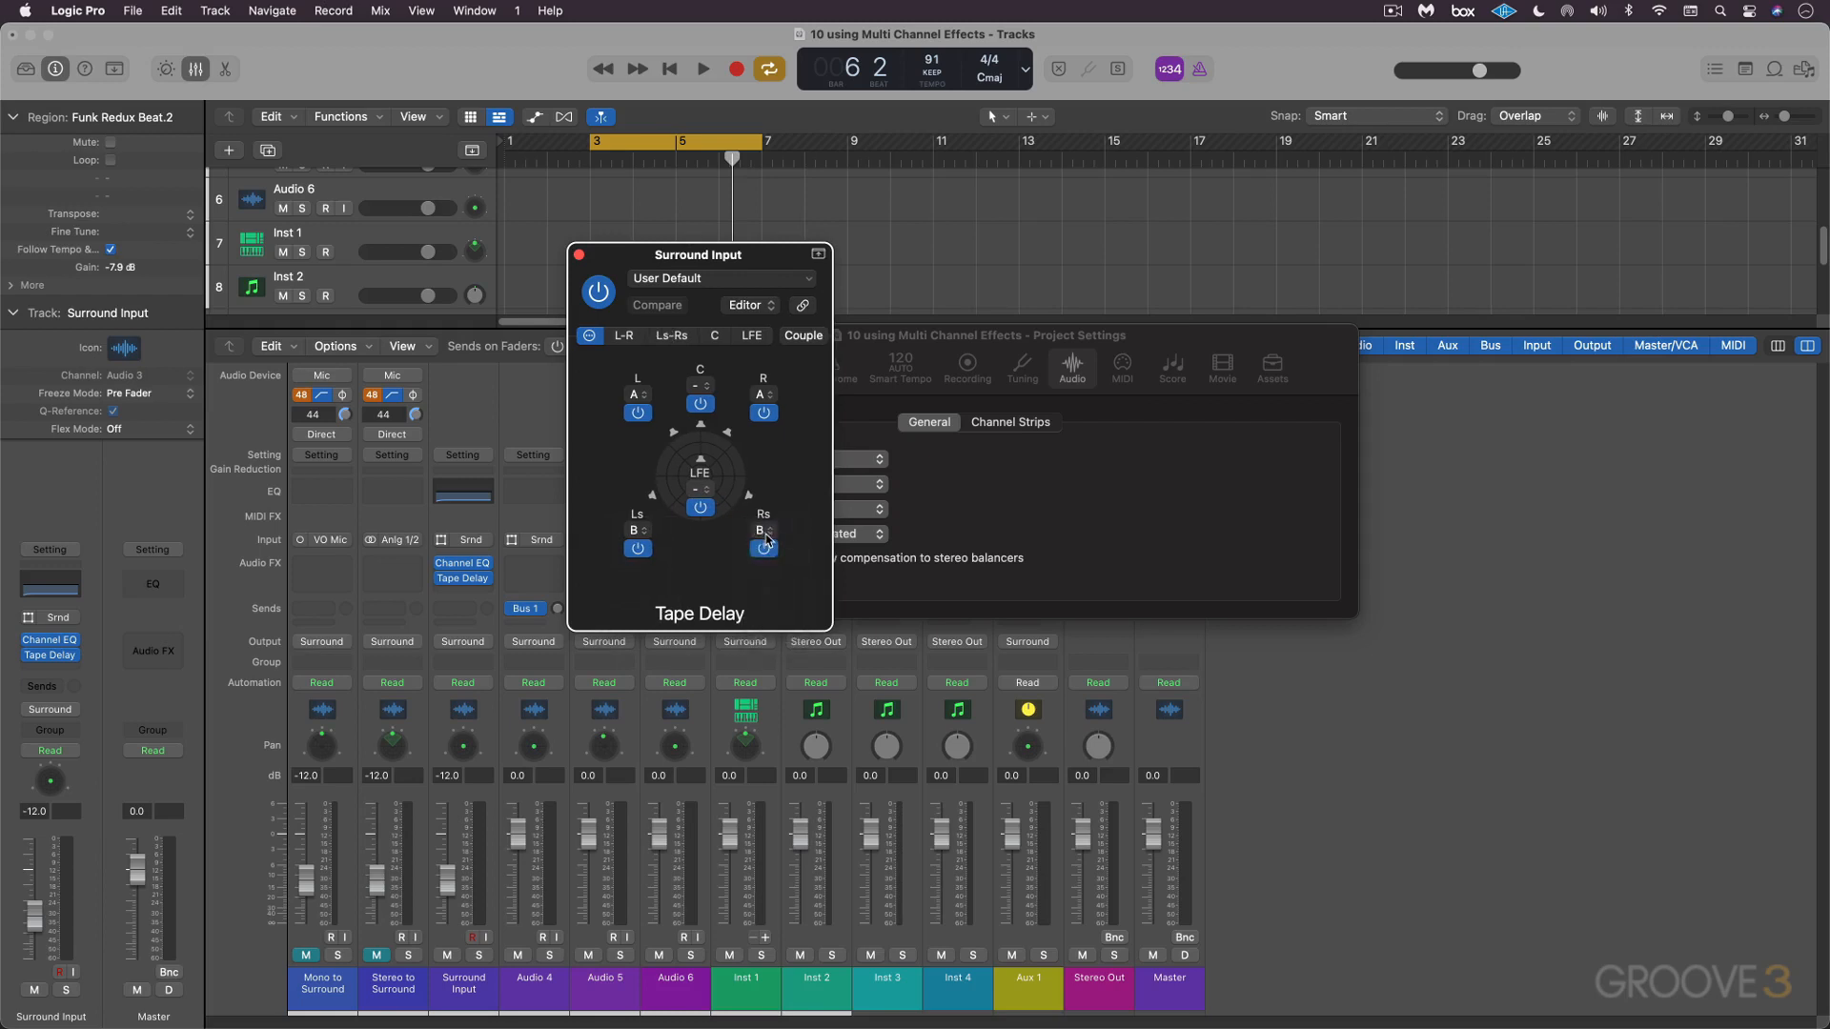
{"action": "left_click", "coordinate": [763, 549]}
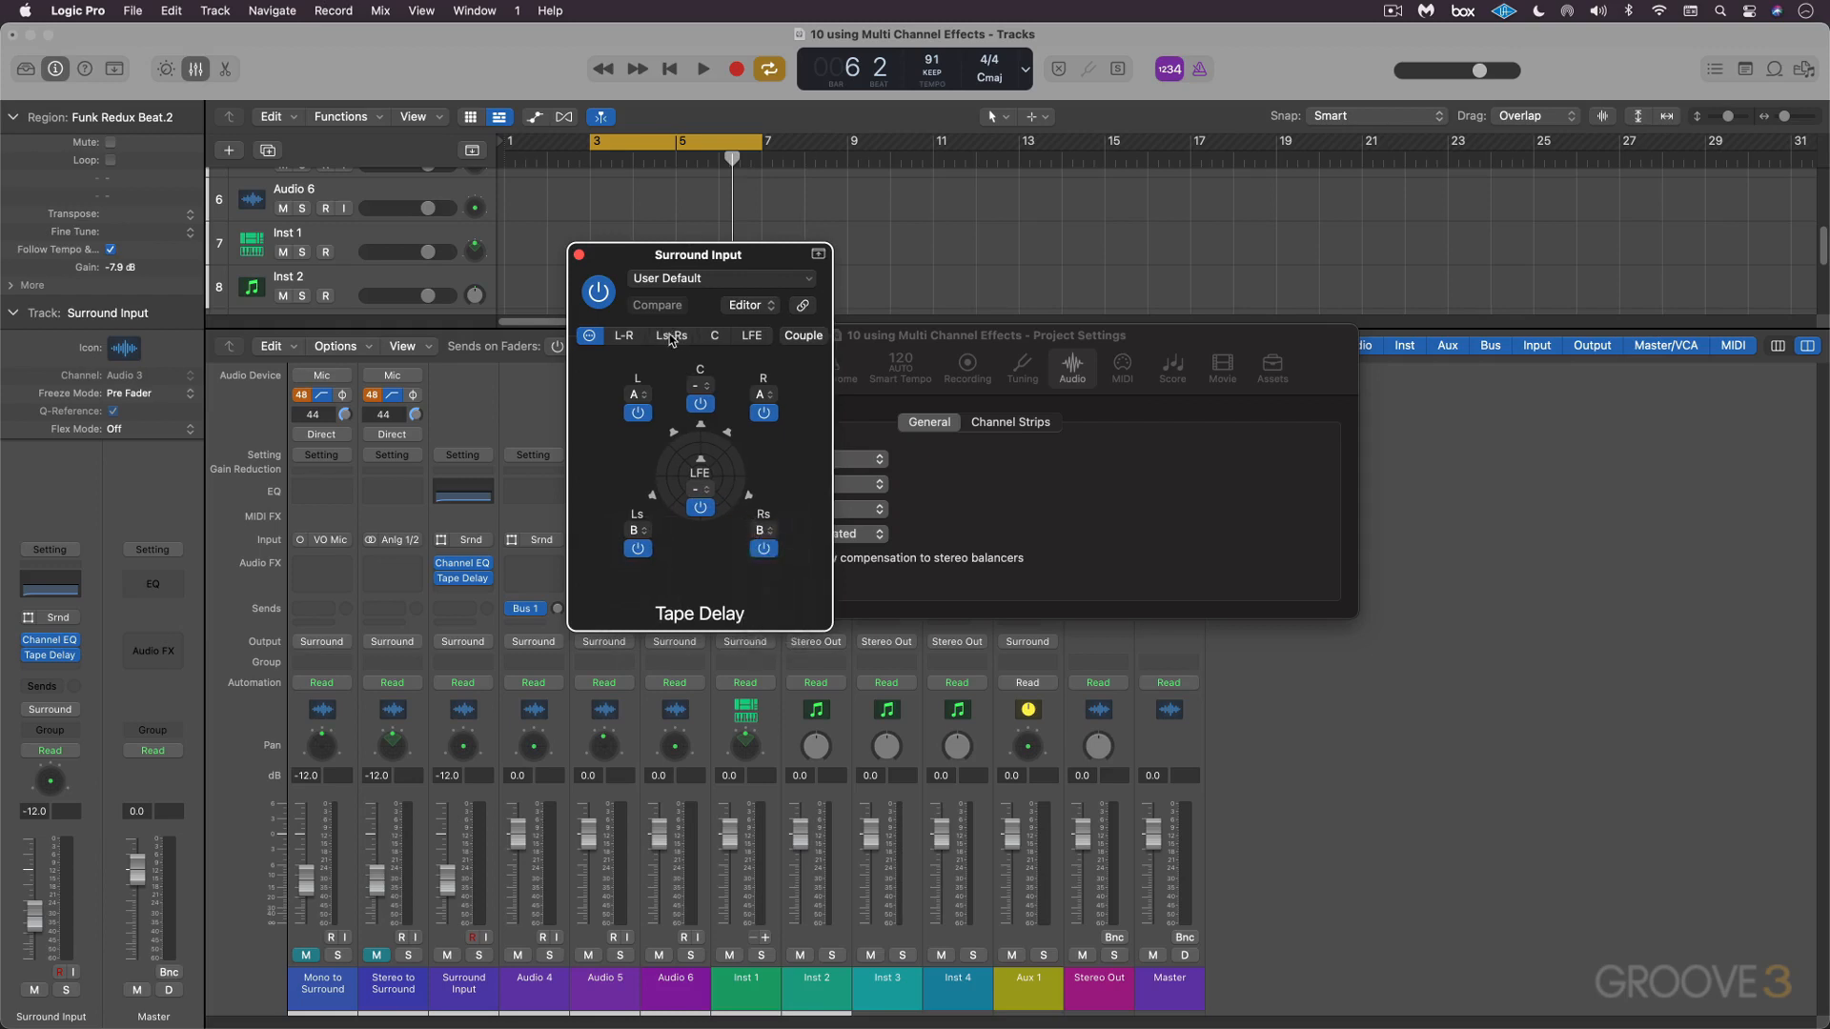
{"action": "left_click", "coordinate": [671, 336]}
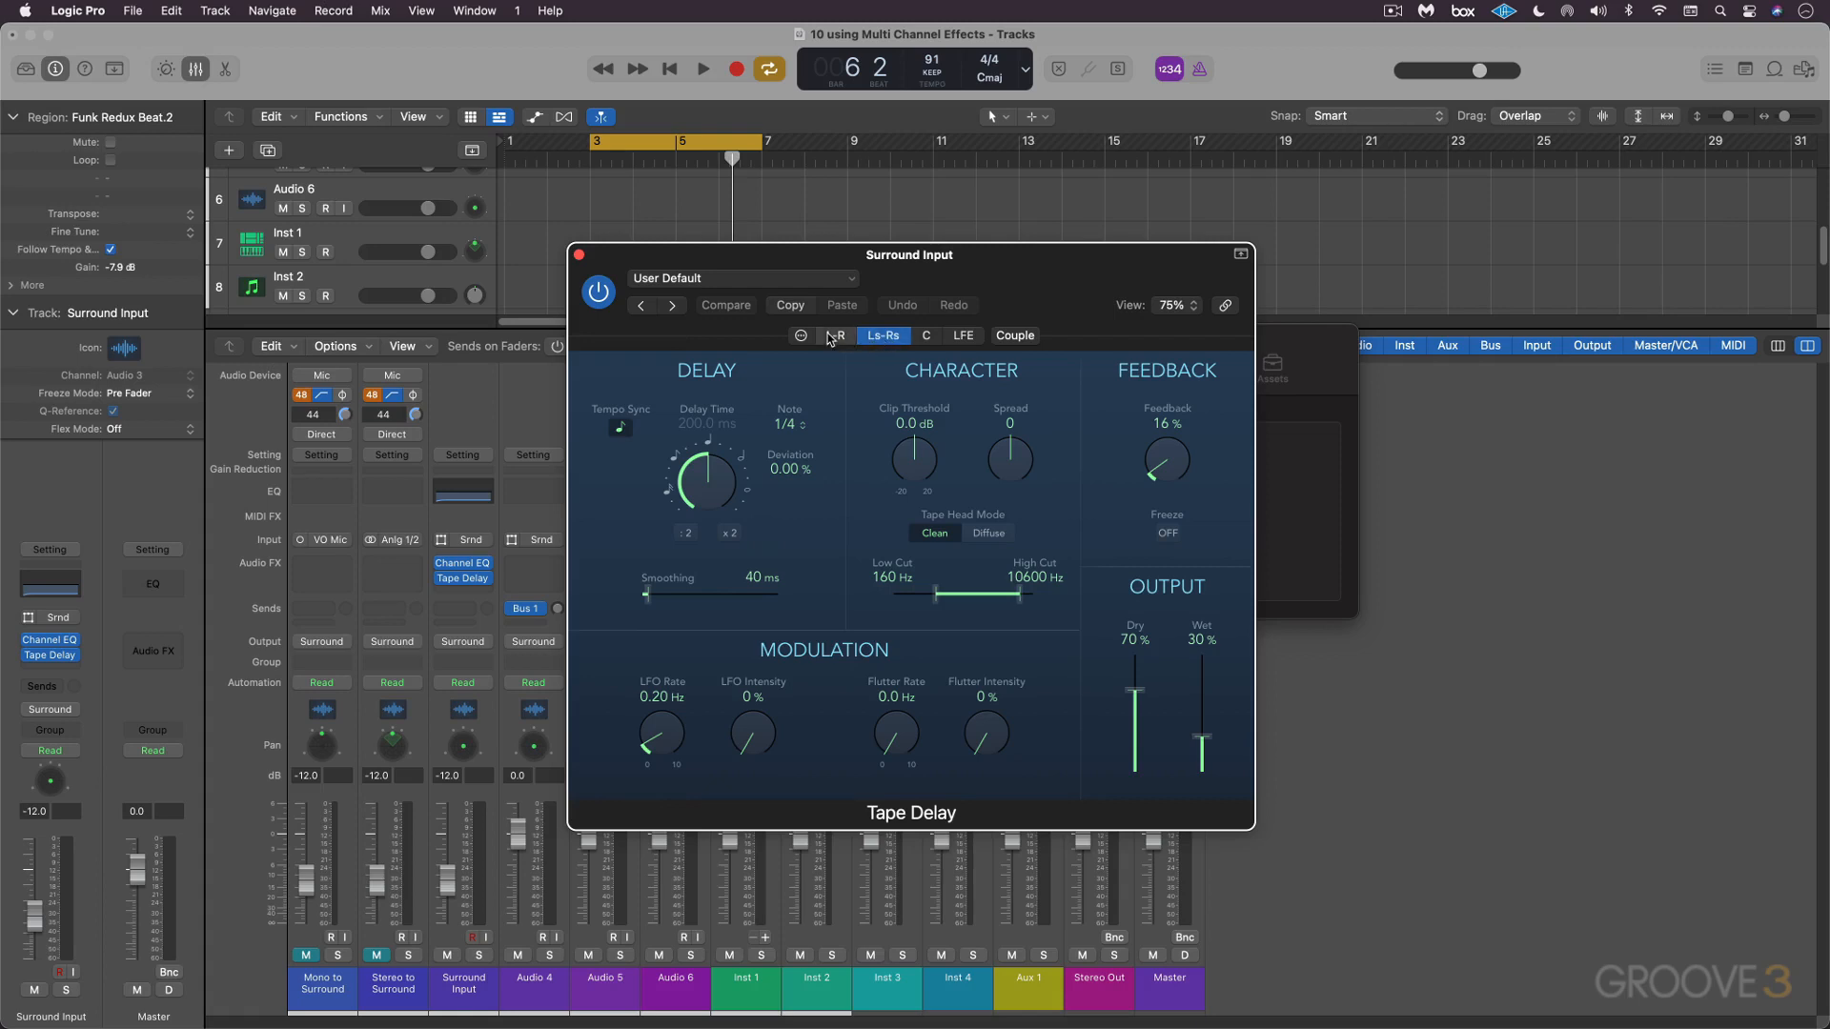
Compare the L-R group's 1/4 triplet delay (-11.33%) with the Ls-Rs group's 1/1 triplet (-12.67%).
{"action": "left_click", "coordinate": [835, 335]}
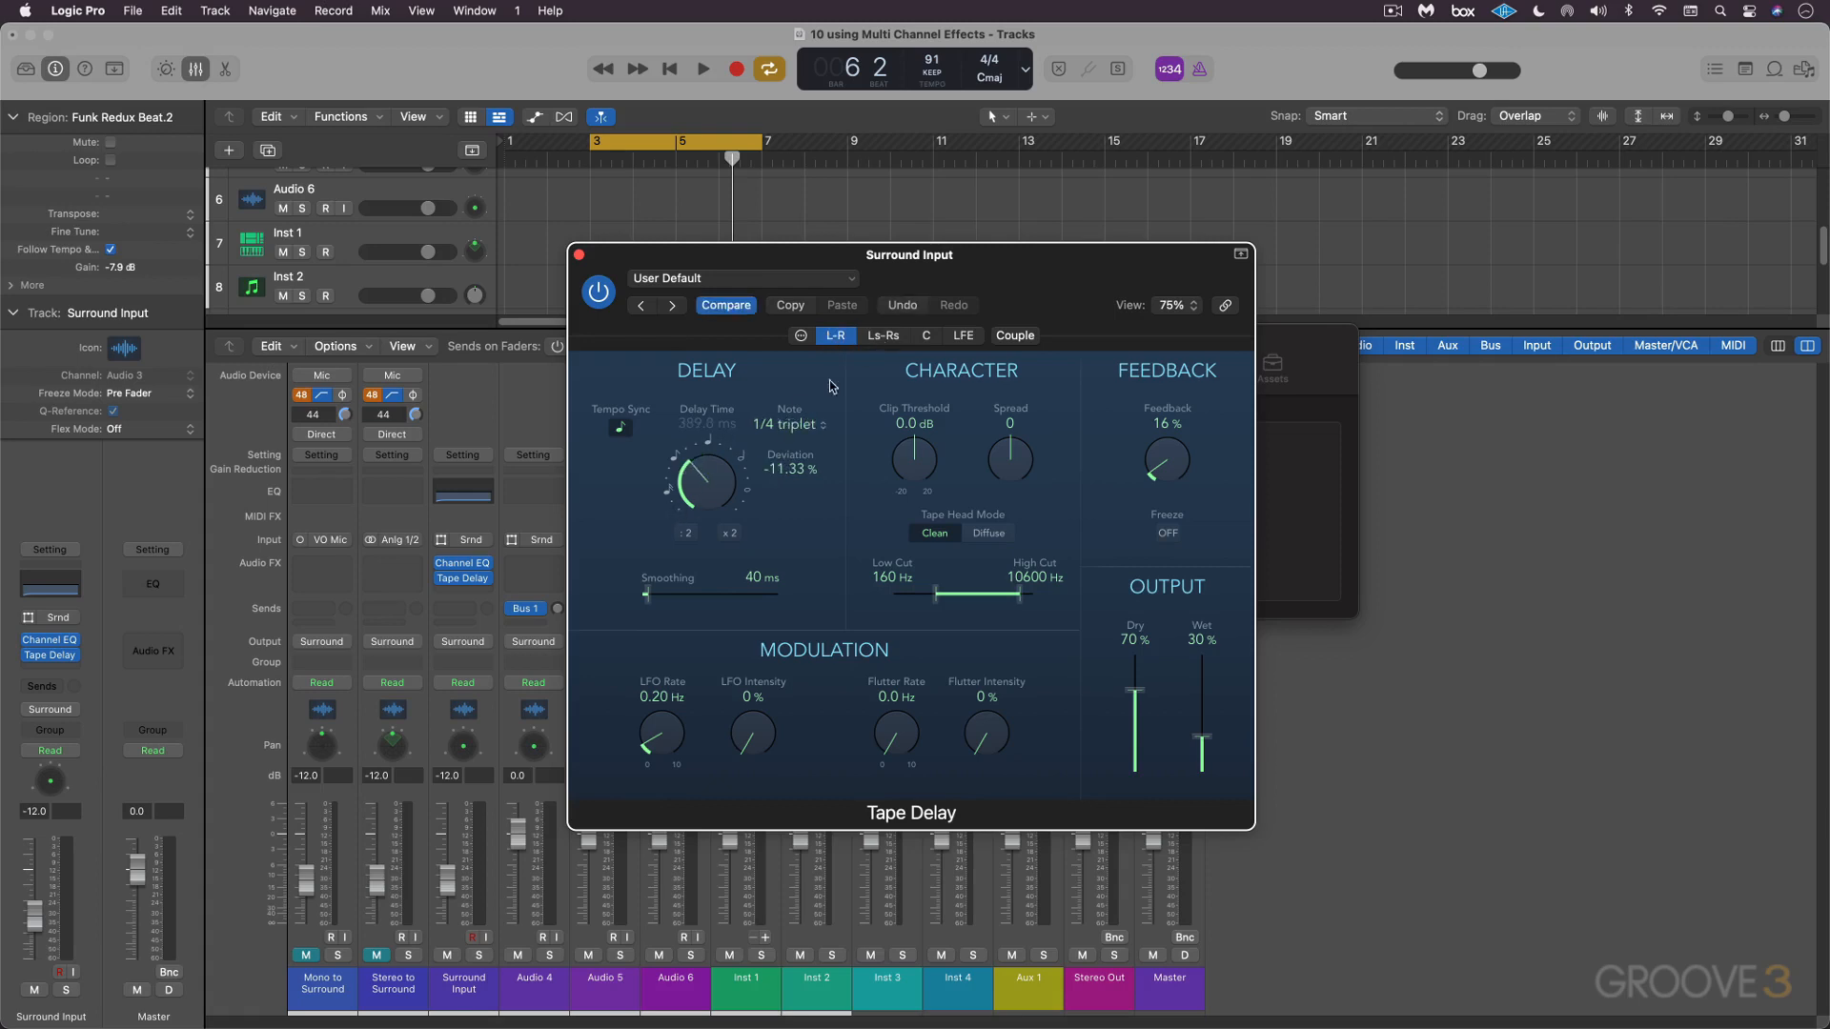
{"action": "left_click", "coordinate": [883, 335]}
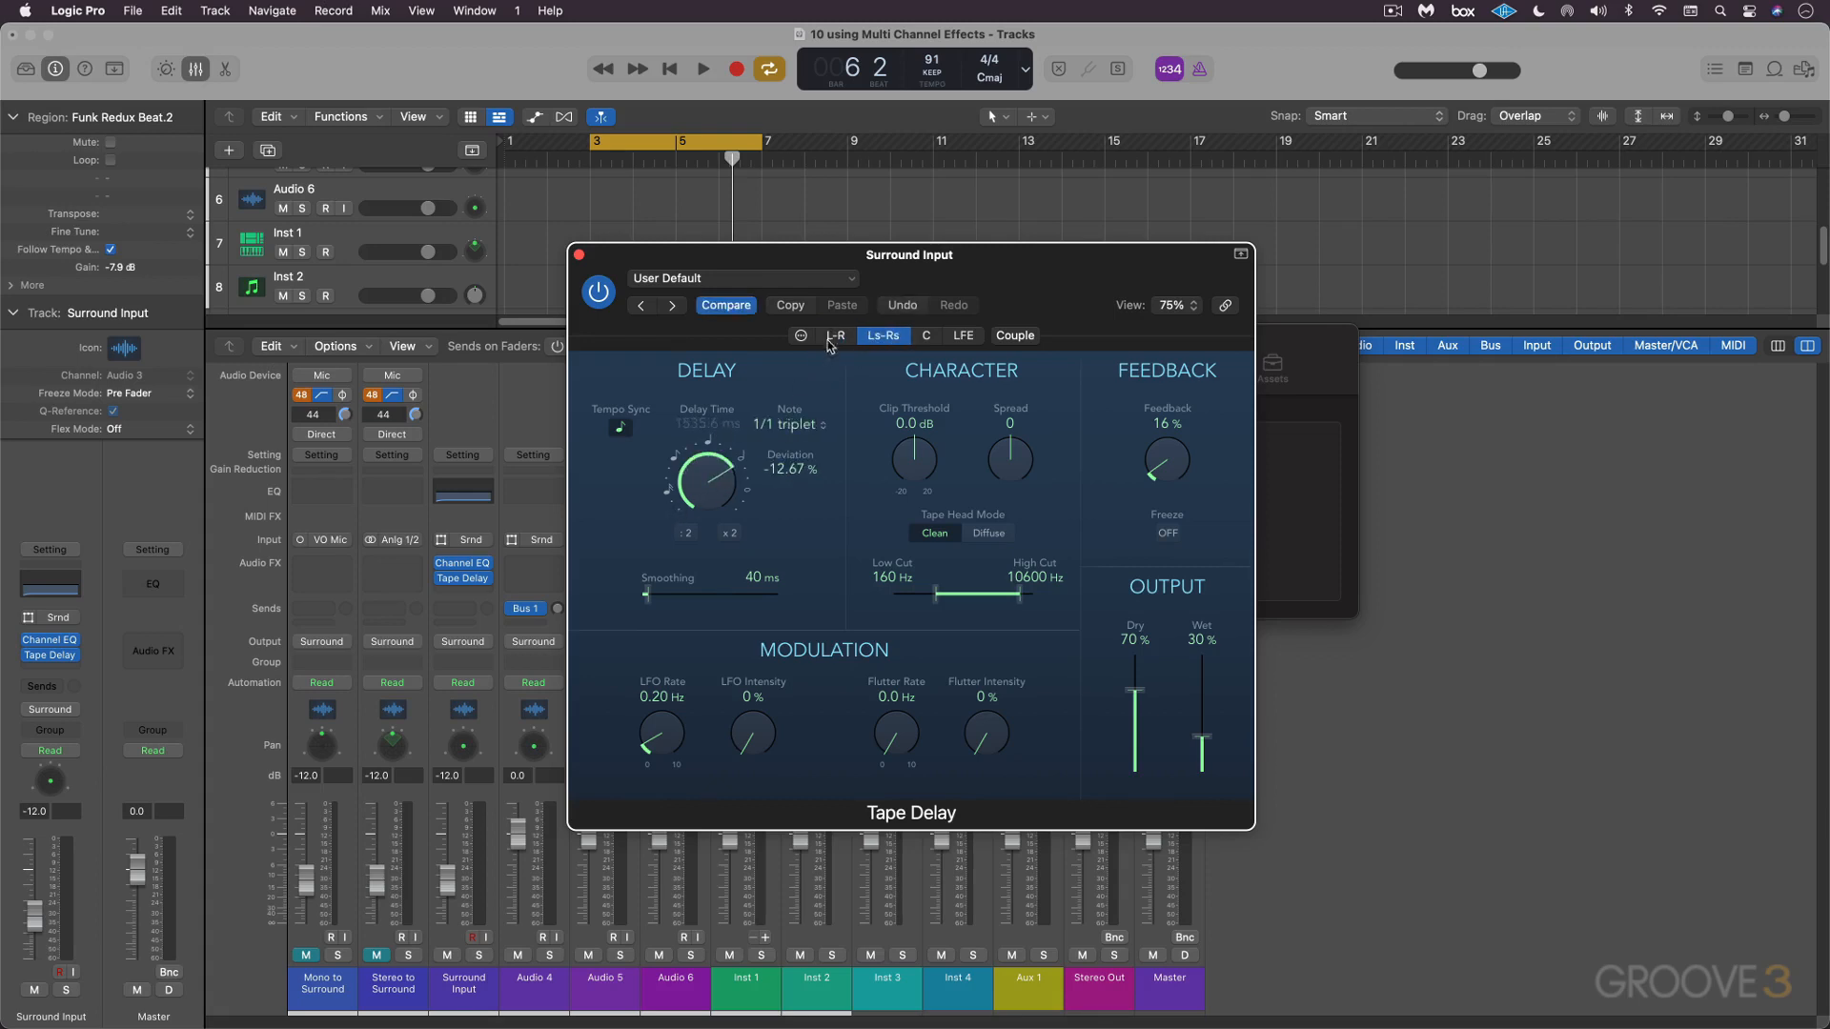
{"action": "left_click", "coordinate": [835, 336]}
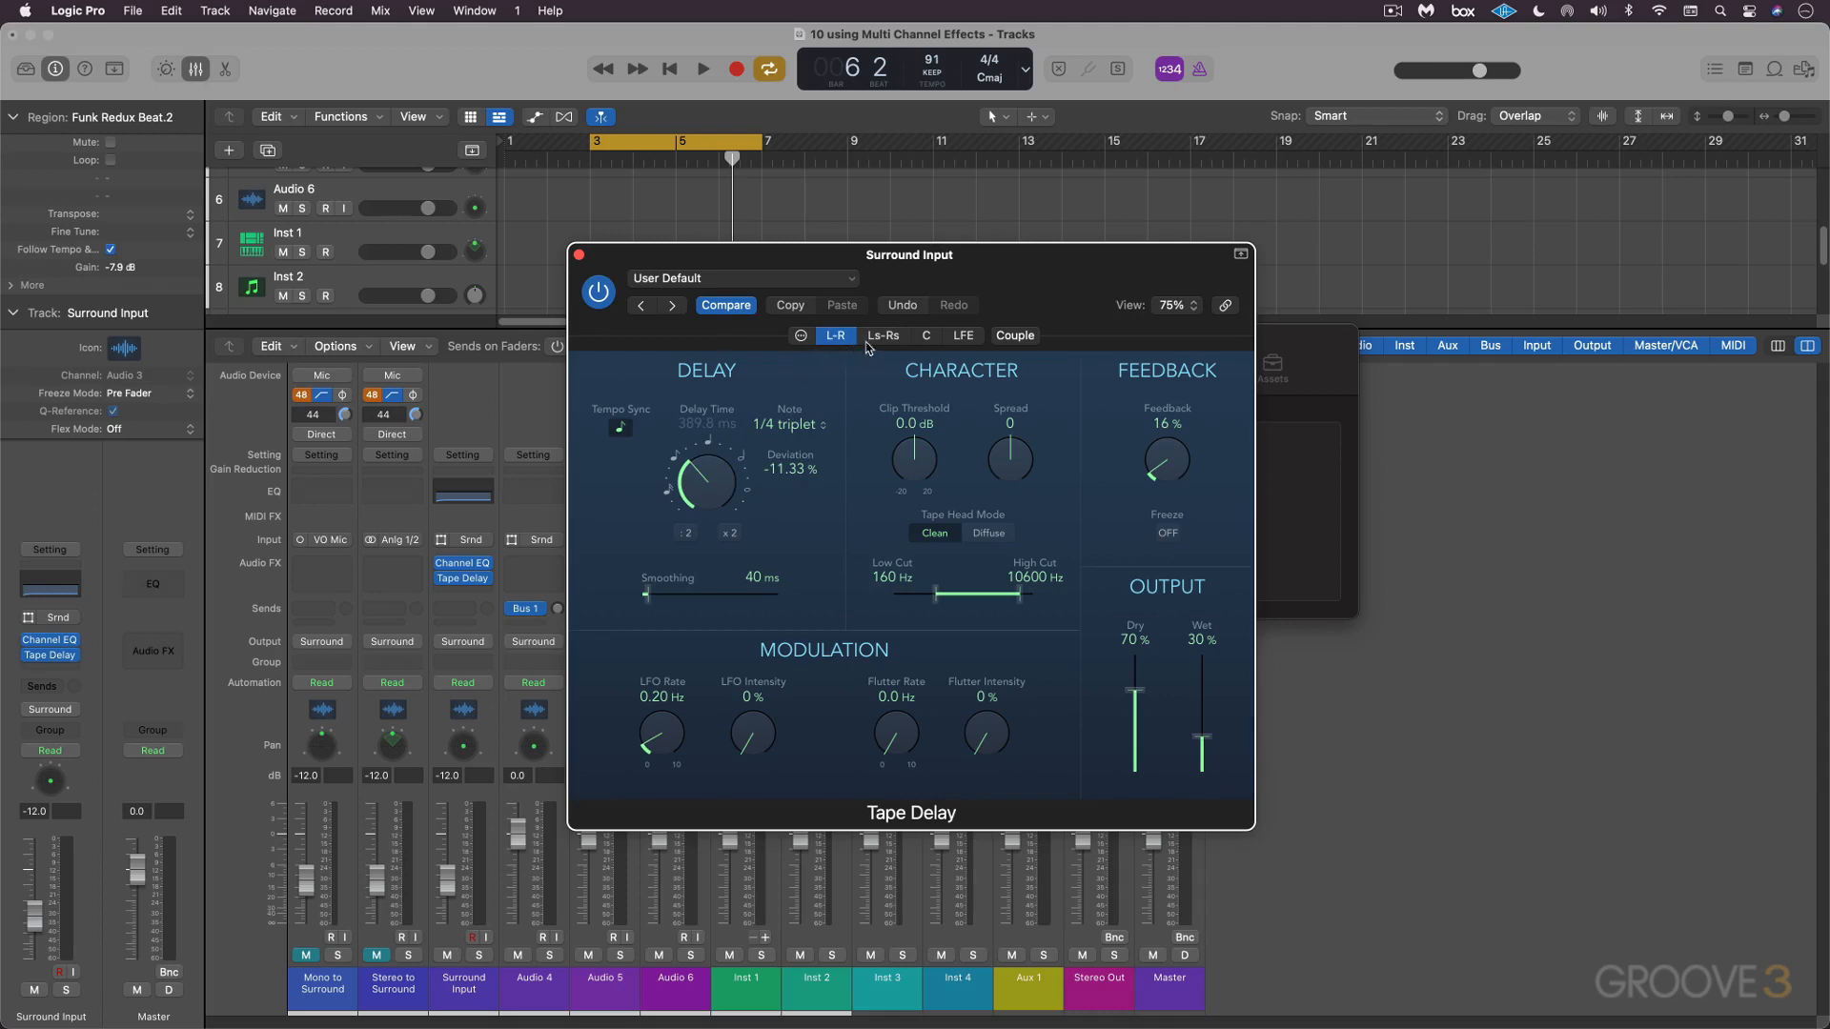